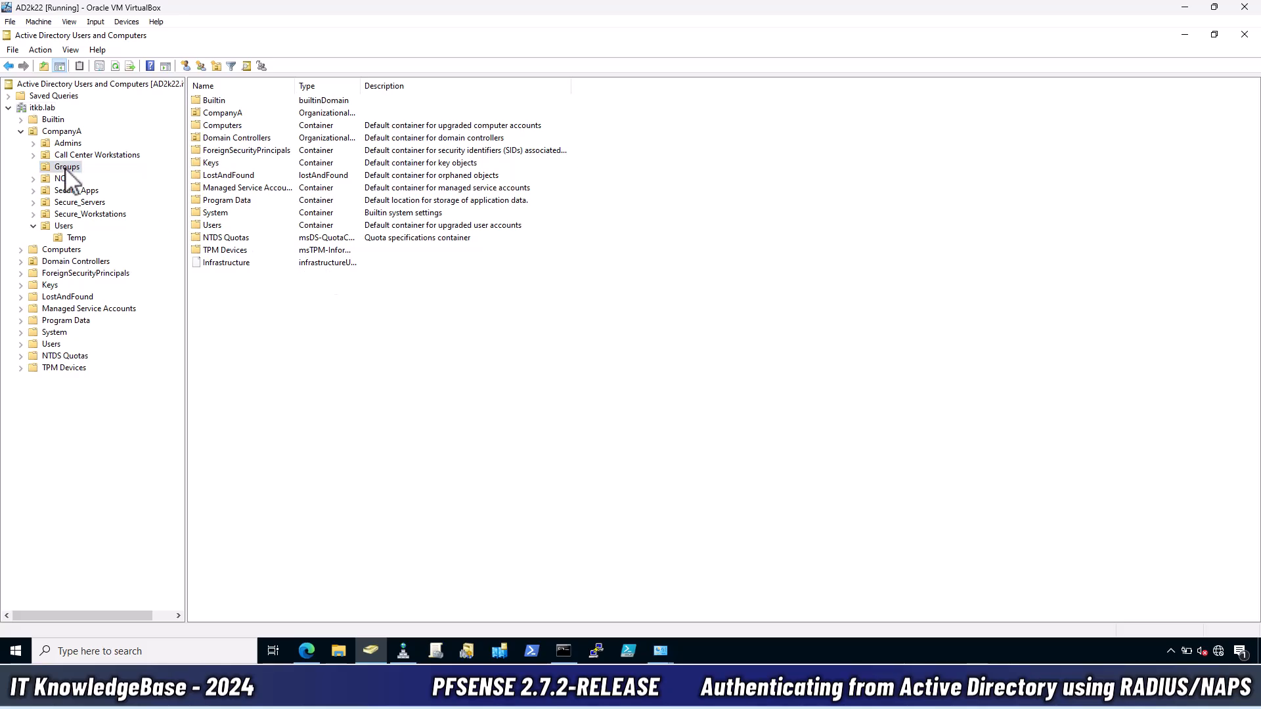
- Open VPNUsers under CompanyA > Groups and review its Members tab
left_click(67, 167)
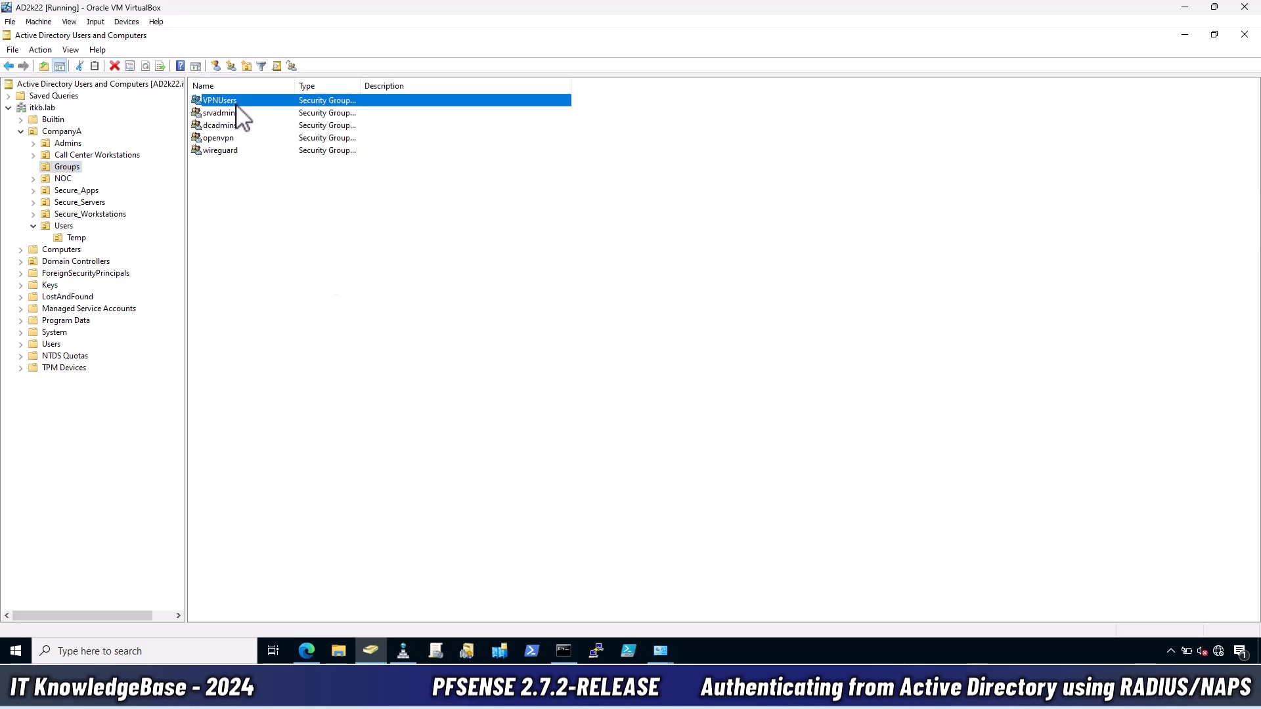
double_click(219, 100)
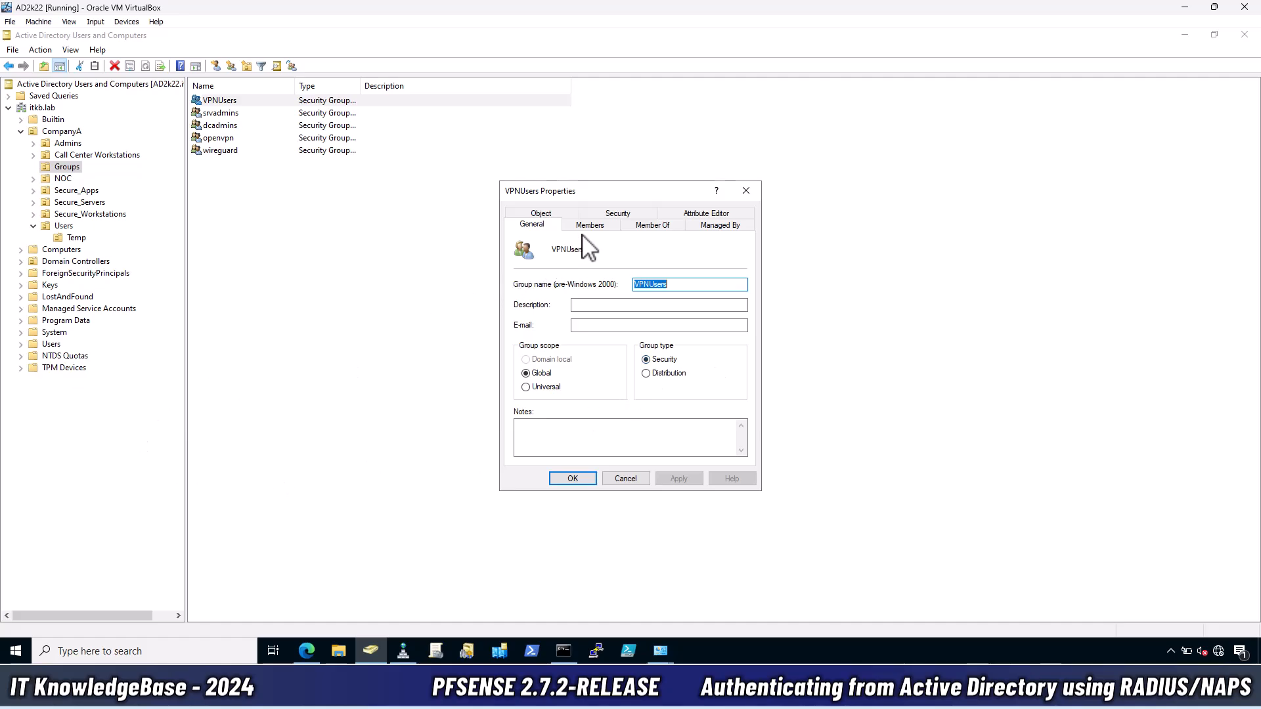
left_click(590, 225)
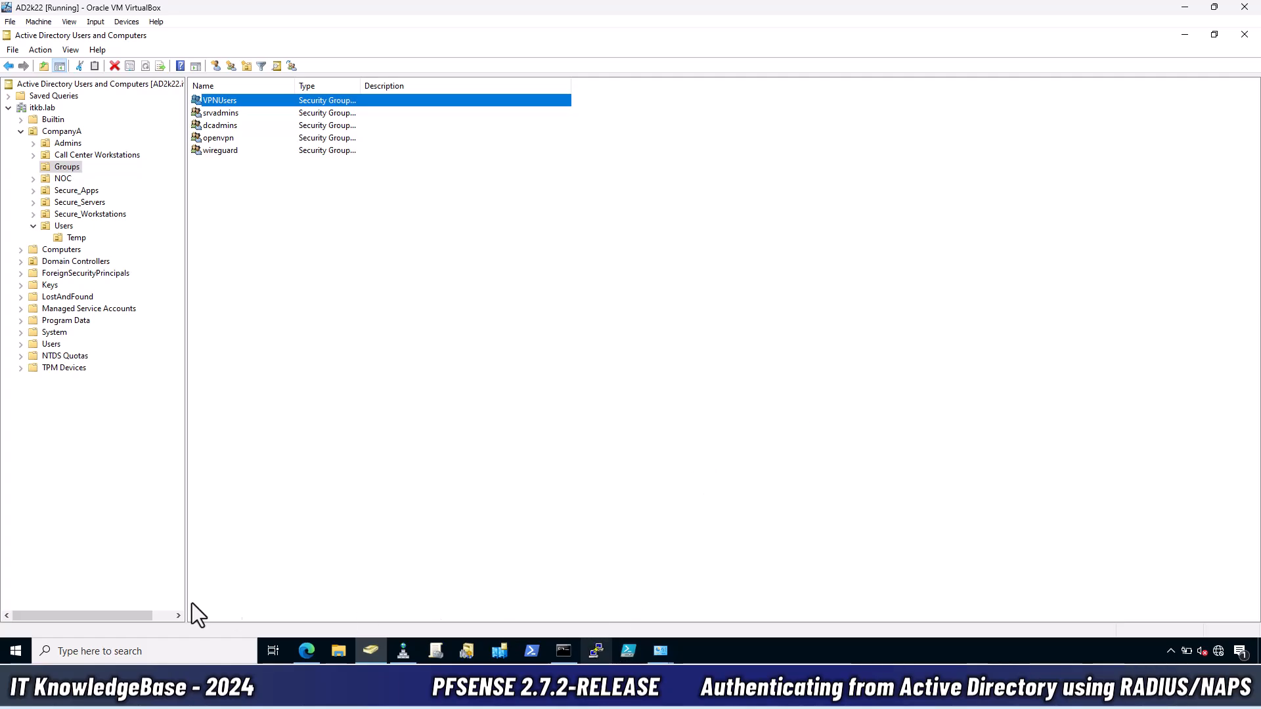
- Install Network Policy and Access Services with its management tools on AD2k22 via Add Roles and Features
left_click(15, 651)
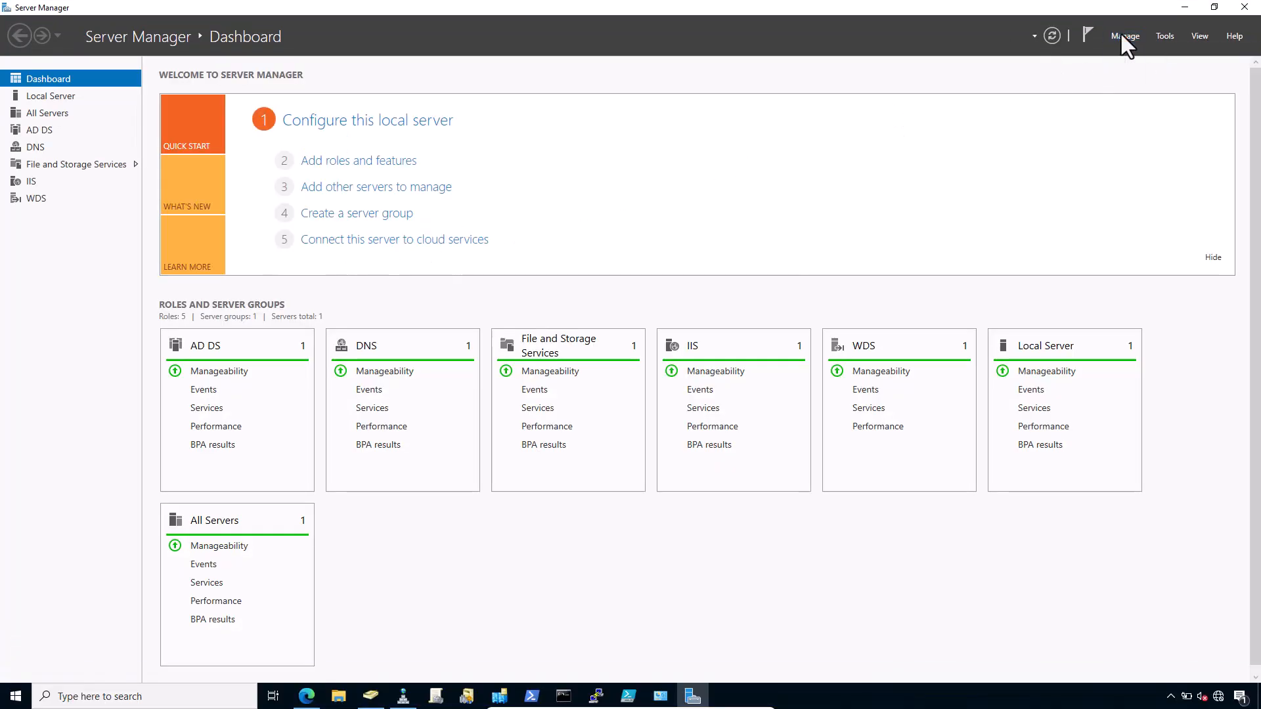
left_click(358, 160)
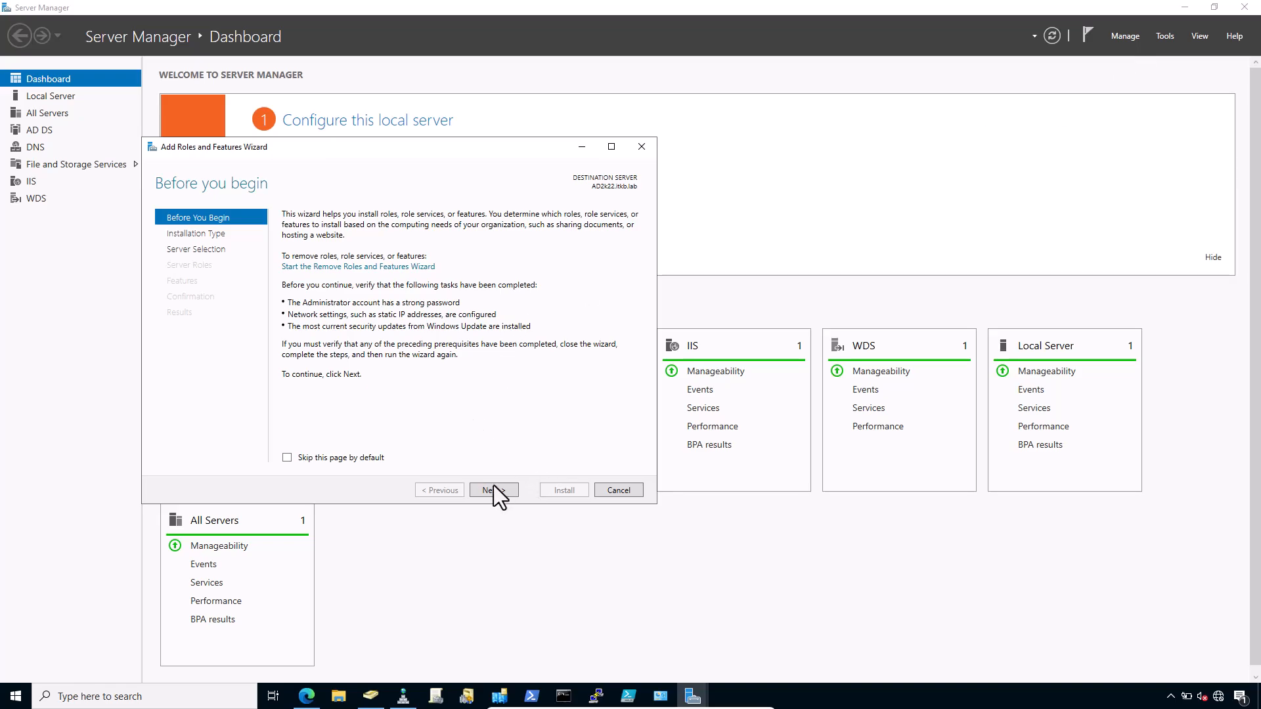
left_click(494, 490)
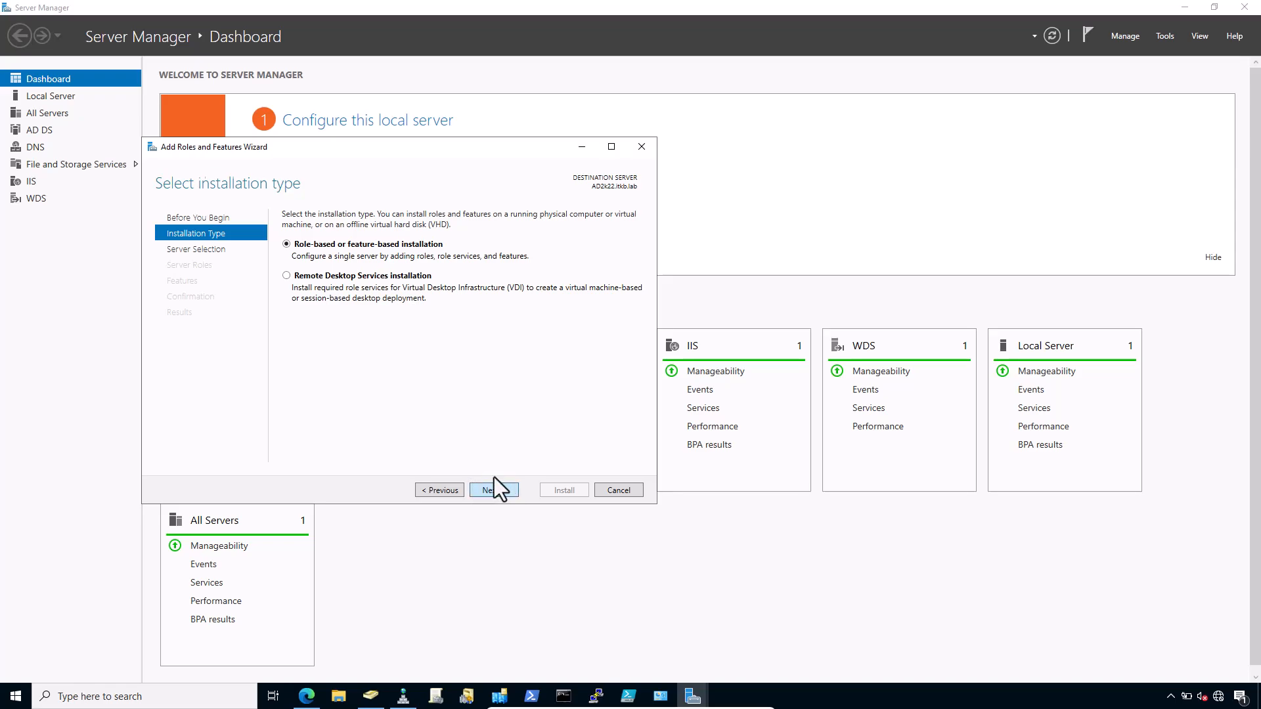
left_click(493, 490)
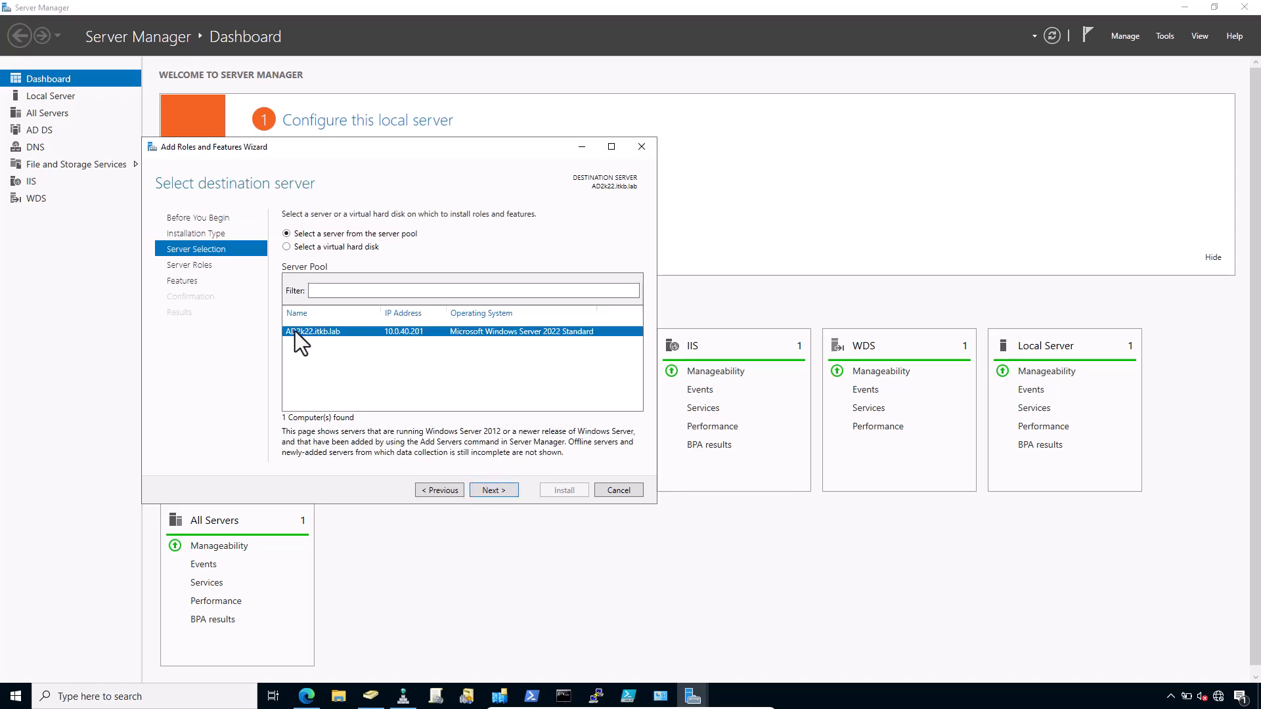
left_click(493, 490)
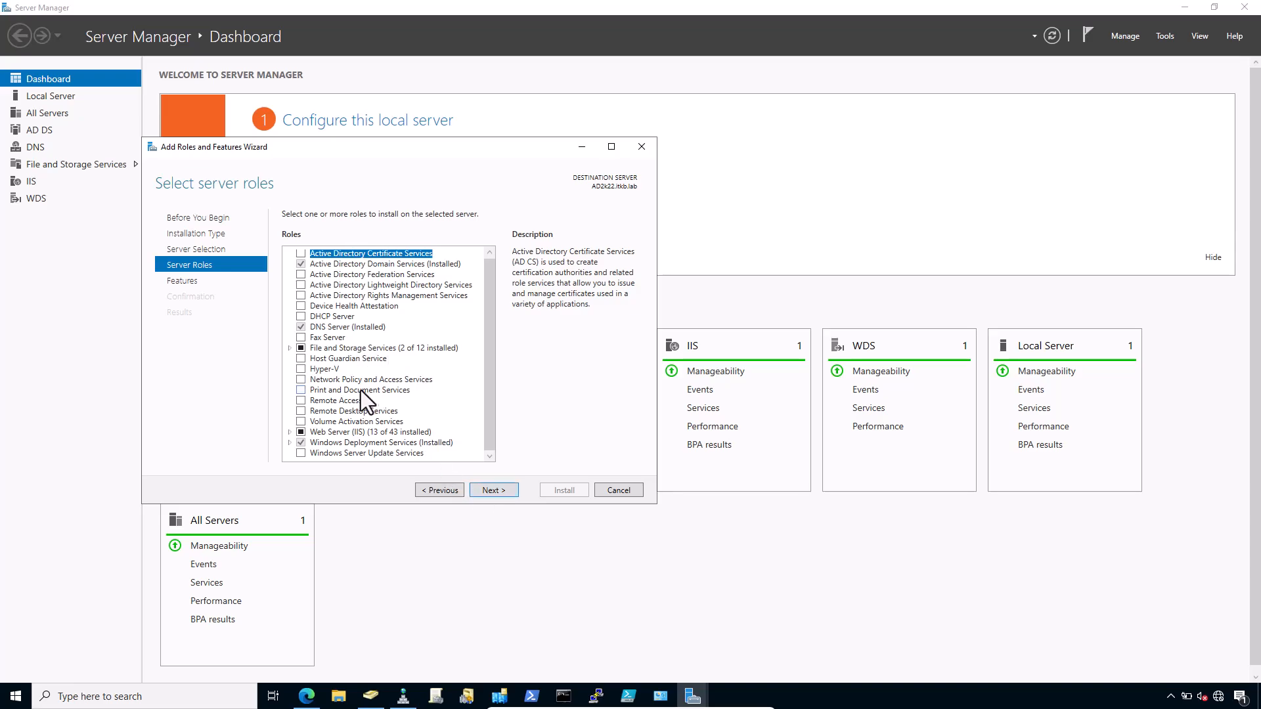
left_click(301, 379)
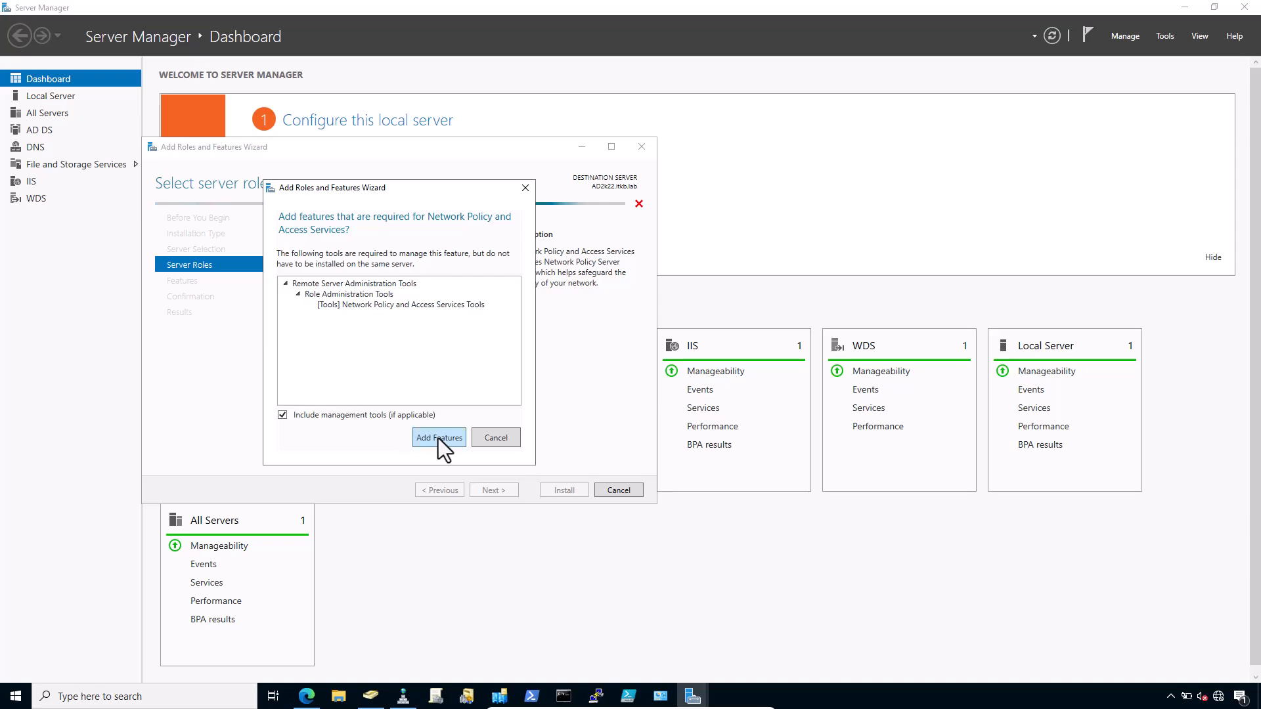
left_click(438, 438)
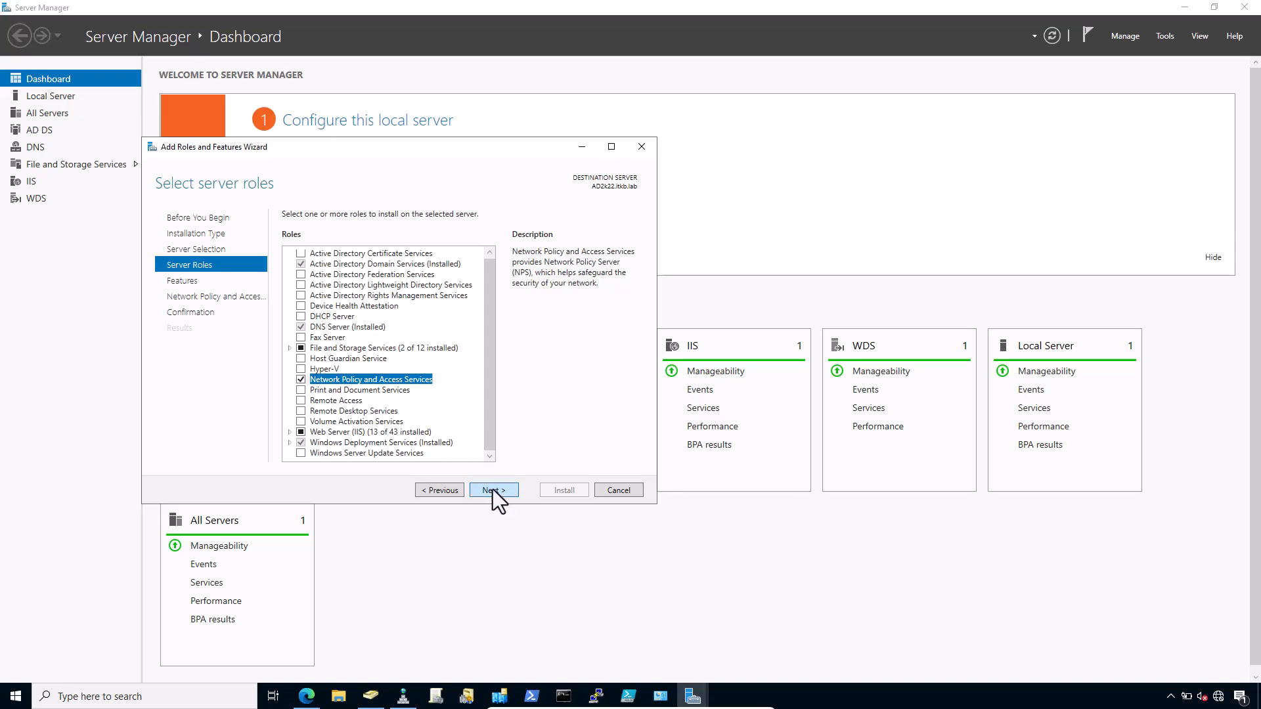
left_click(494, 490)
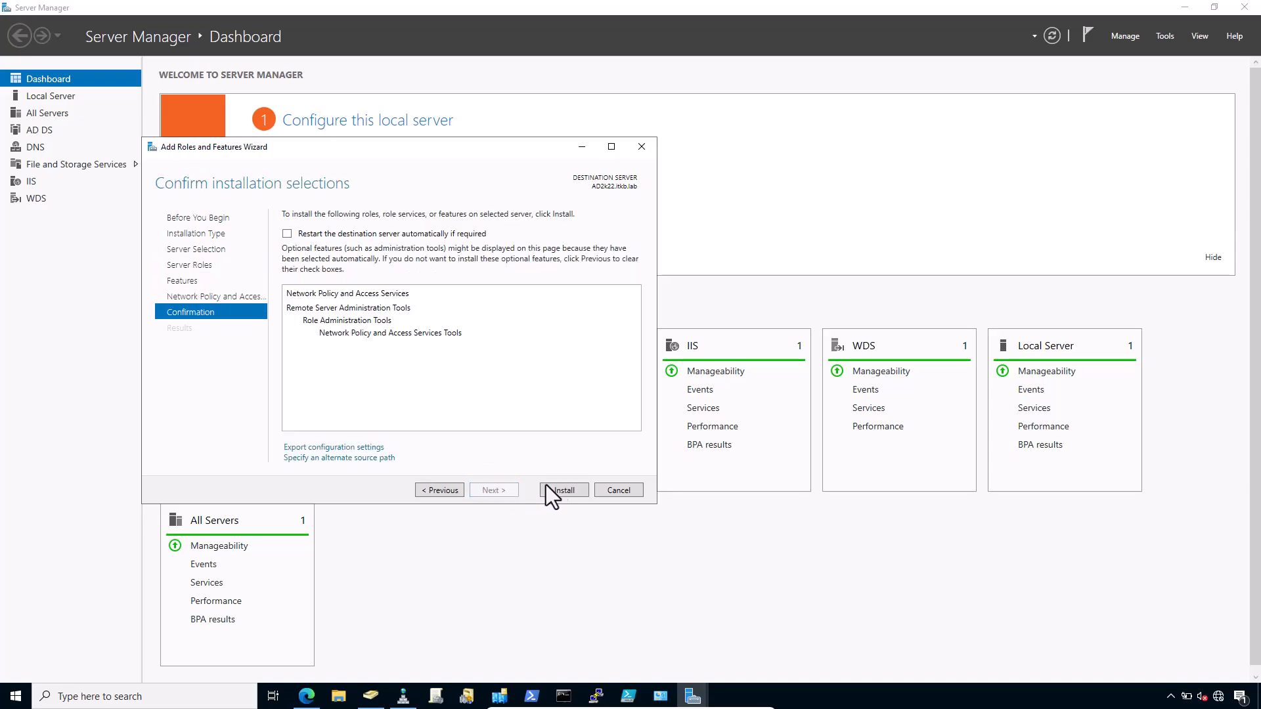
left_click(563, 490)
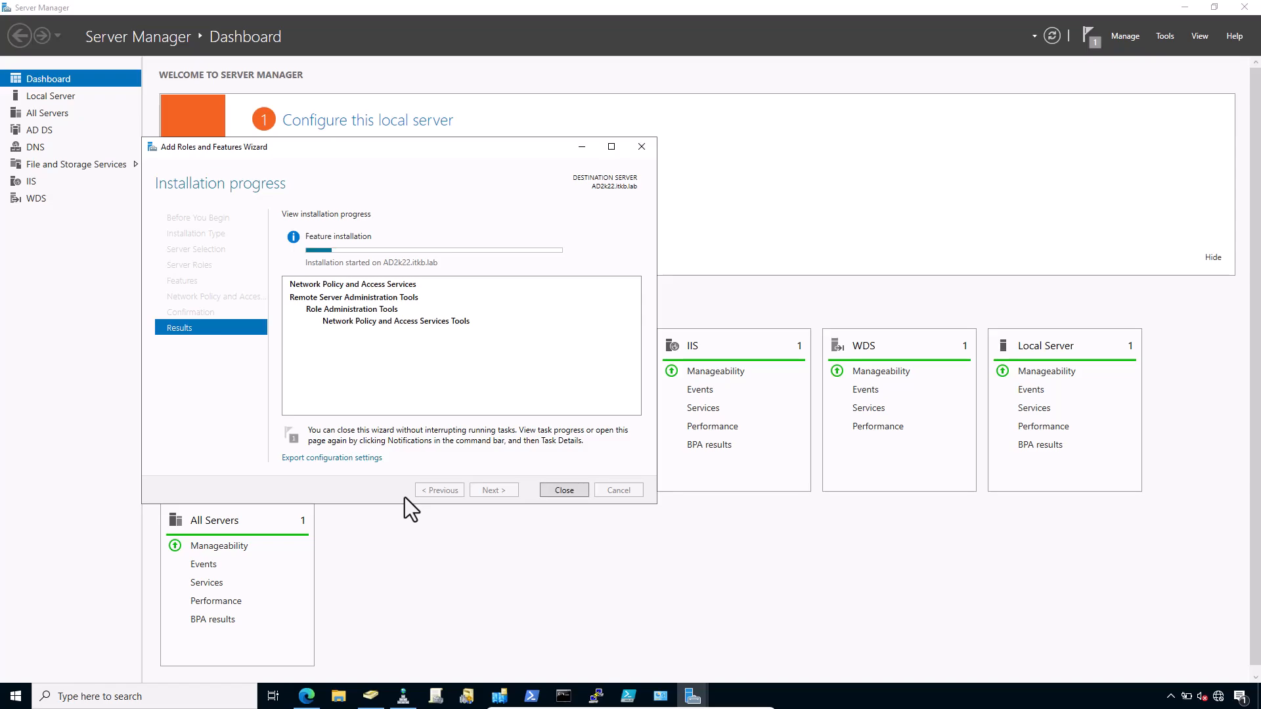
mouse_move(440, 490)
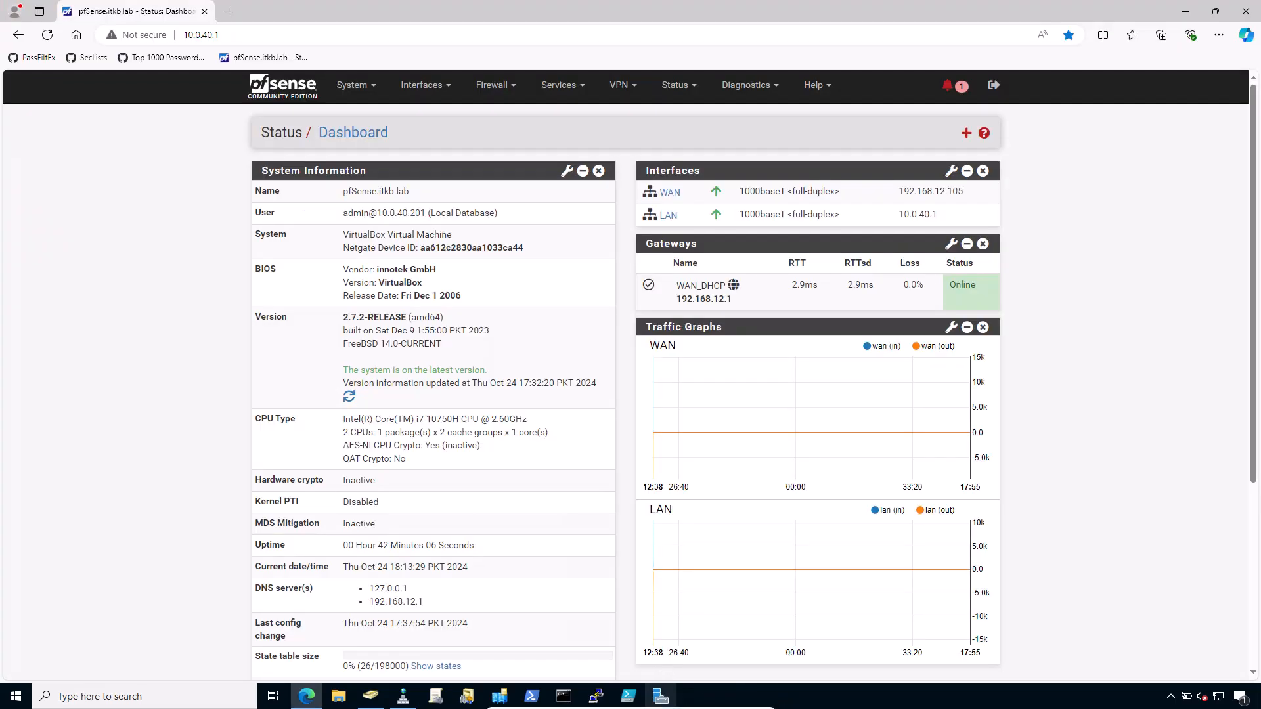
- Open Network Policy Server and register NPS (Local) in Active Directory for itkb.lab
left_click(1164, 36)
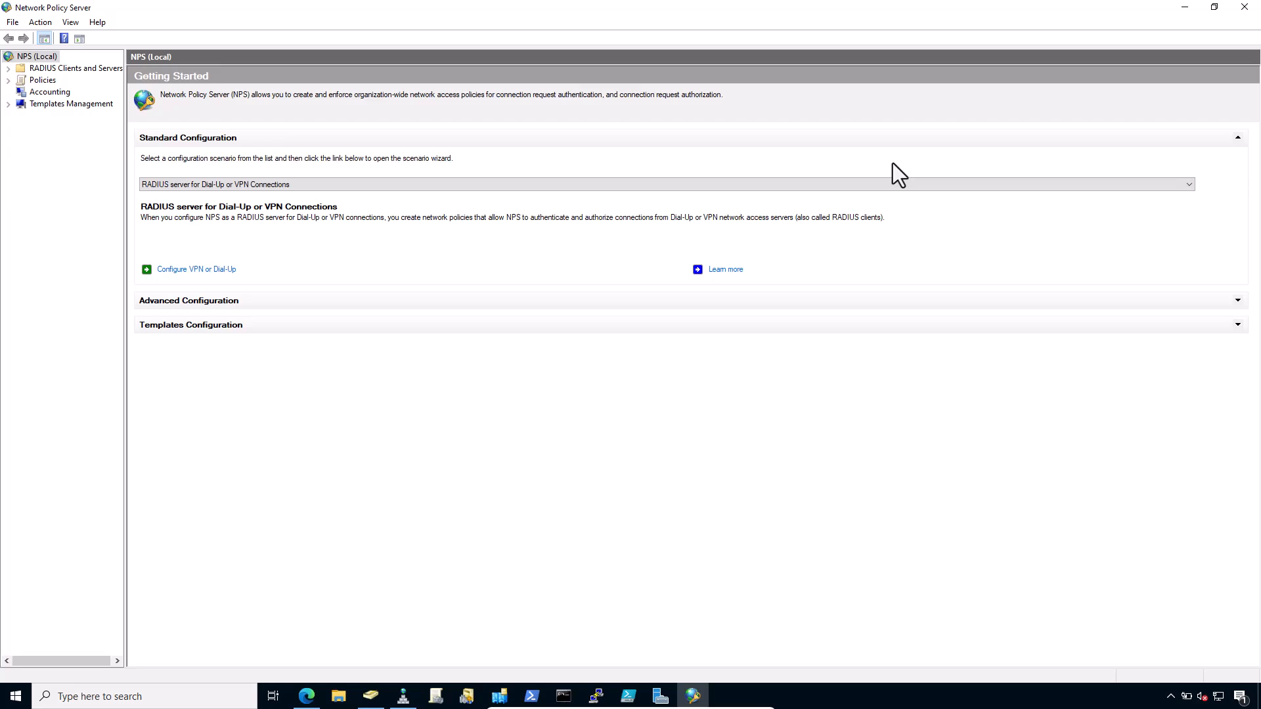
left_click(665, 184)
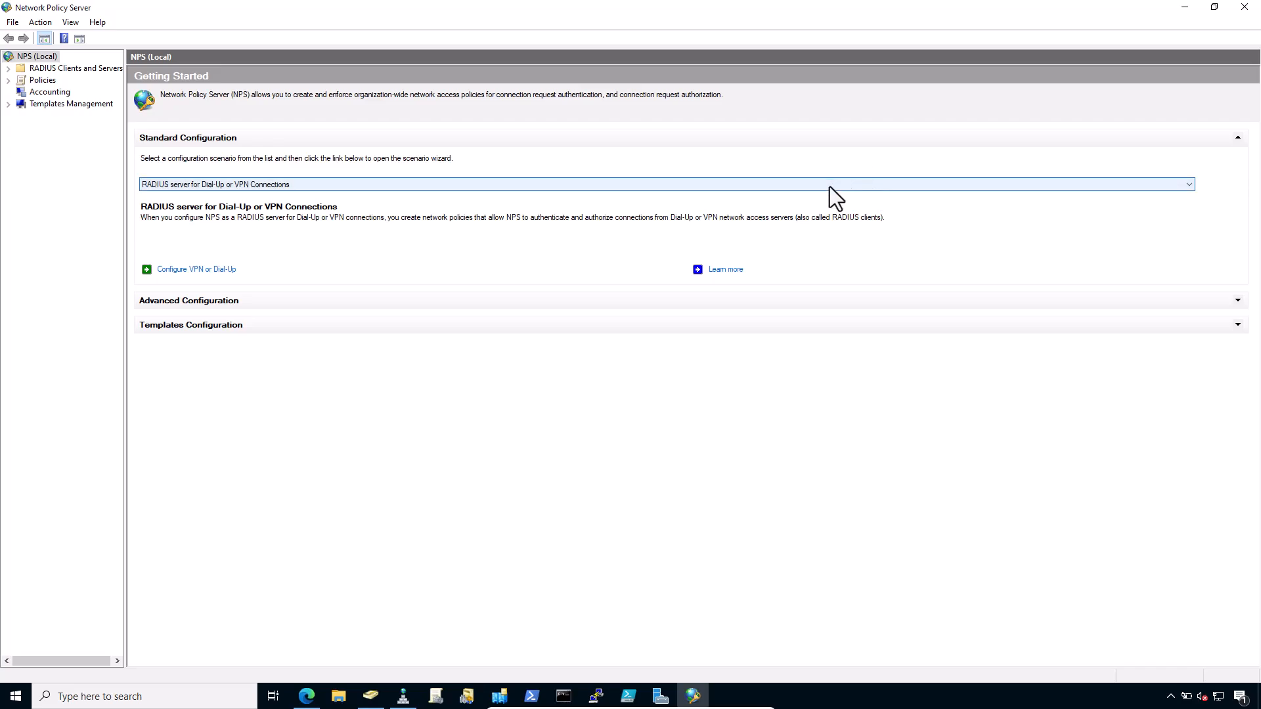
right_click(36, 55)
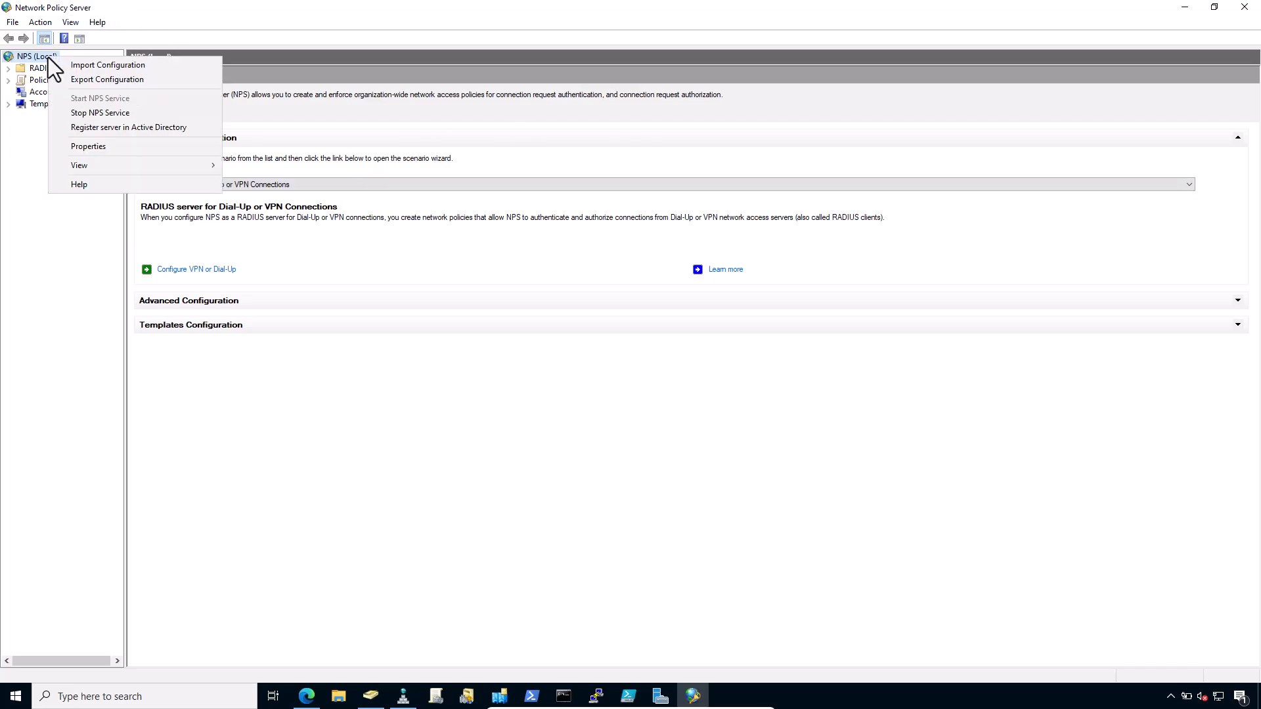
left_click(128, 127)
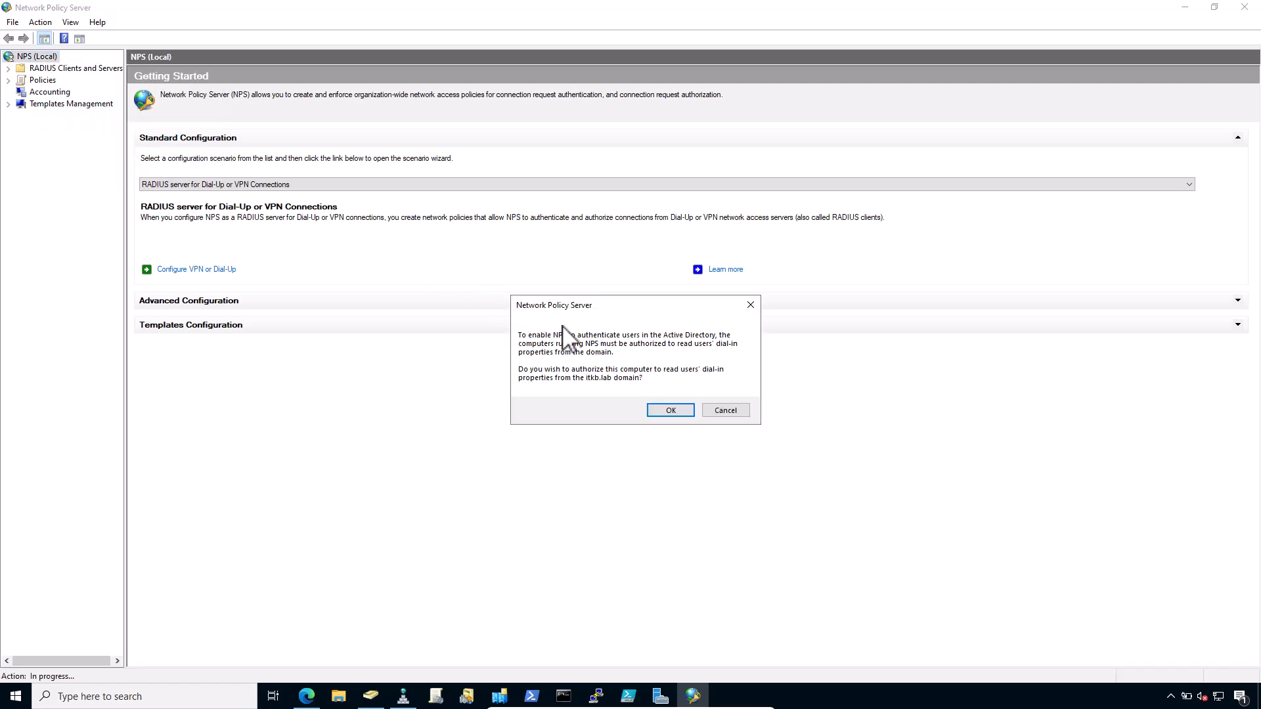
left_click(669, 410)
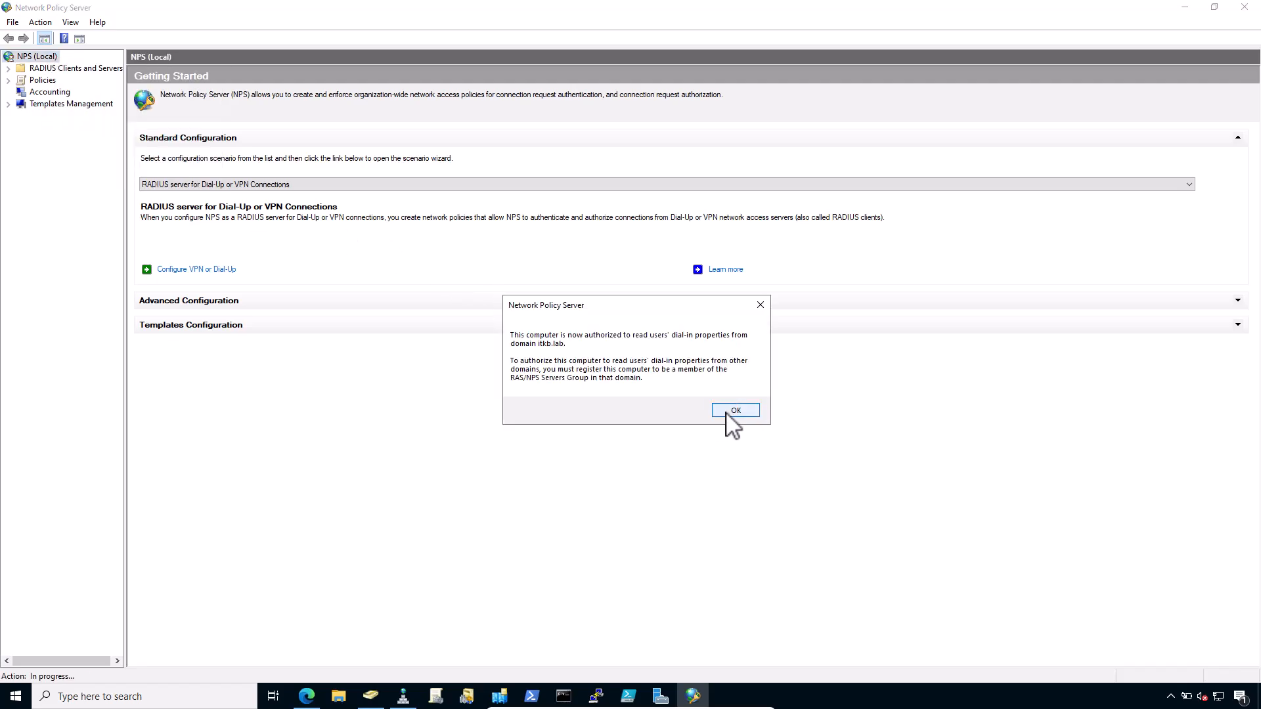
left_click(734, 410)
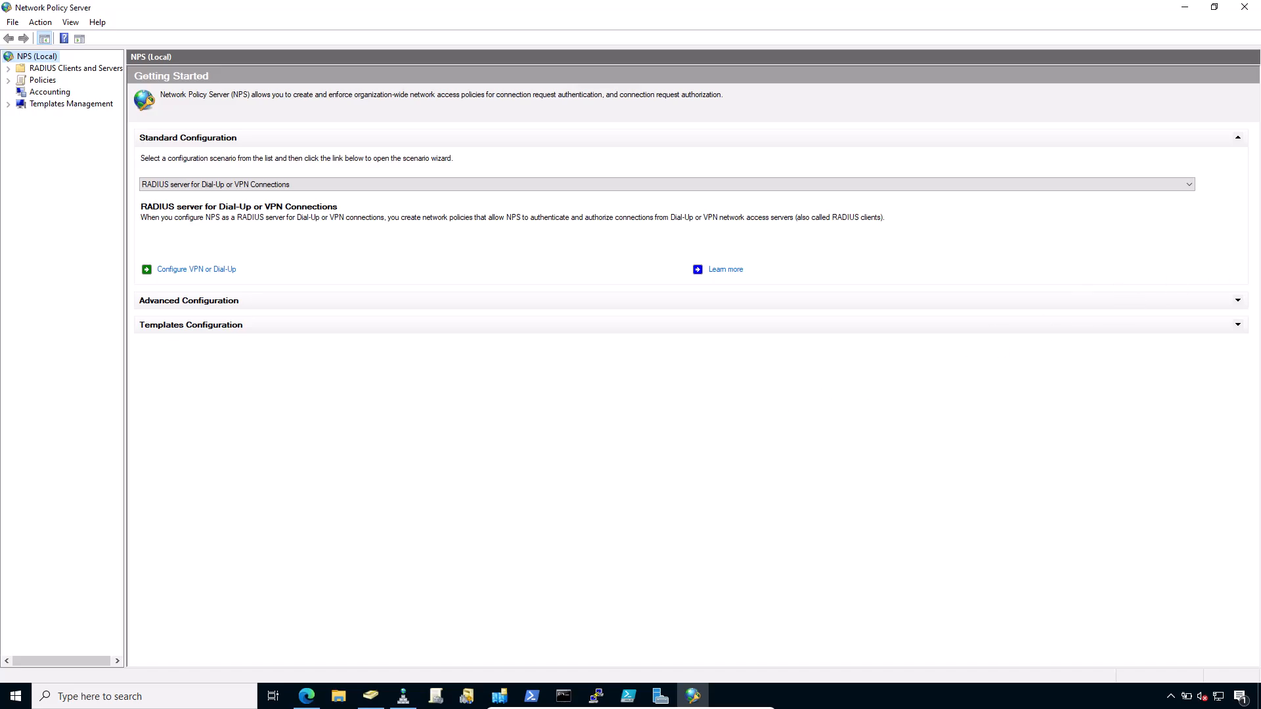
mouse_move(70, 159)
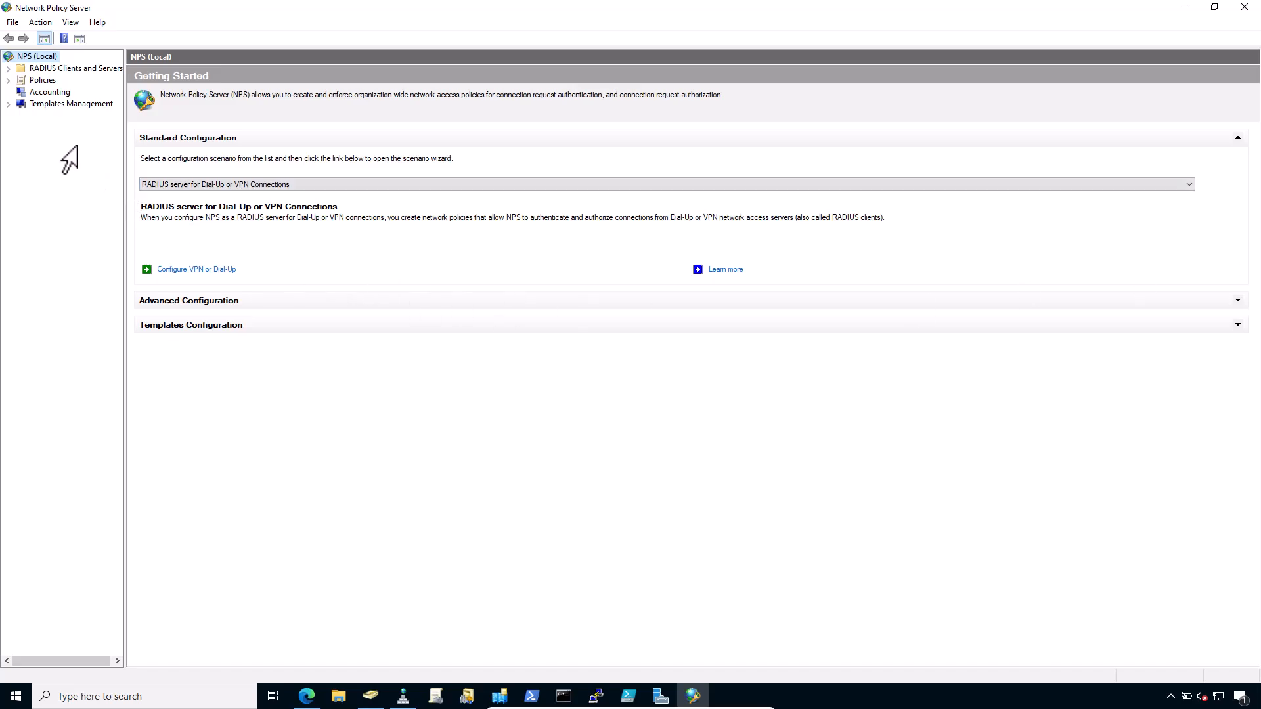
- Start a new RADIUS client named pf-fw1 with address 10.0.40.1
left_click(7, 67)
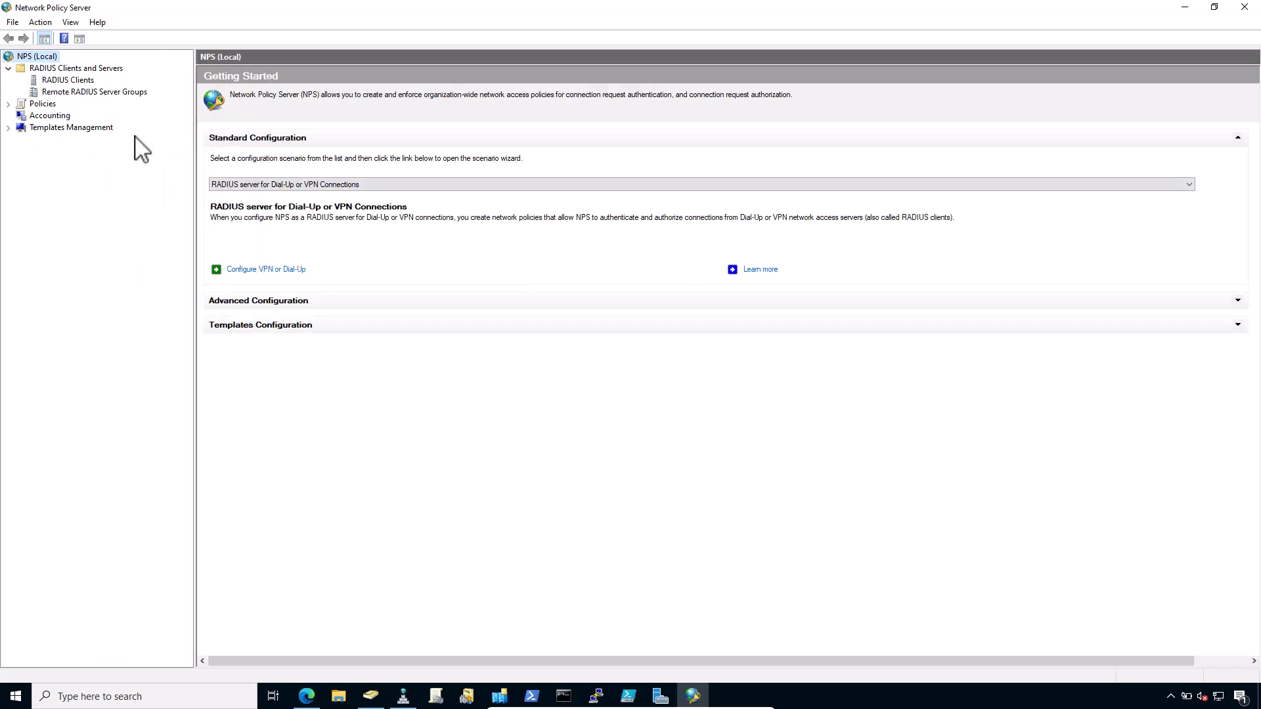
left_click(68, 79)
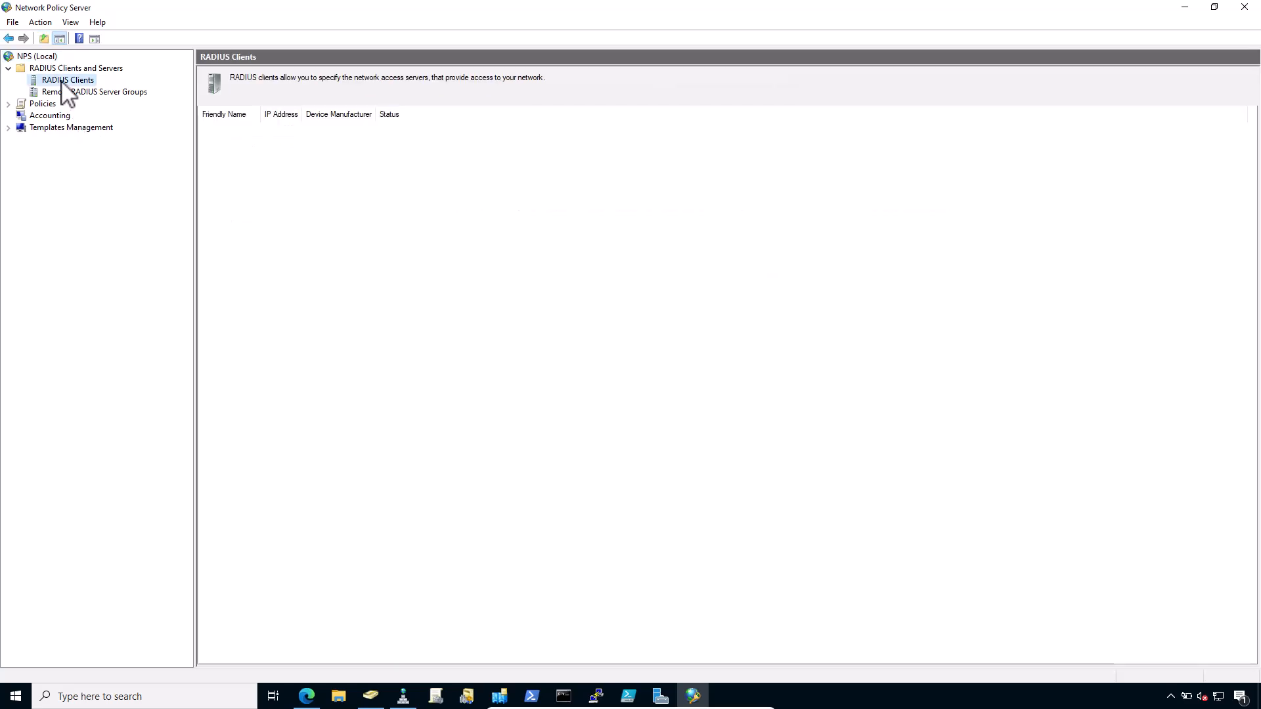
right_click(68, 79)
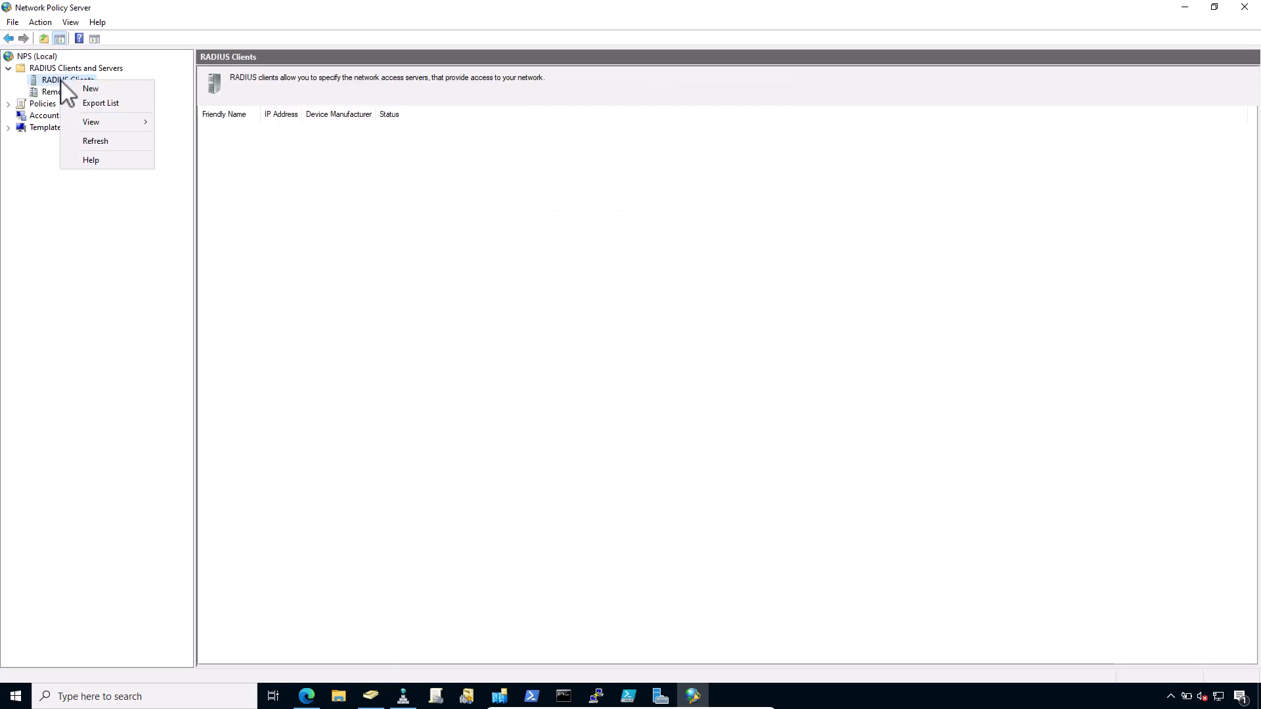
left_click(90, 89)
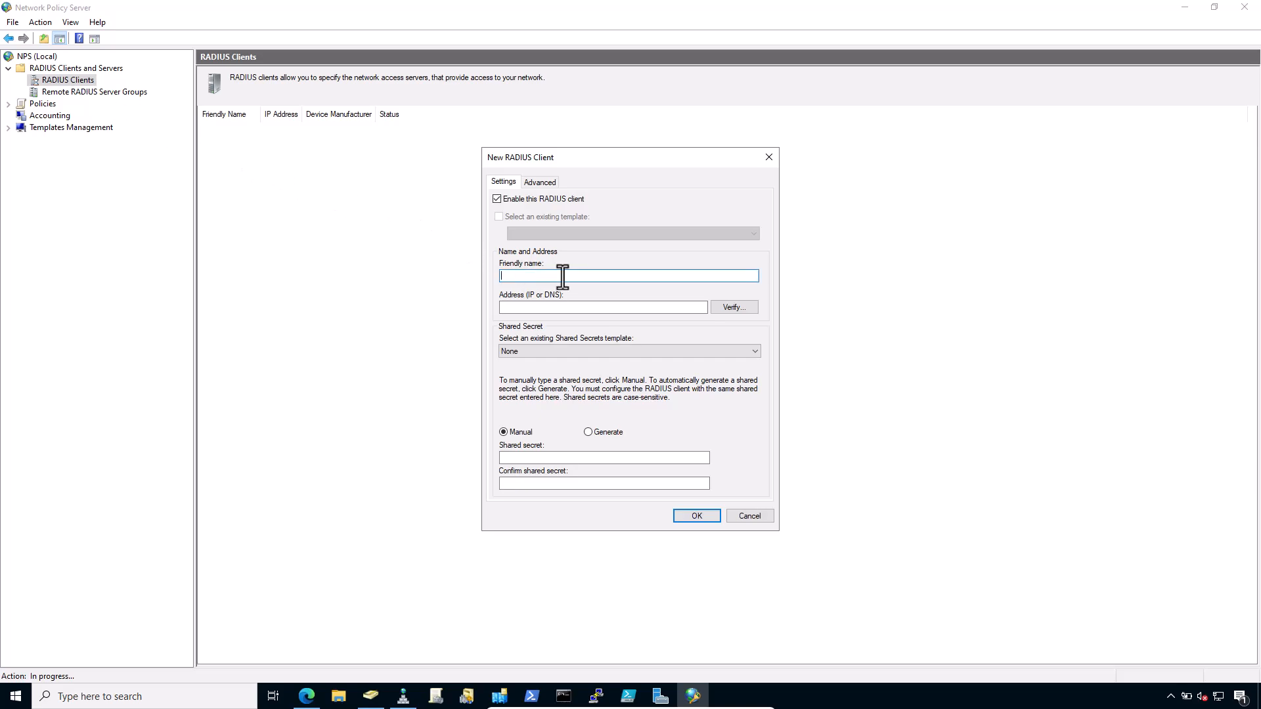
type("p")
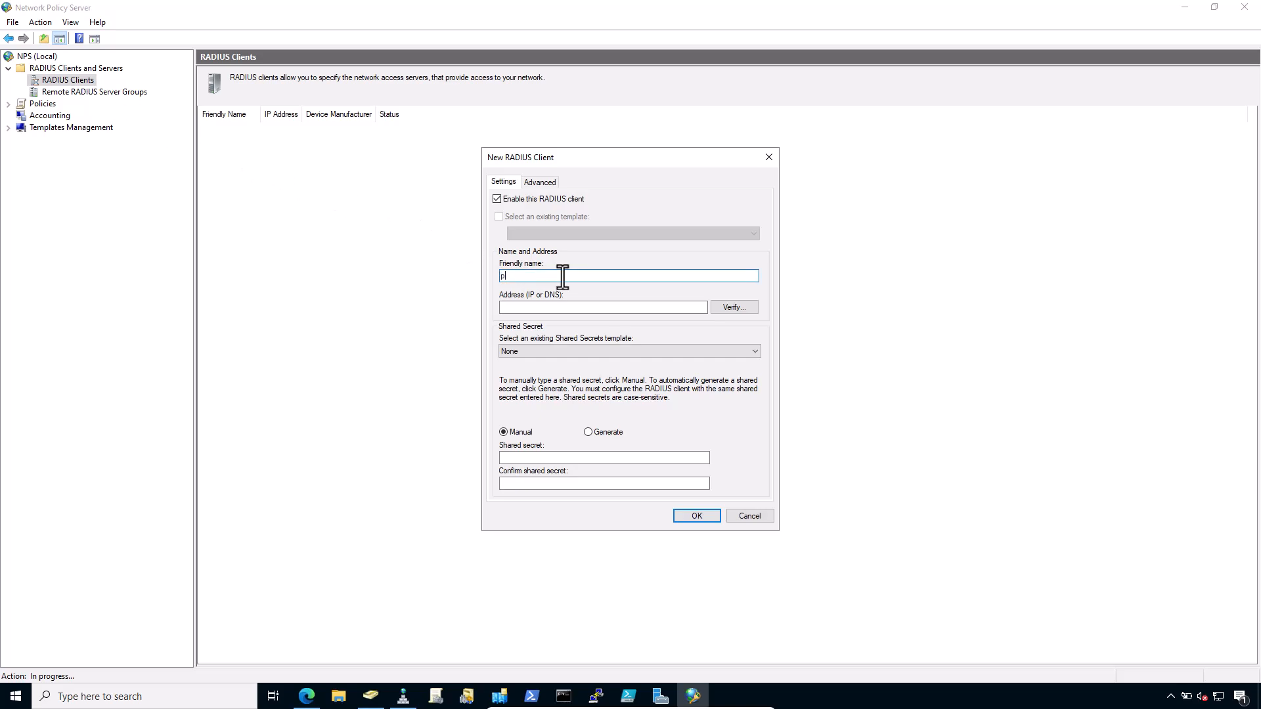
type("f-fw")
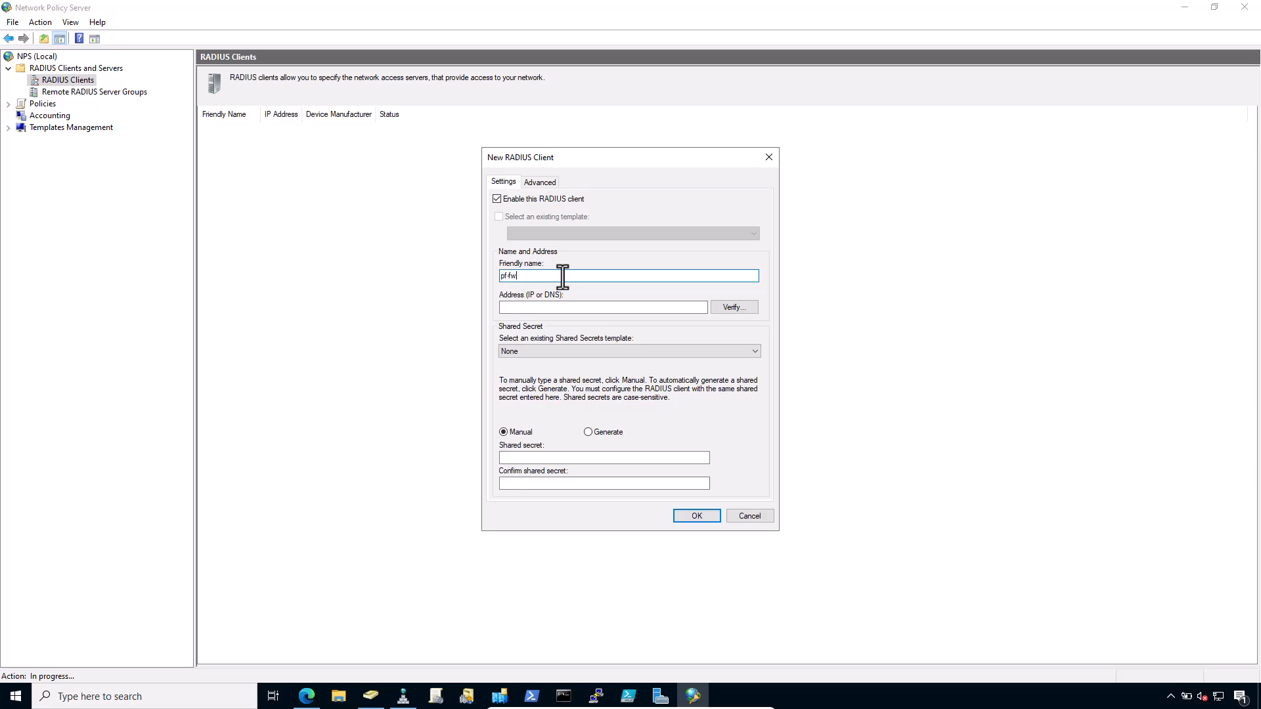
type("1")
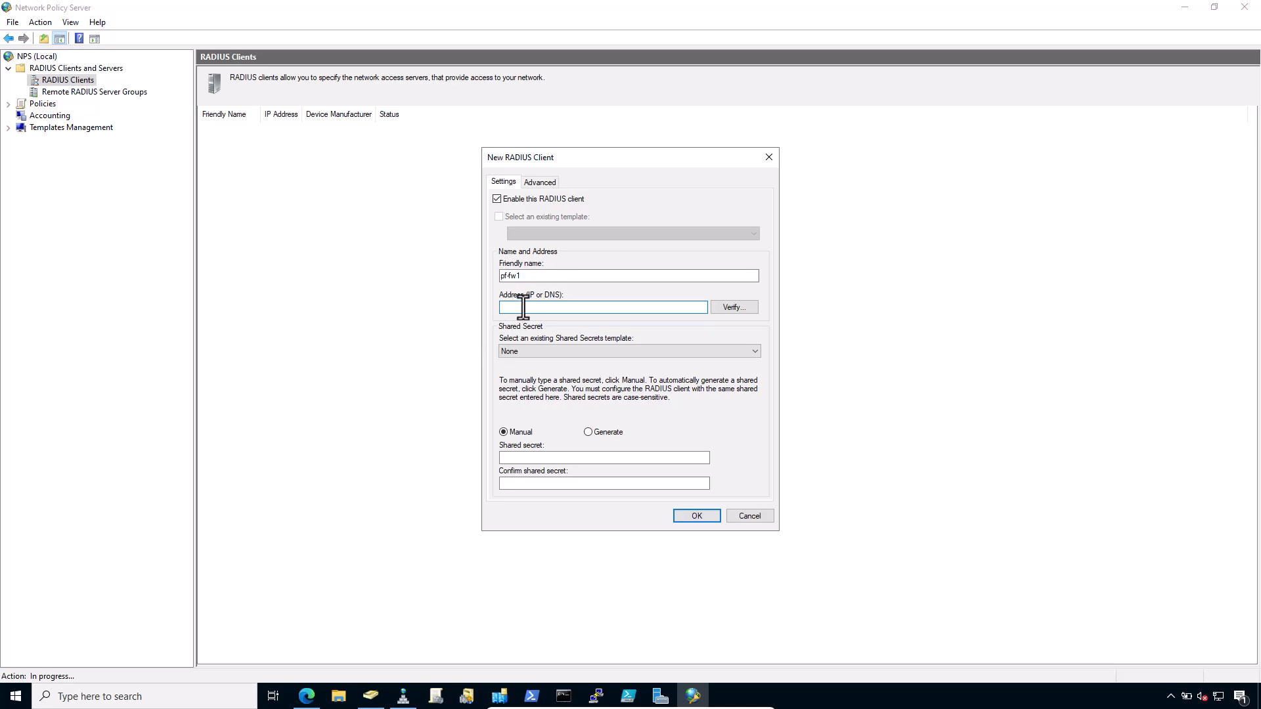
type("10.0.40.1")
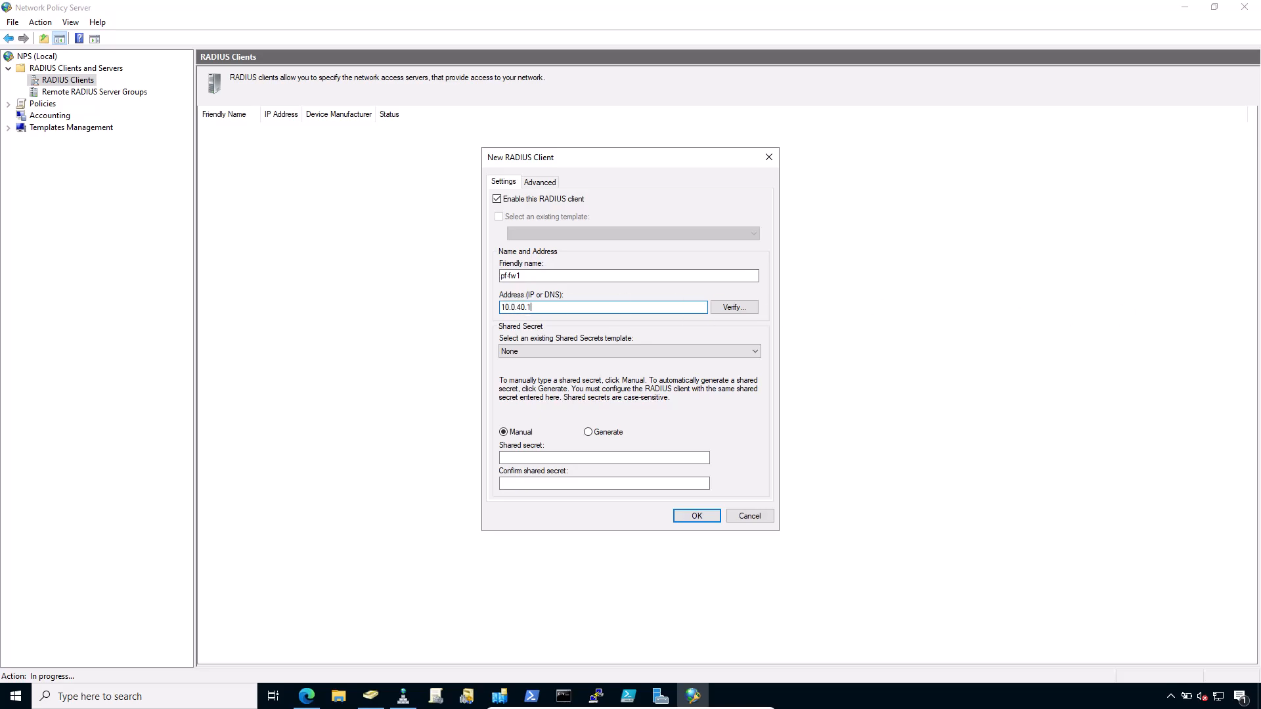
- Switch pf-fw1 to a manual shared secret, enter it, and save the client
left_click(603, 457)
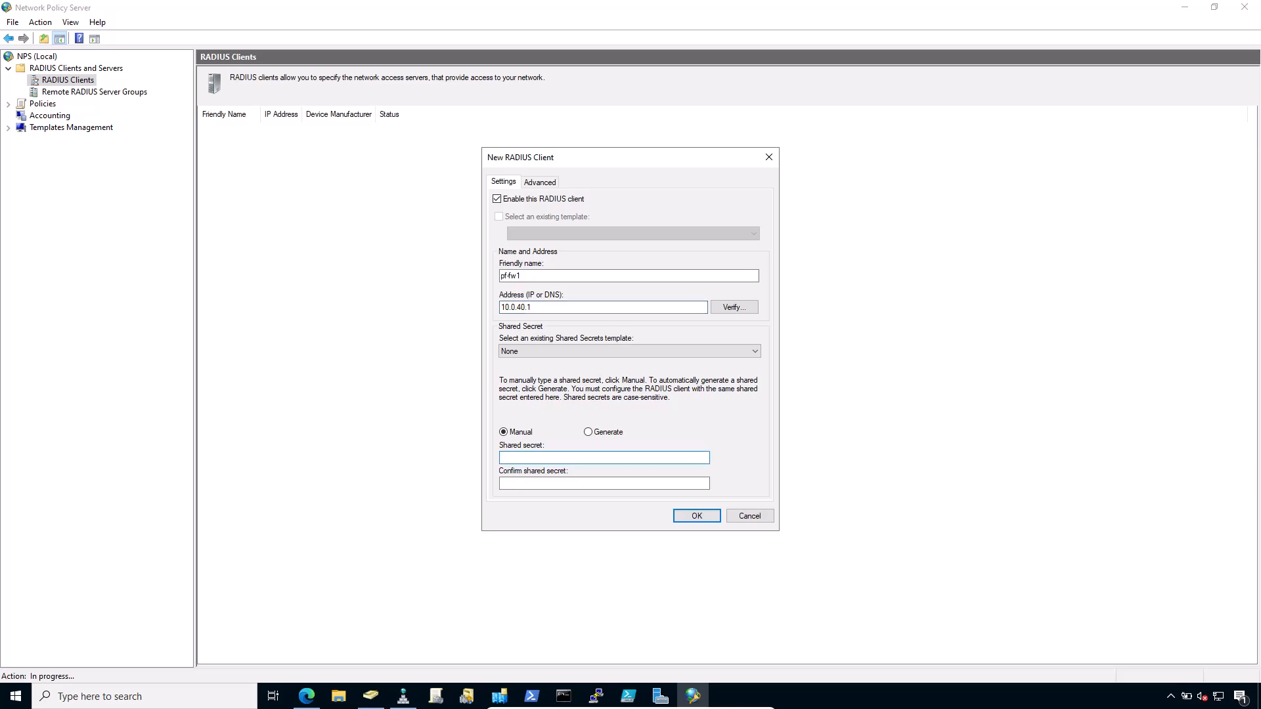
left_click(603, 458)
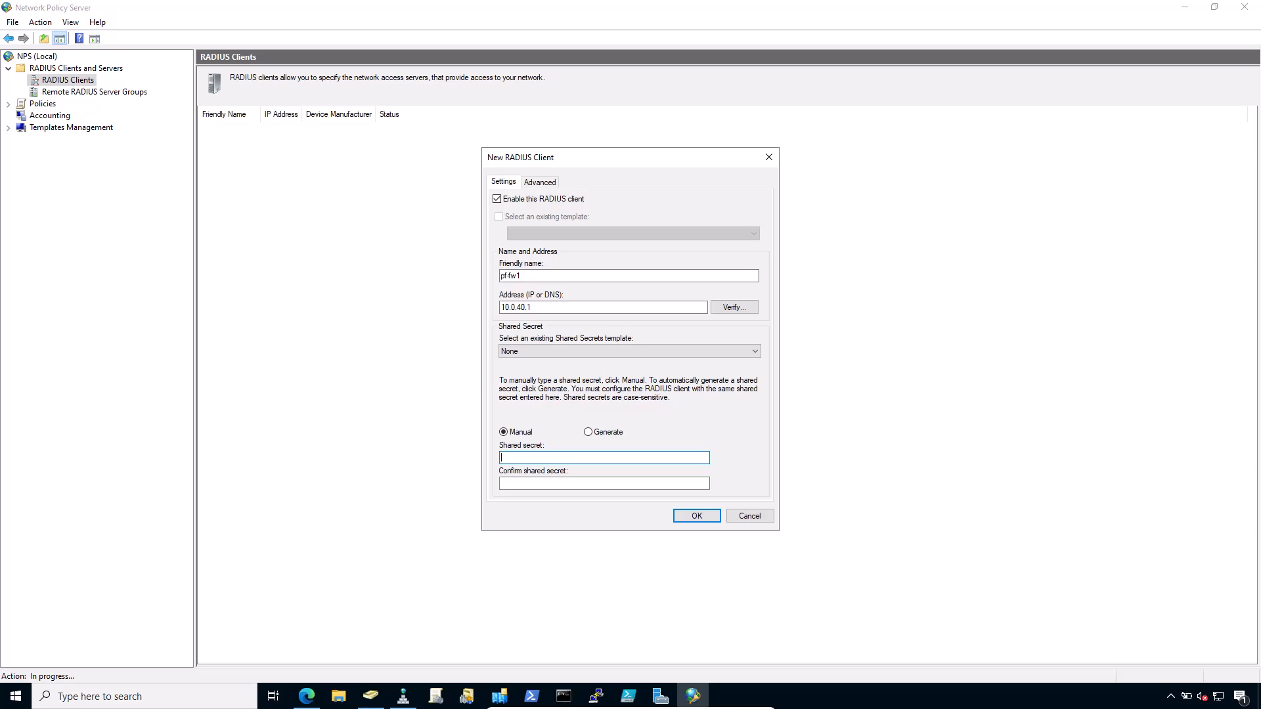
mouse_move(560, 458)
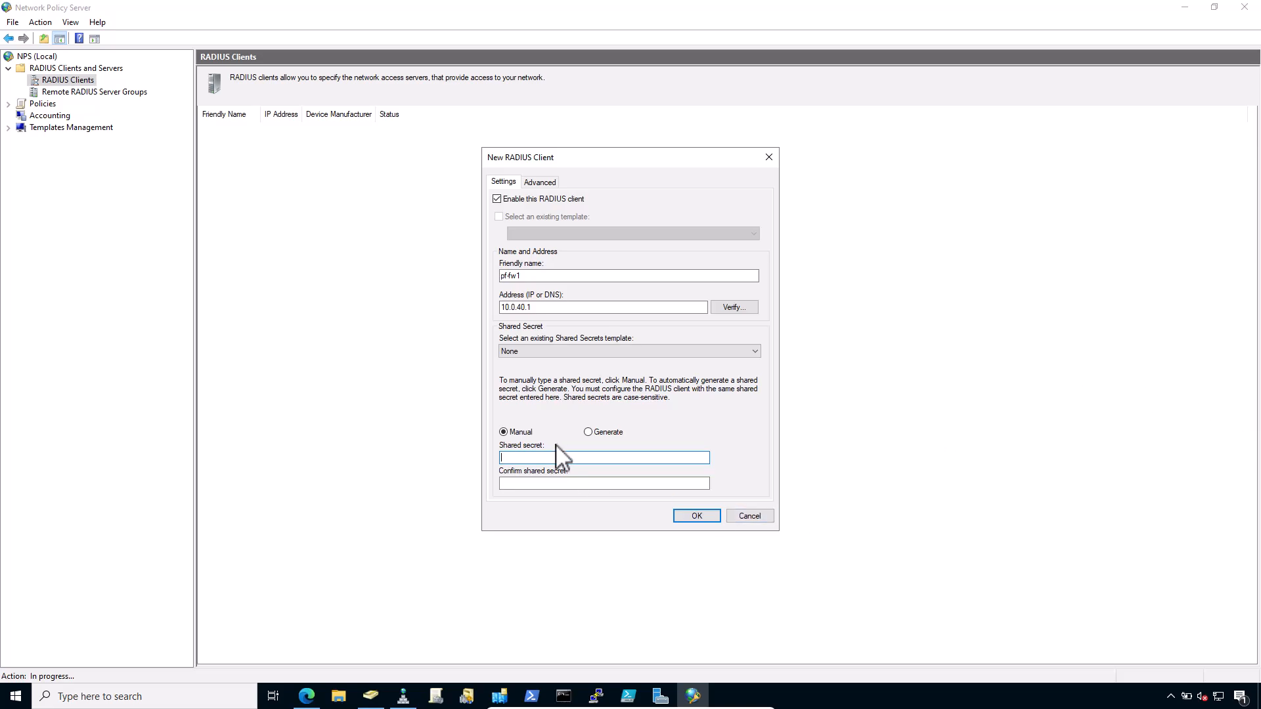
left_click(588, 432)
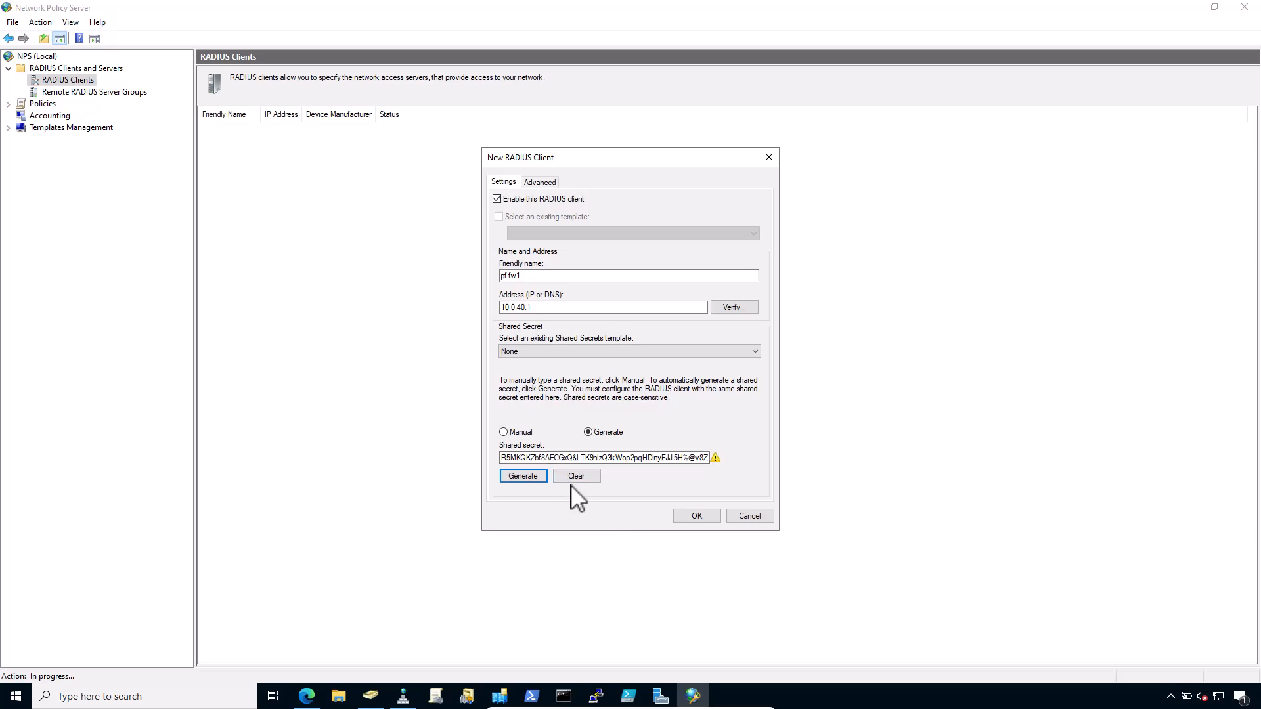
left_click(504, 432)
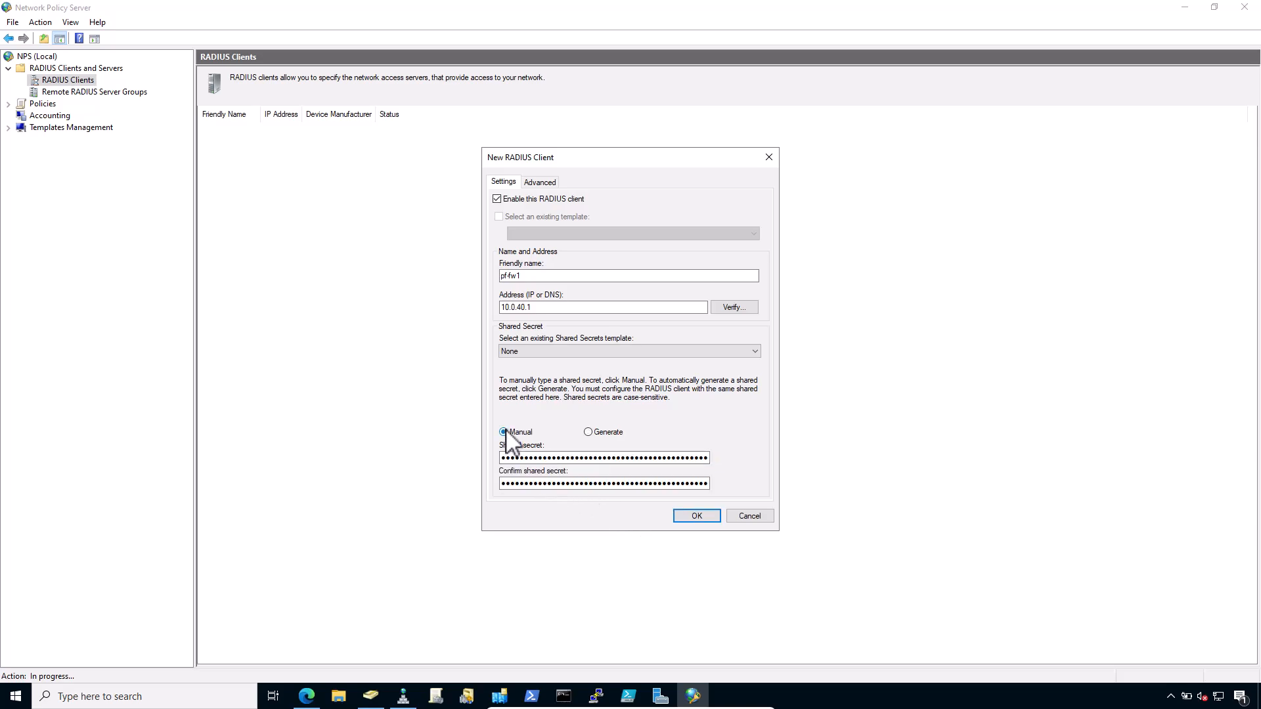
triple_click(603, 457)
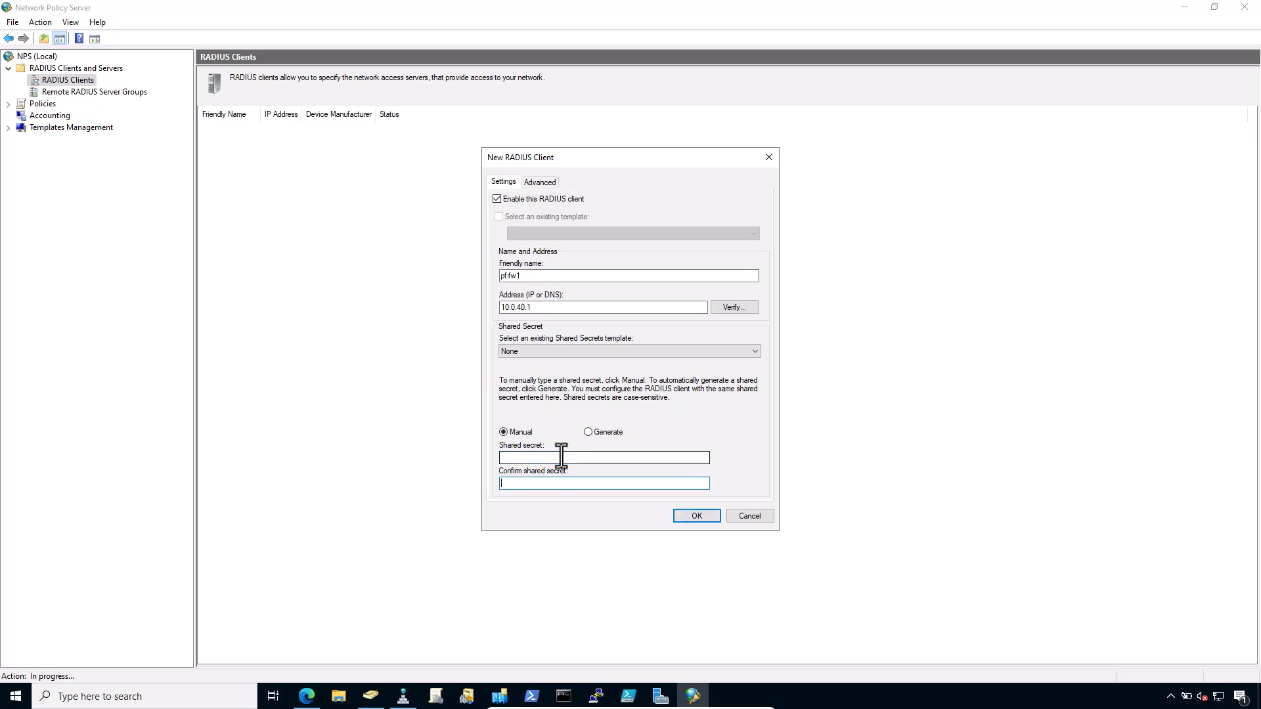
left_click(603, 457)
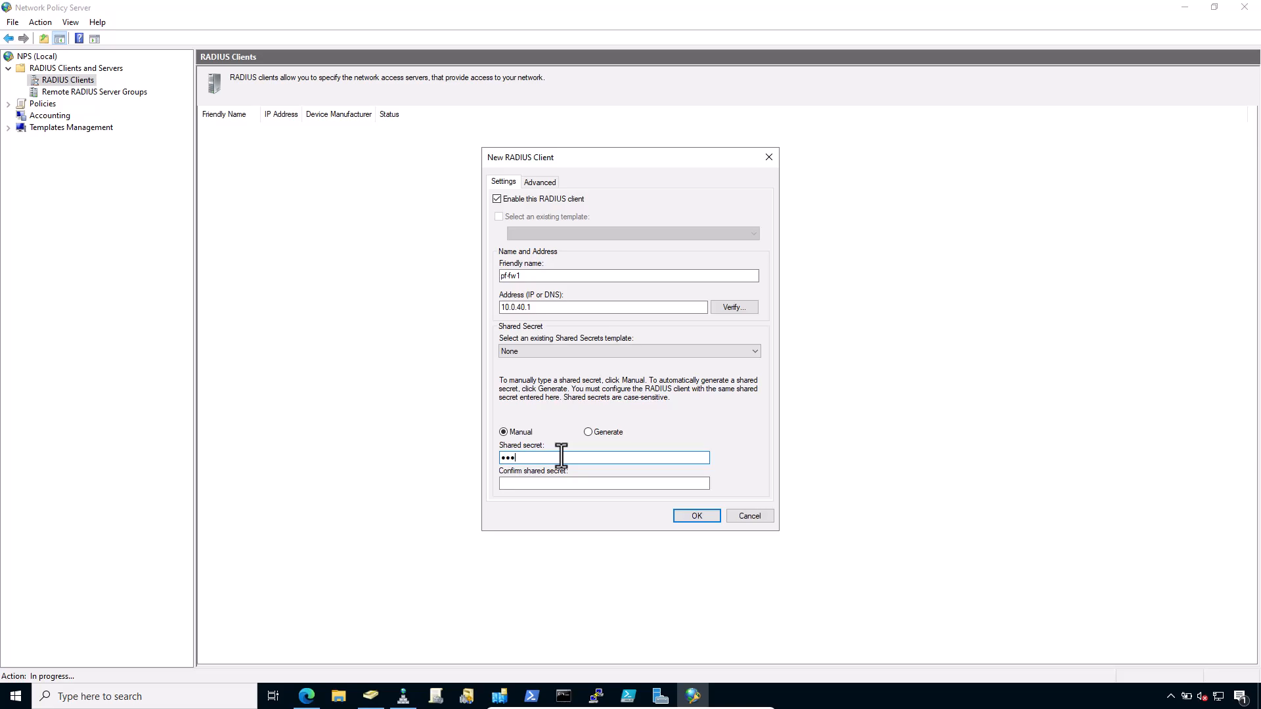
type("••••")
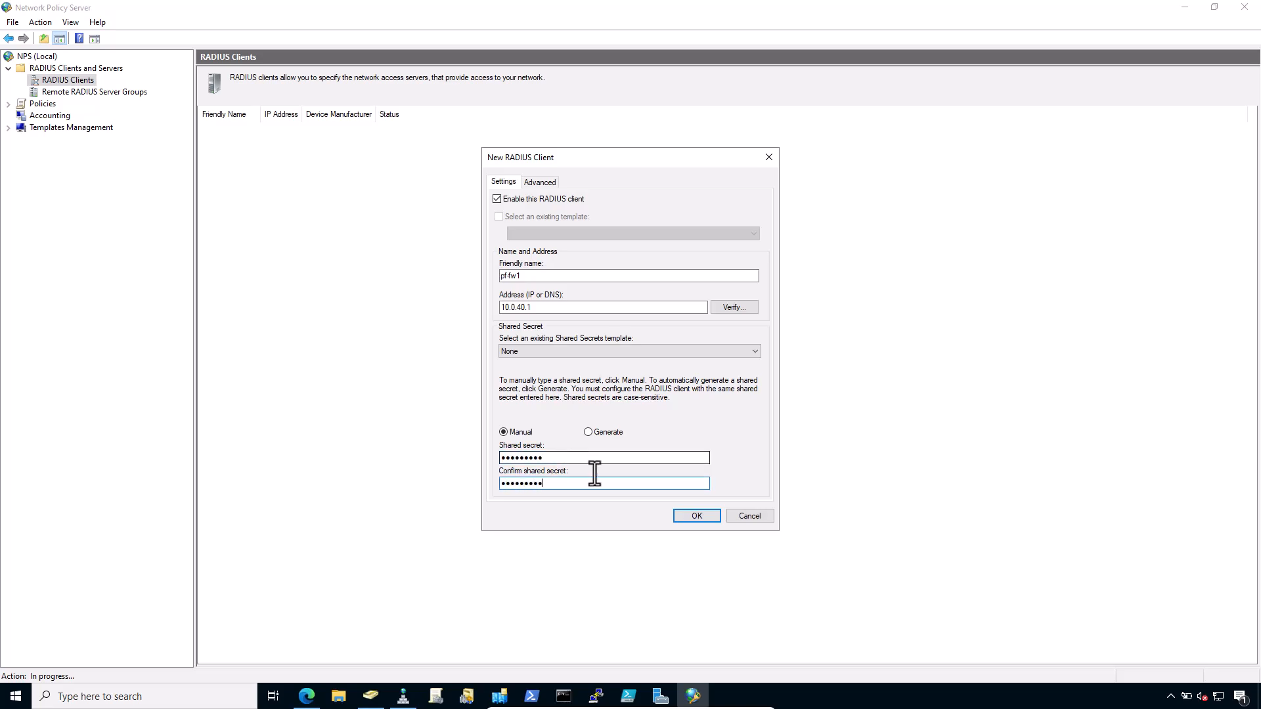
left_click(695, 515)
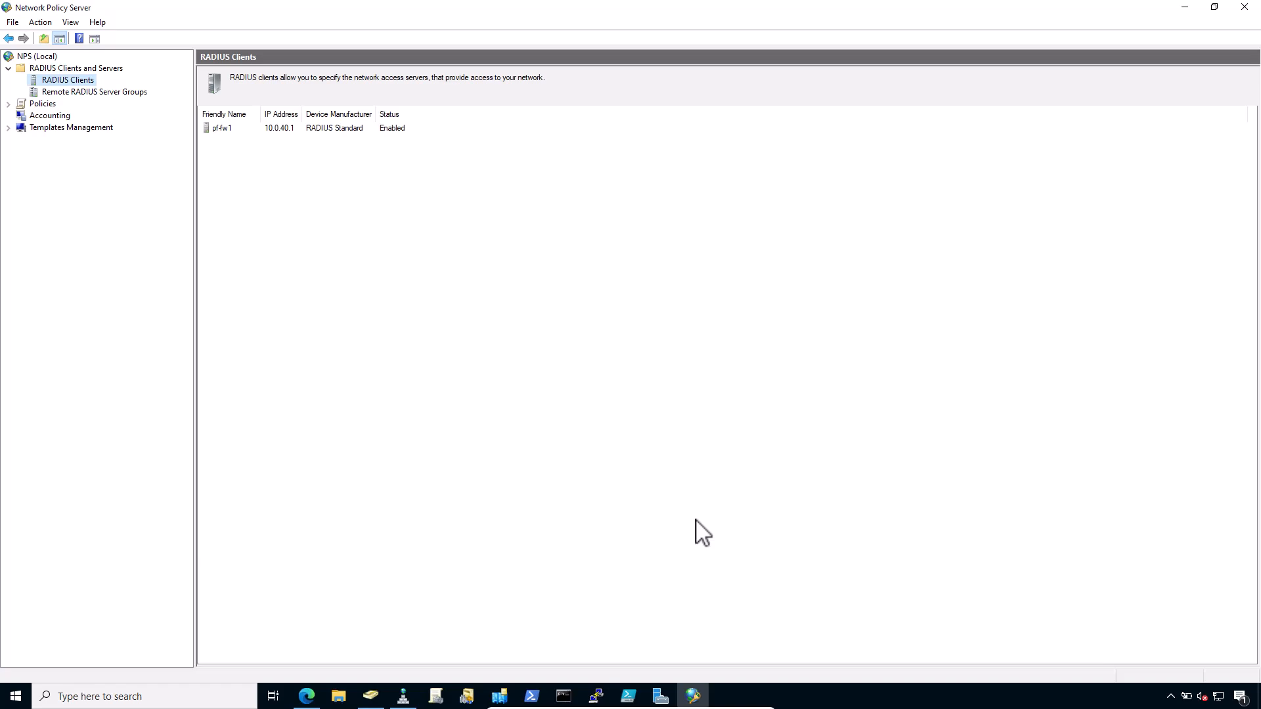
- Create a new network policy named 'Allow from Firewall'
left_click(221, 128)
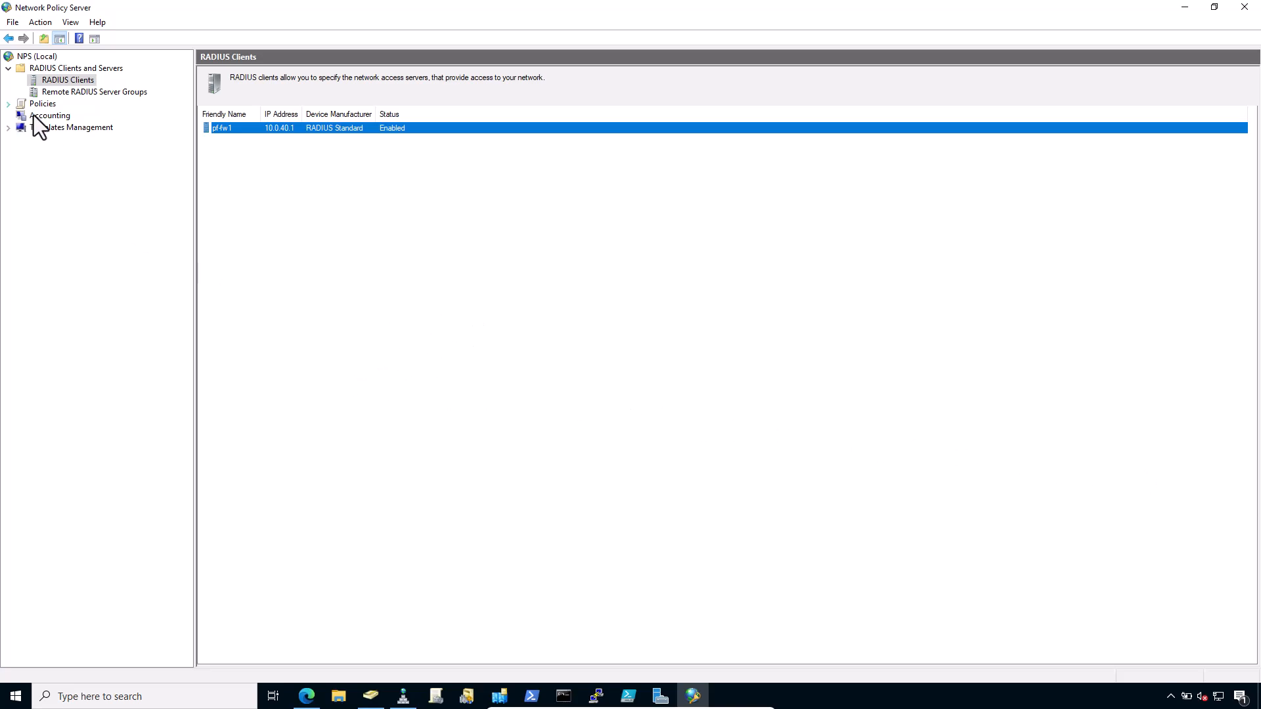
left_click(71, 127)
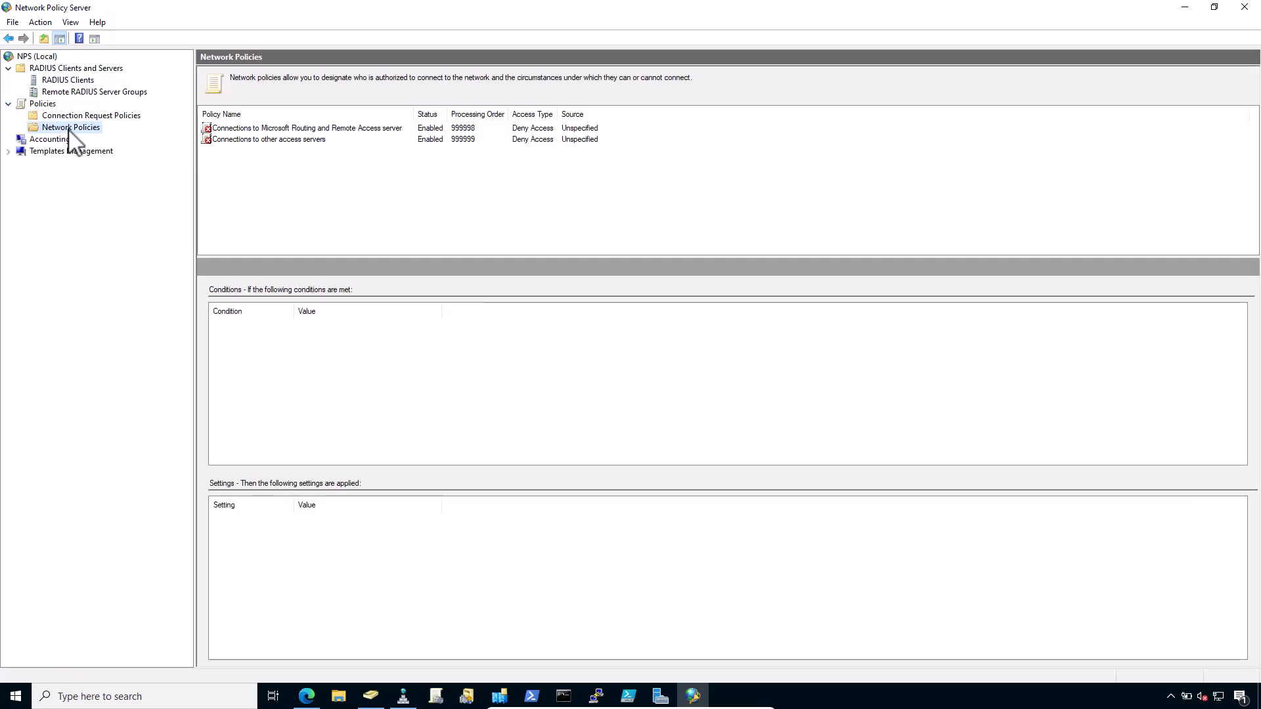
right_click(71, 127)
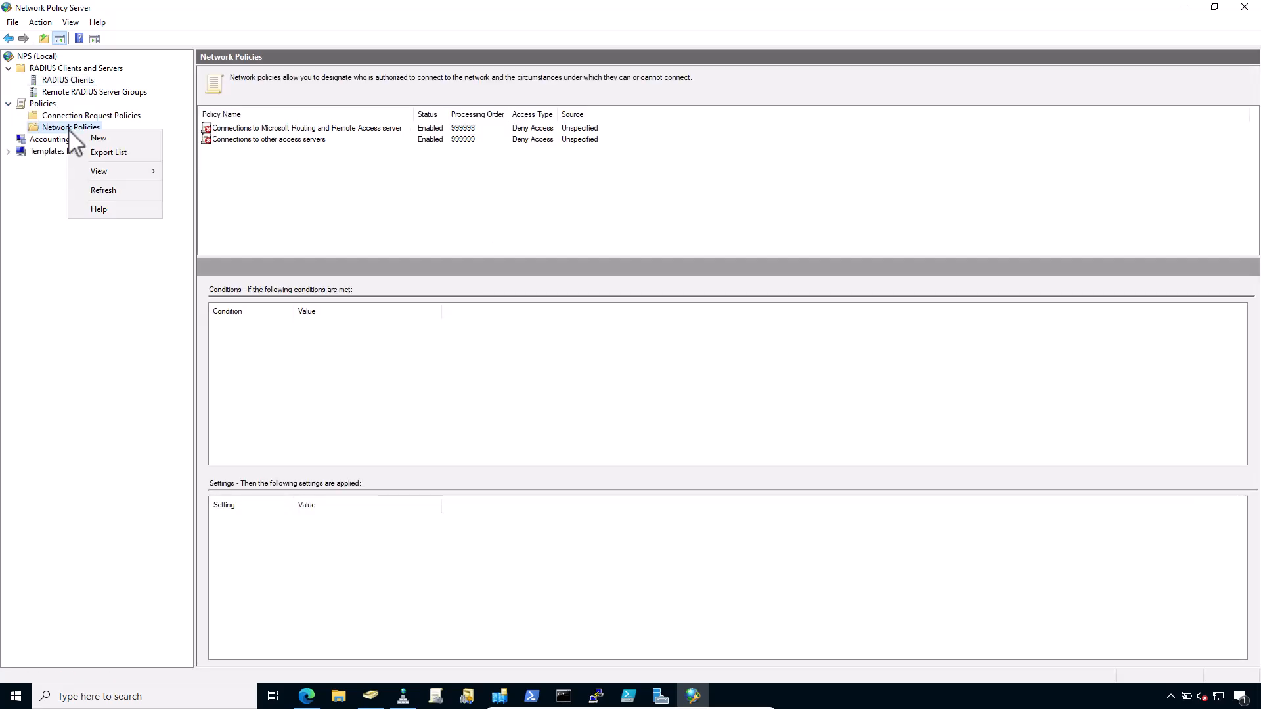
left_click(98, 138)
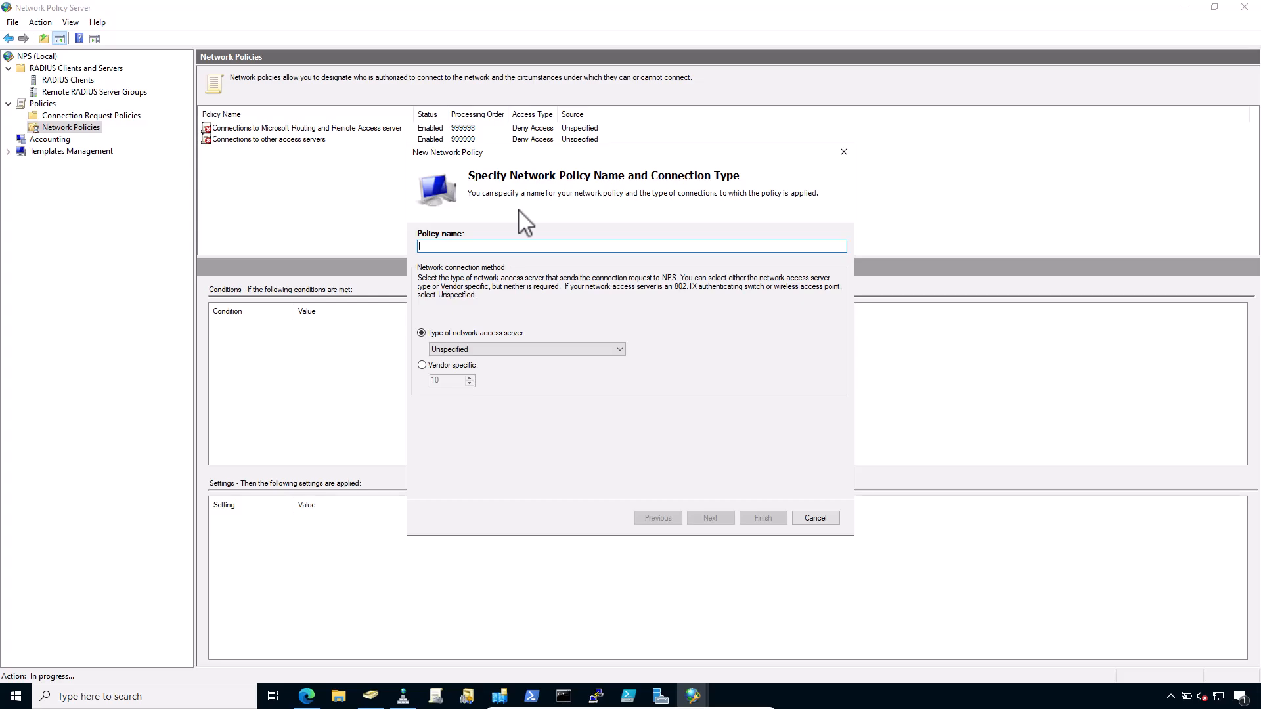
type("A")
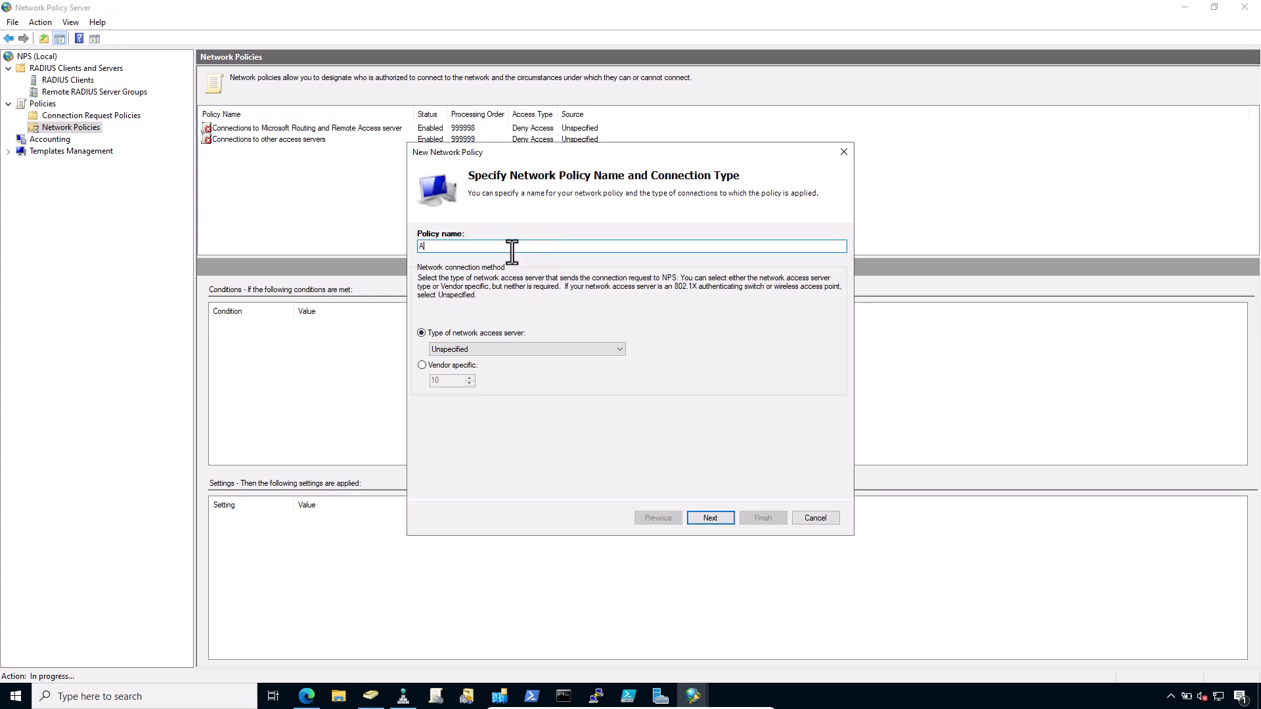
type("llow from Fire")
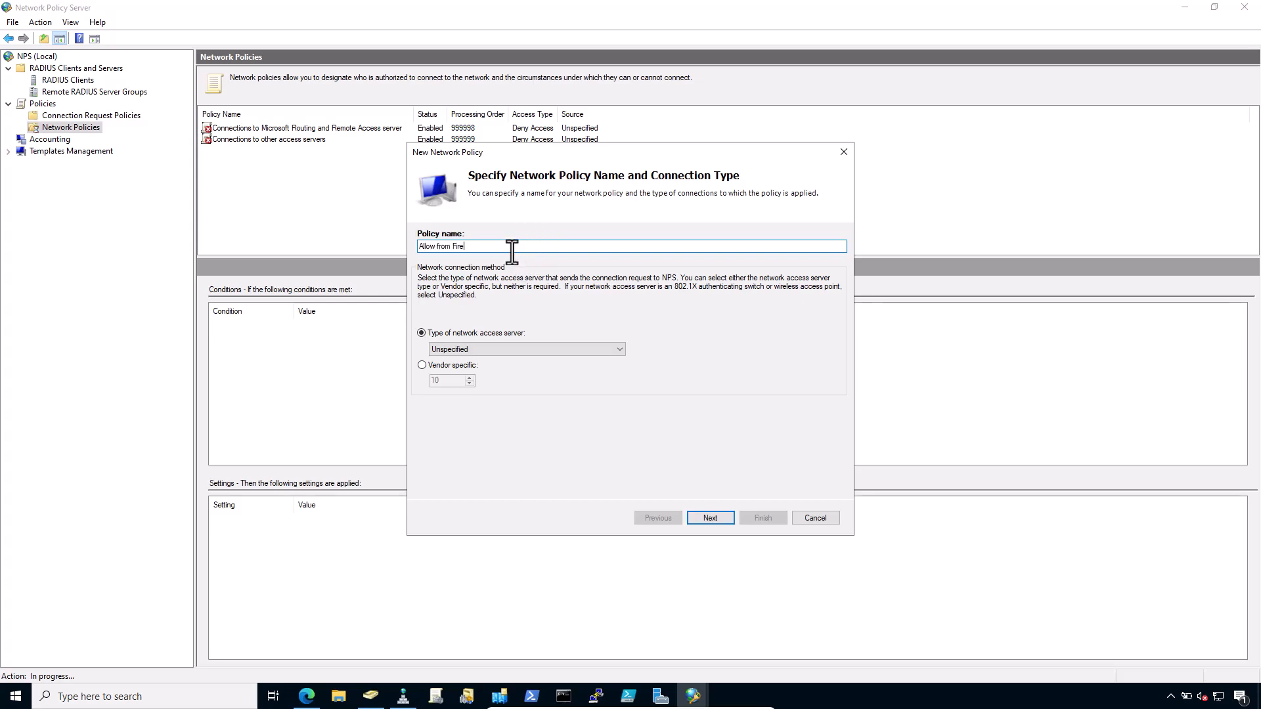
type("wall")
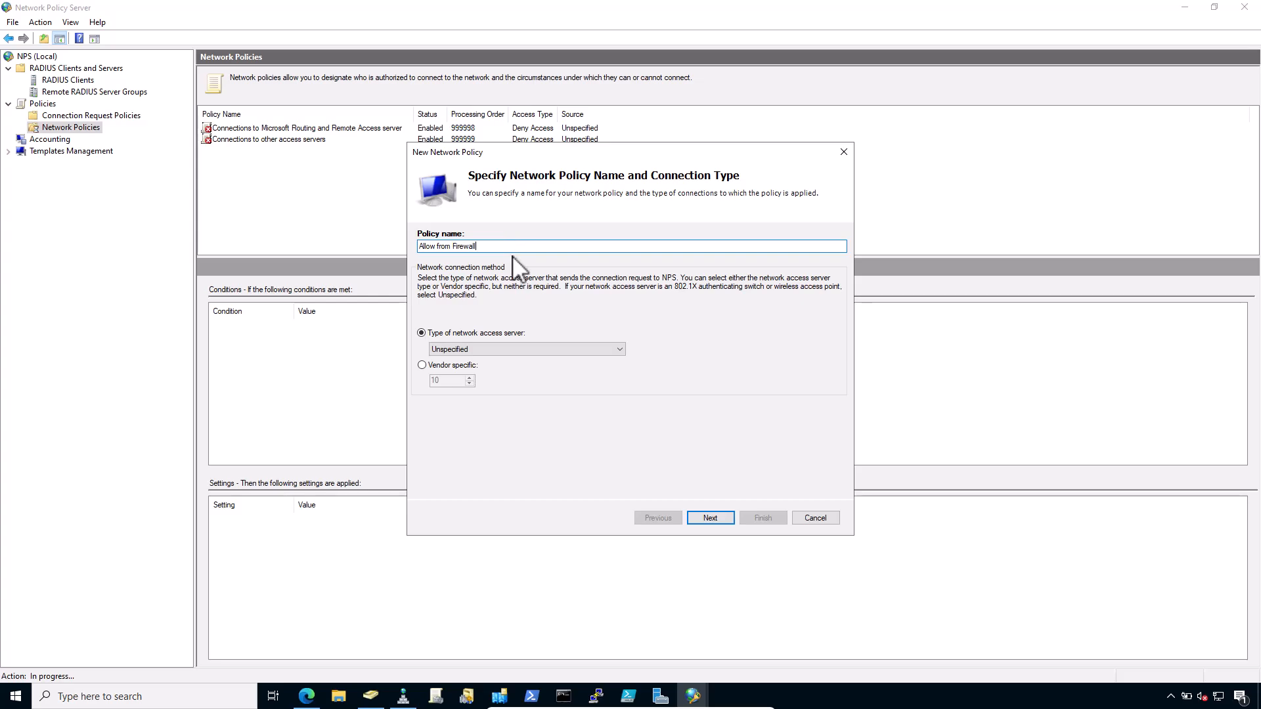
left_click(709, 517)
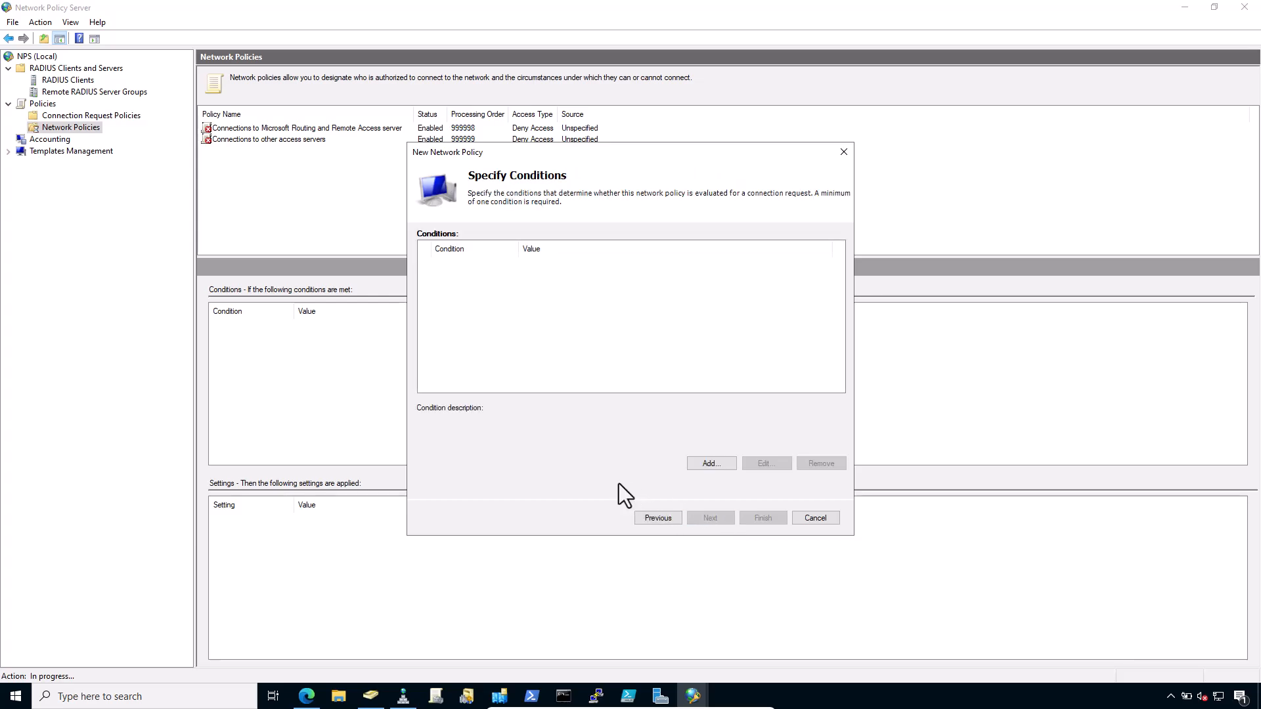
mouse_move(746, 456)
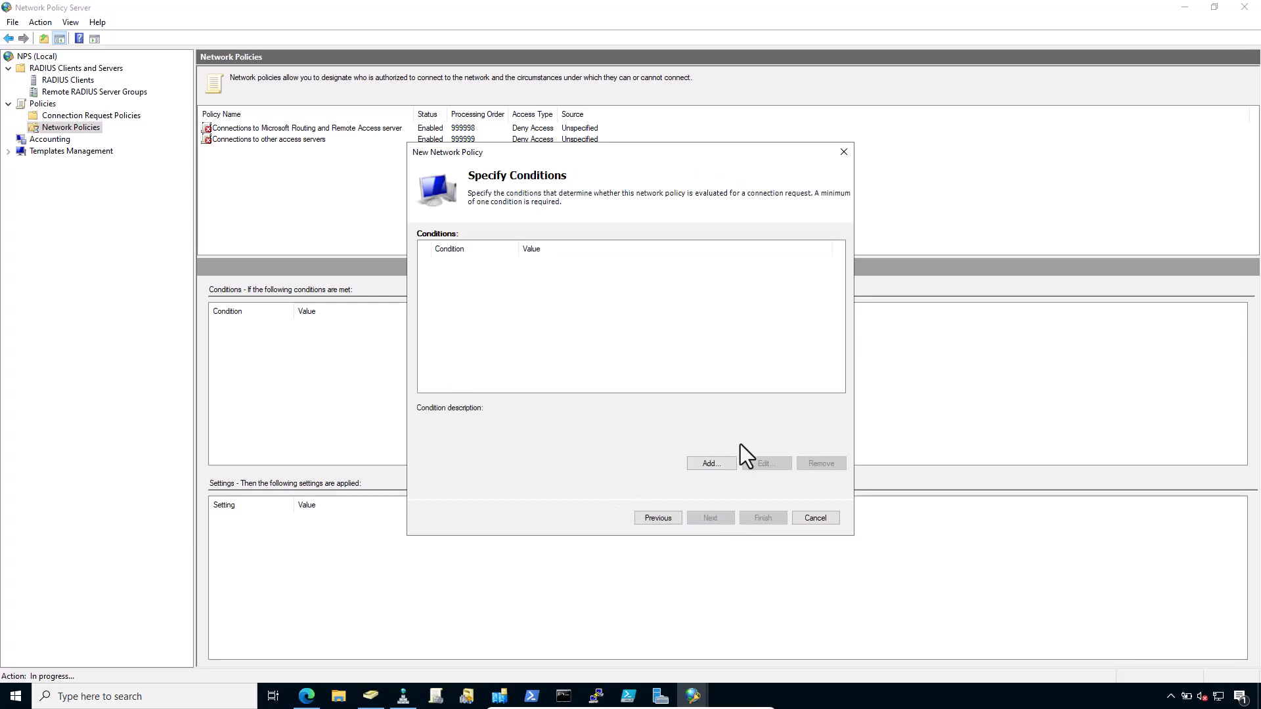
- Add a Windows Groups condition for ITKB\VPNUsers to the policy
left_click(709, 463)
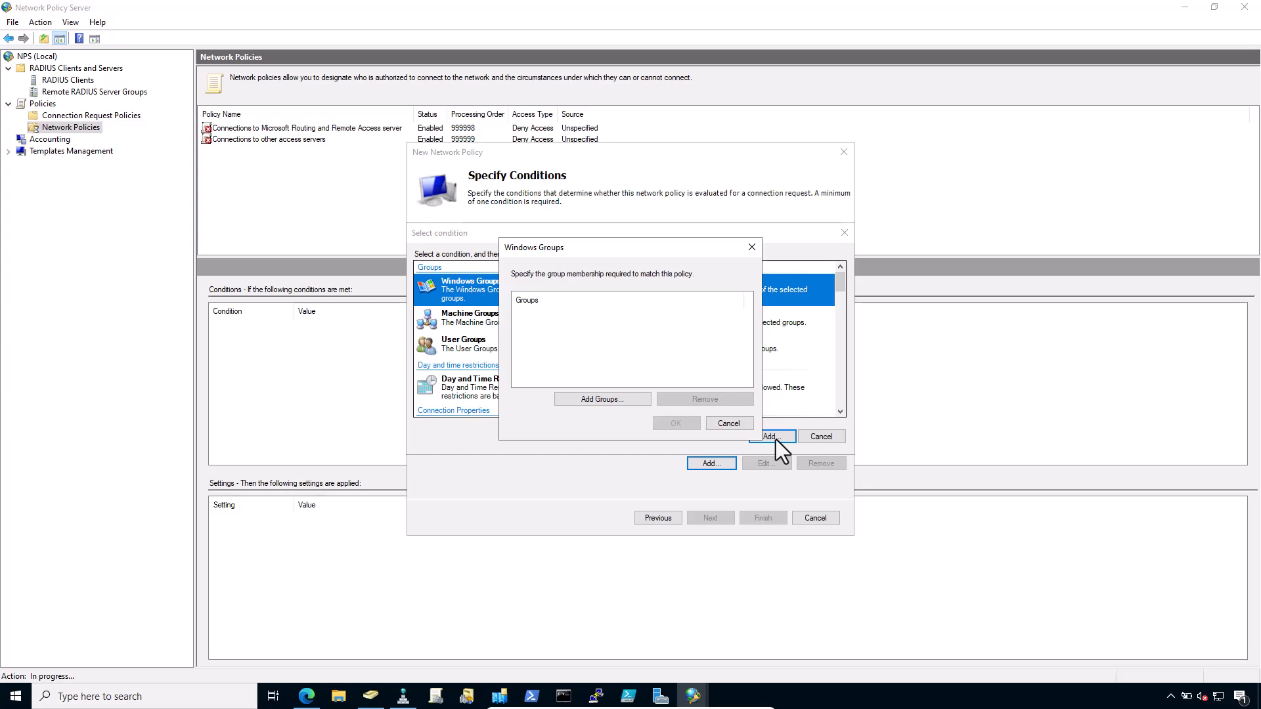
left_click(602, 398)
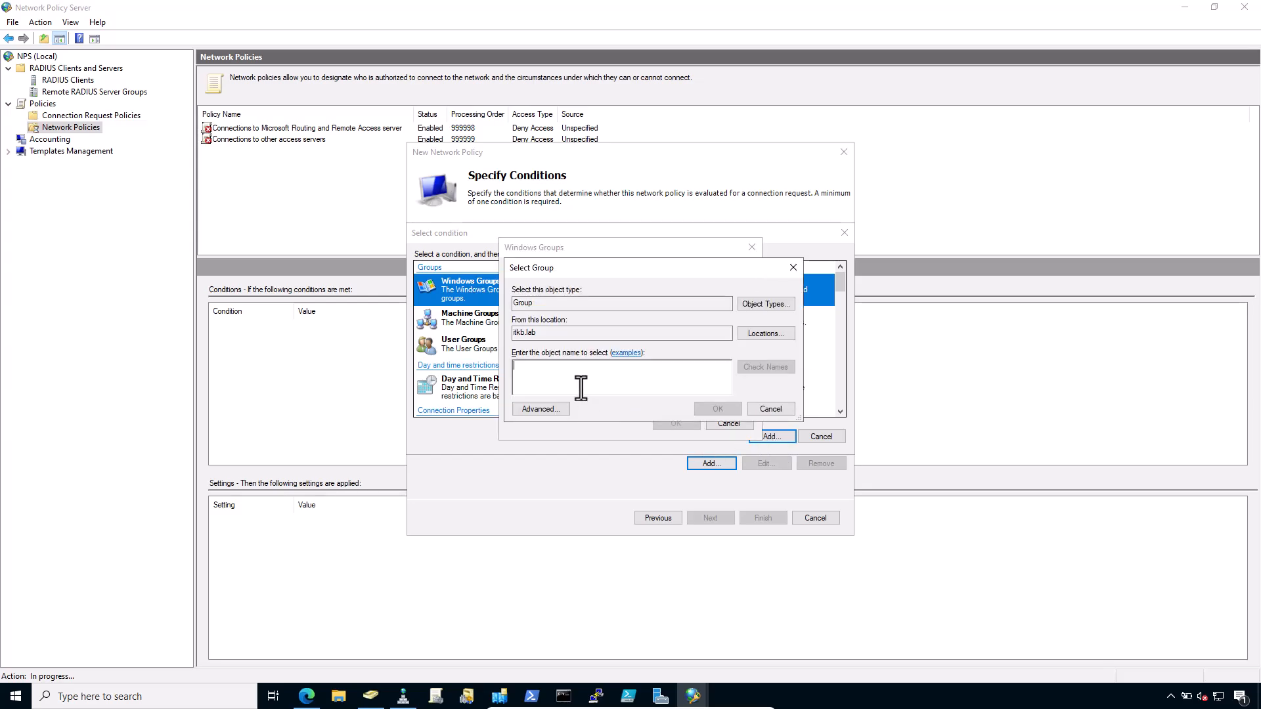
type("vpn")
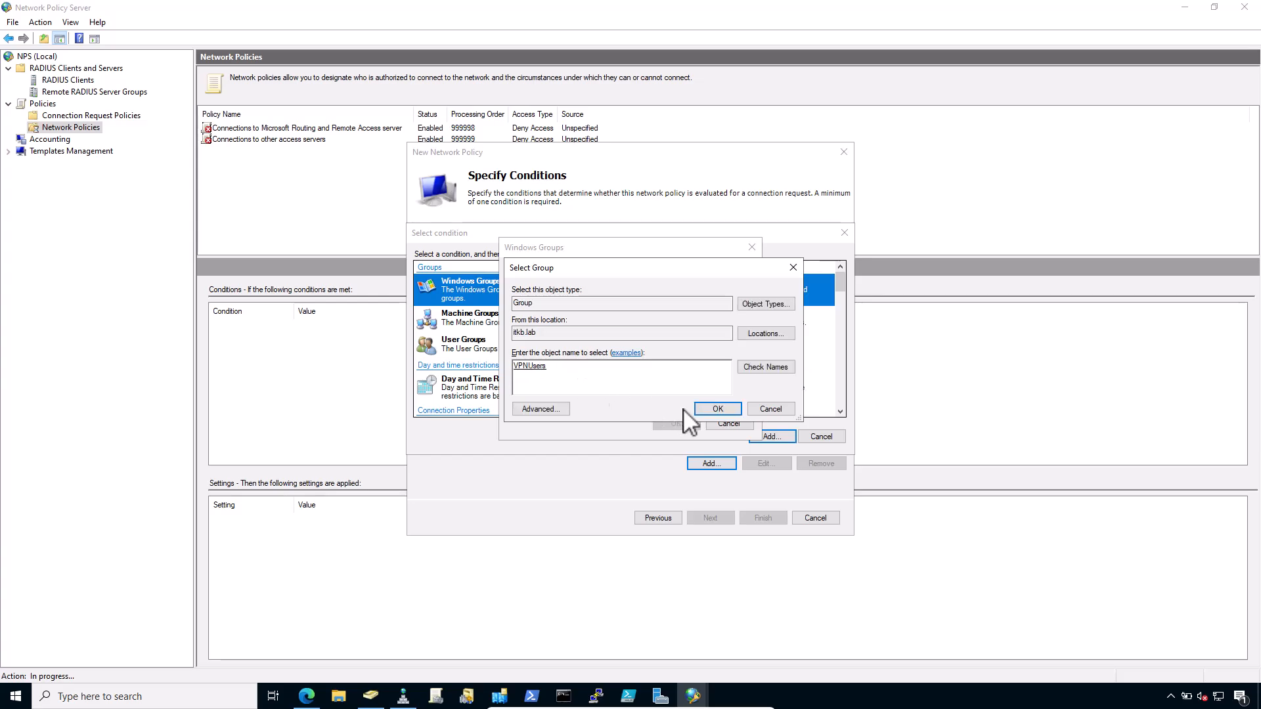
left_click(715, 409)
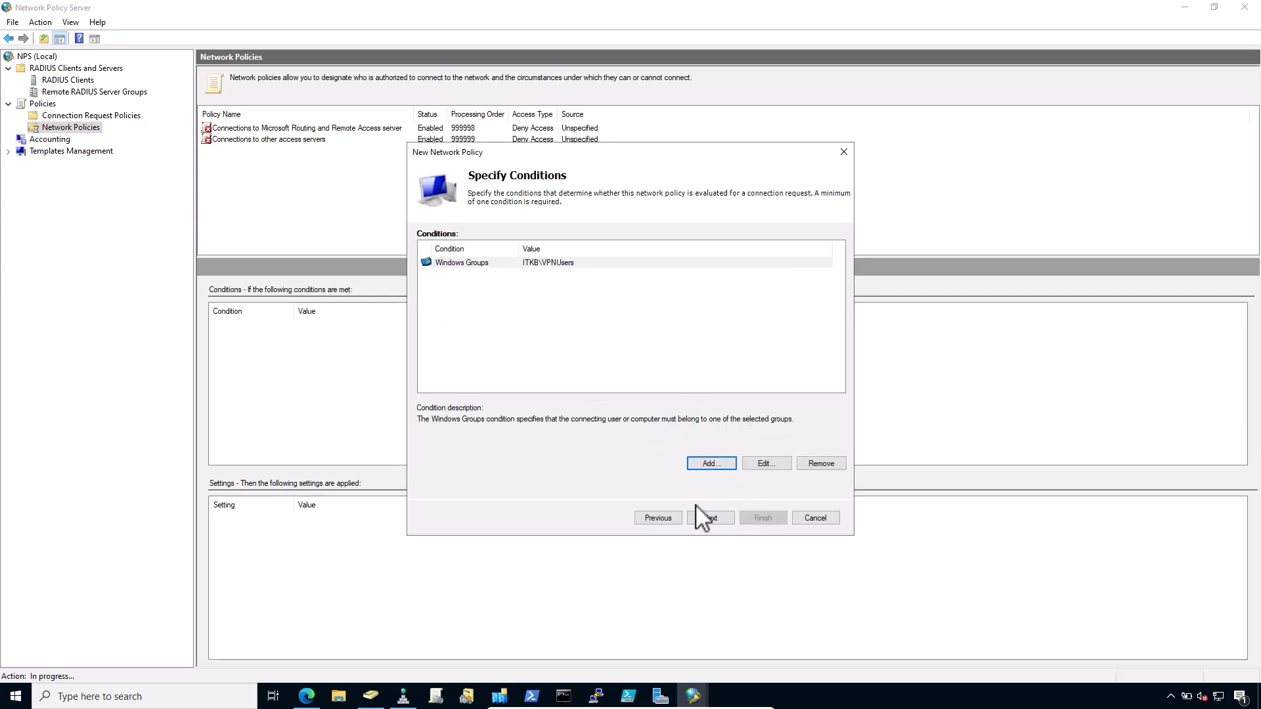
left_click(710, 517)
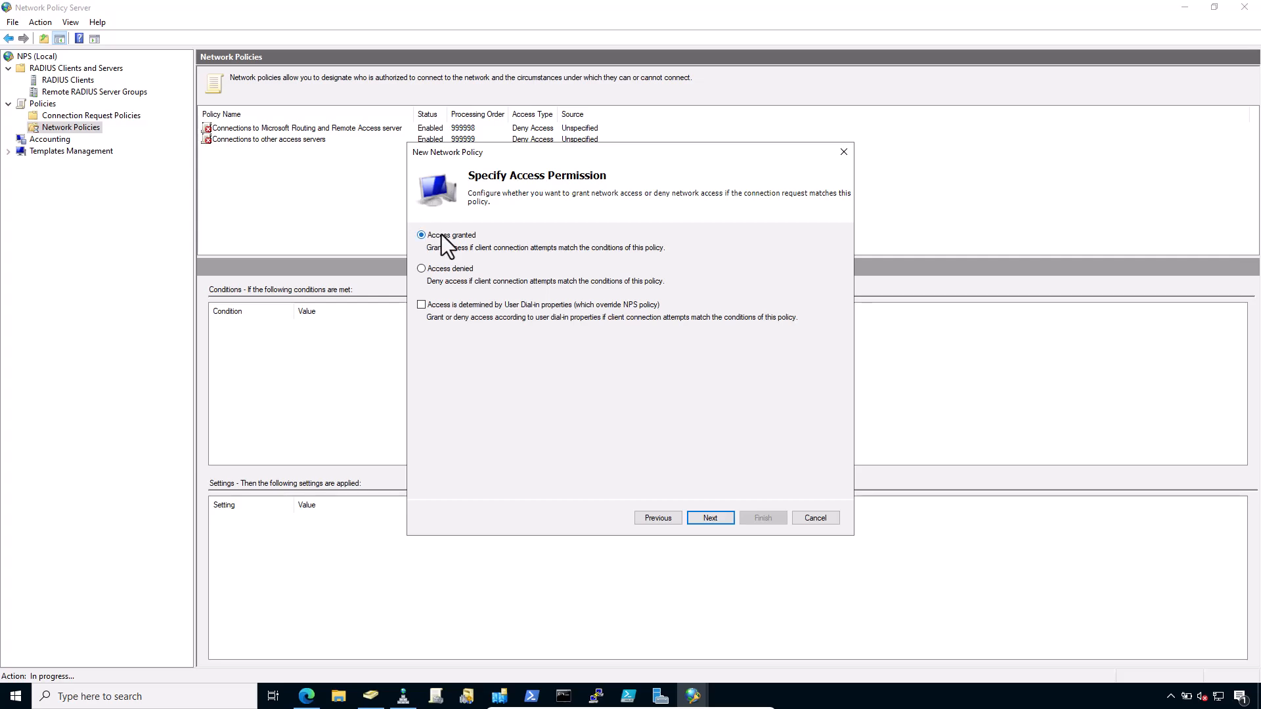
- Keep Access granted, add EAP-MSCHAP v2, and enable CHAP and PAP authentication
left_click(710, 517)
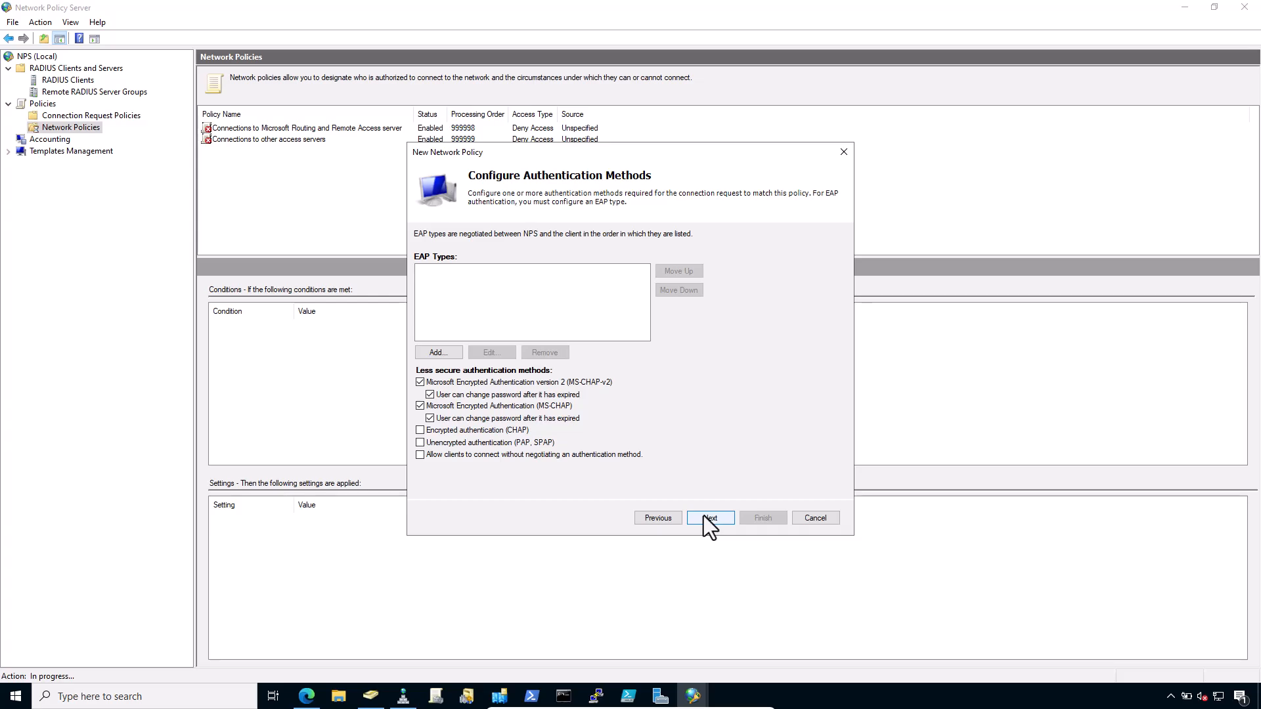
left_click(438, 352)
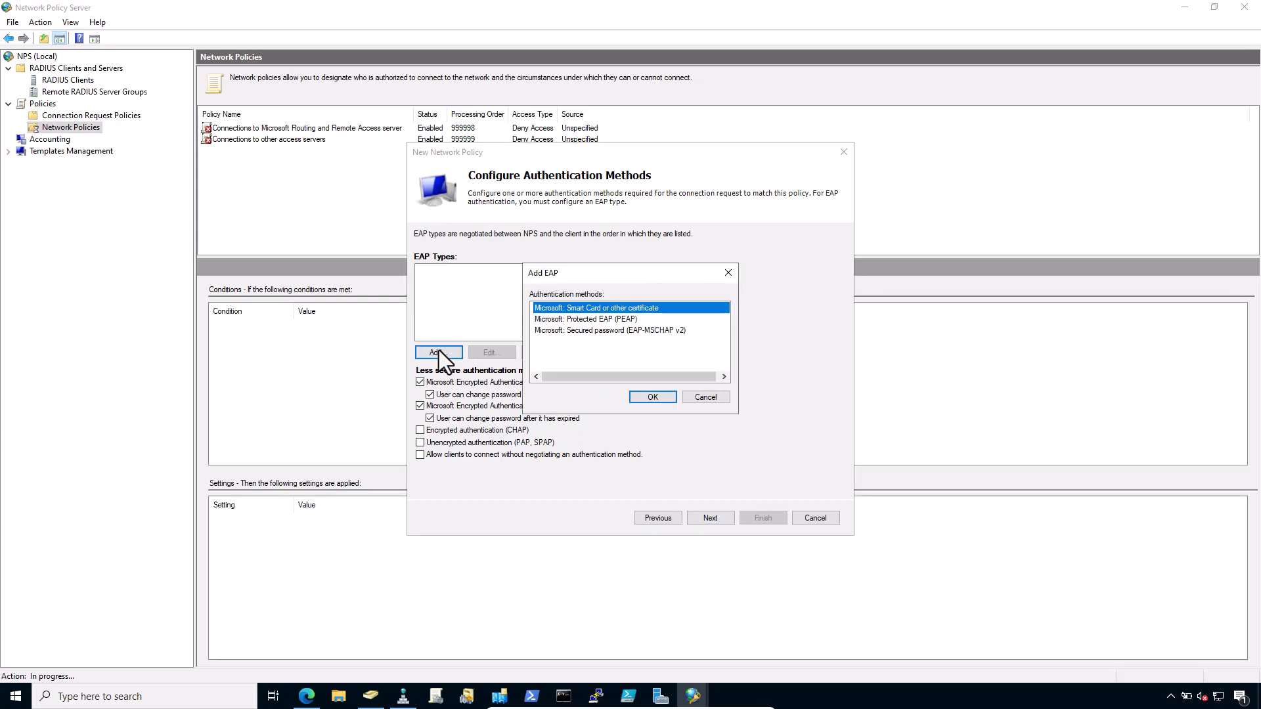
left_click(609, 330)
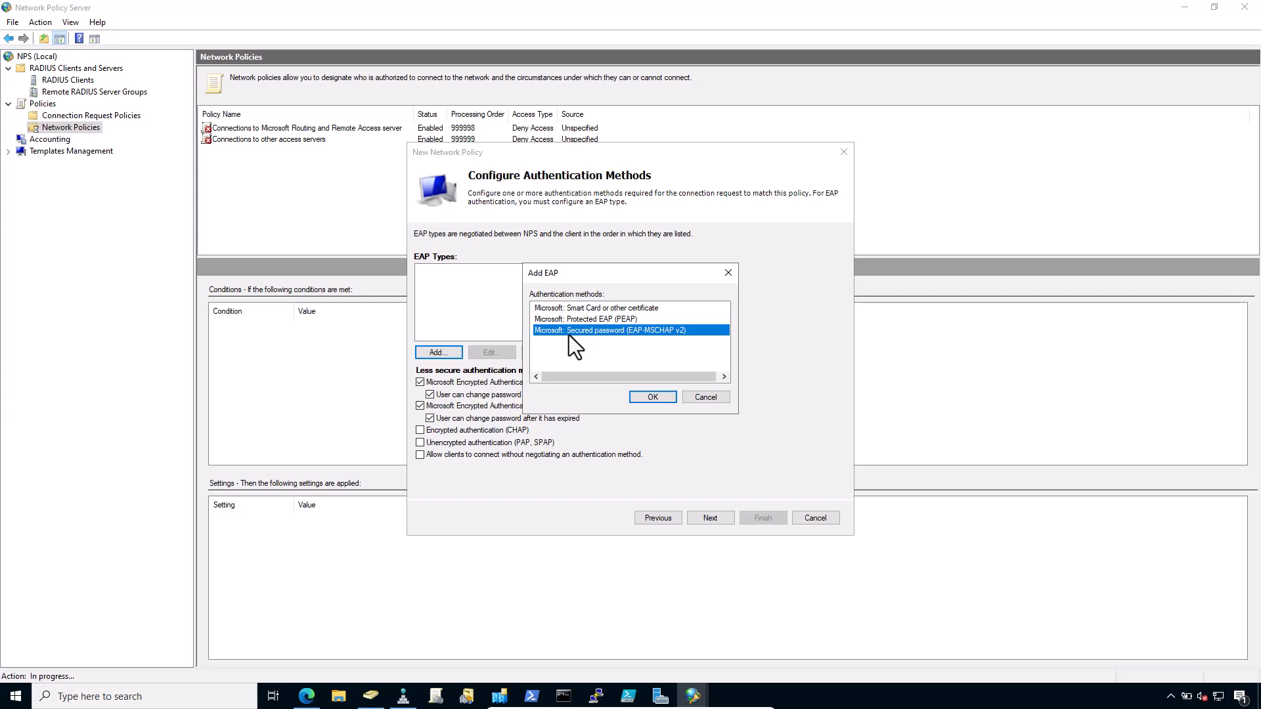
left_click(652, 397)
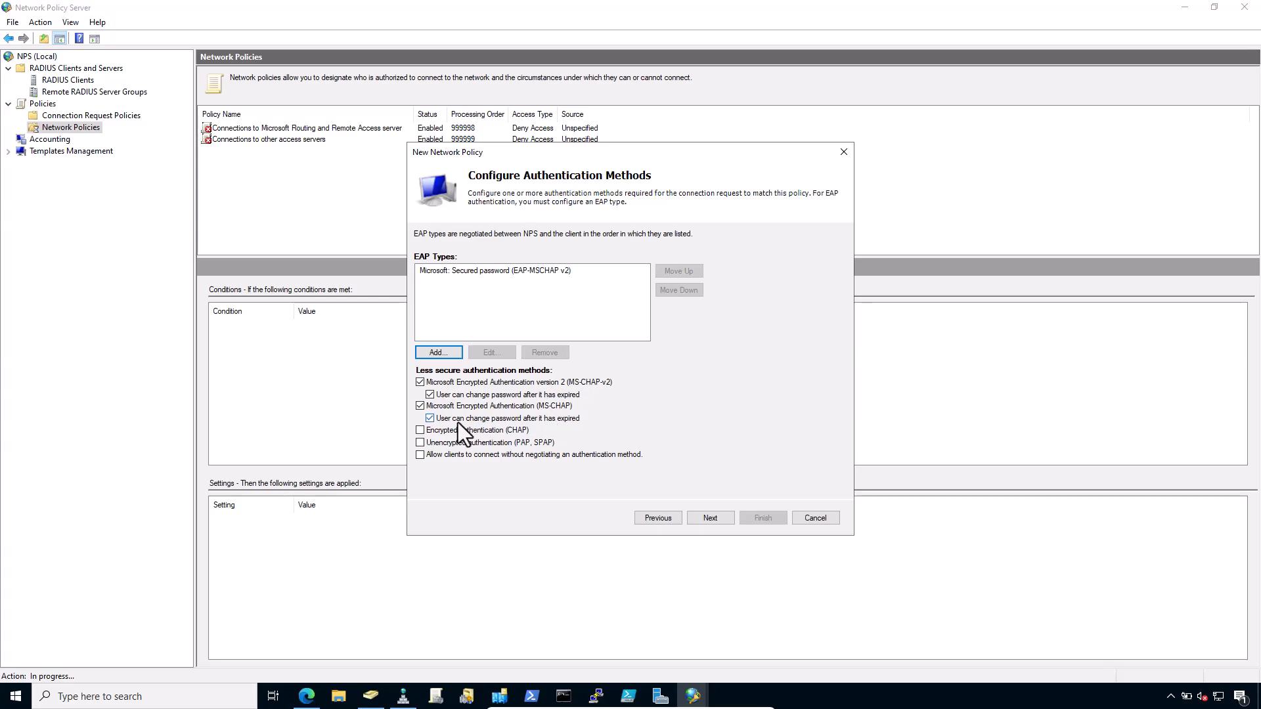
left_click(420, 431)
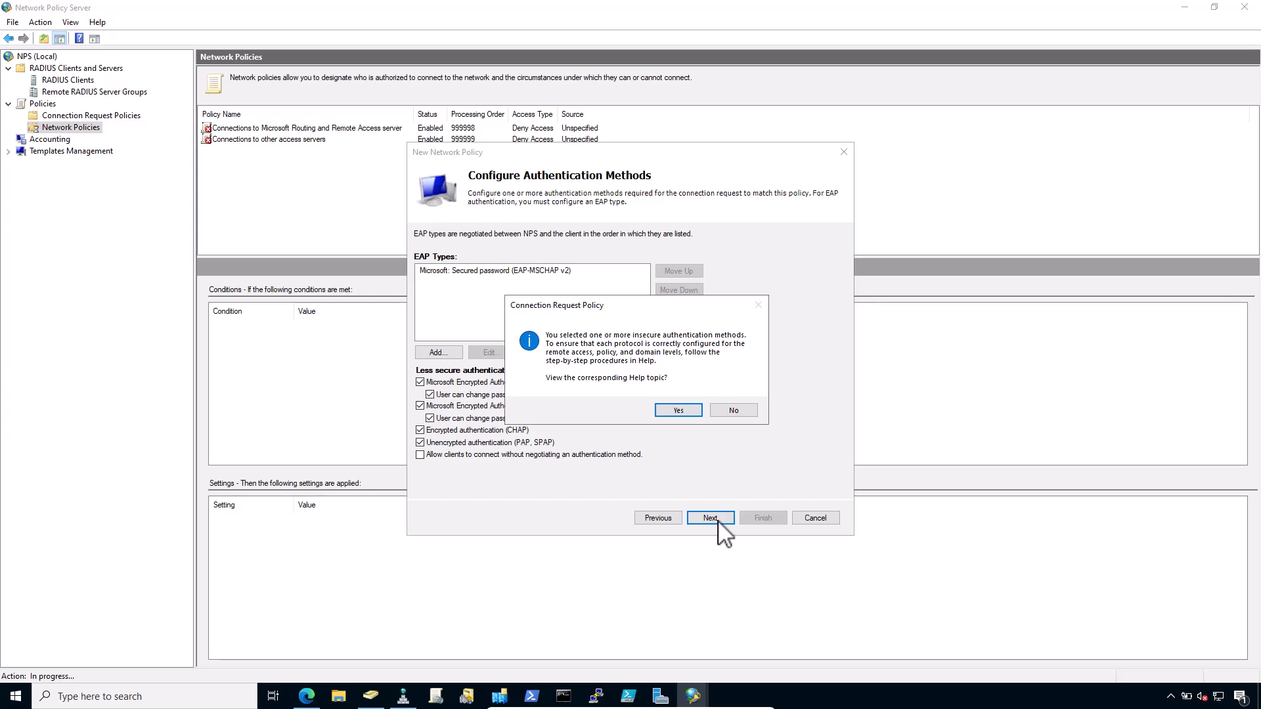
left_click(731, 410)
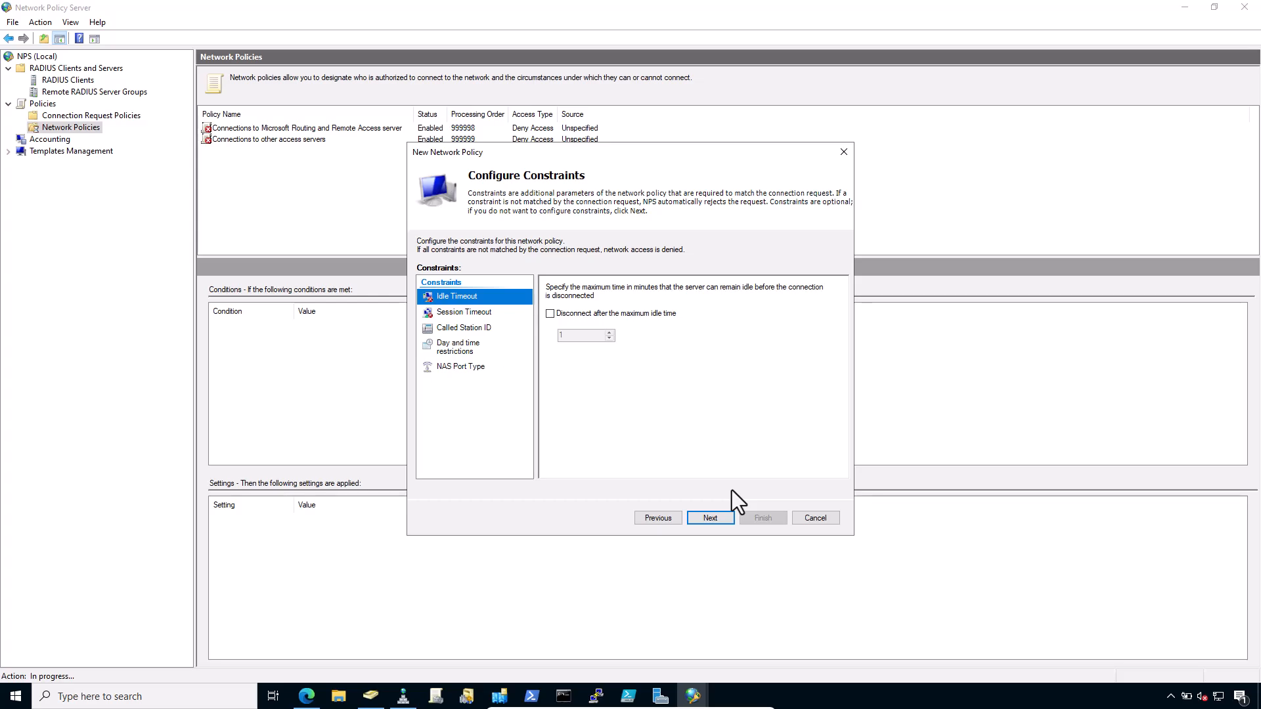
- Accept default constraints and settings and finish the New Network Policy wizard
left_click(709, 517)
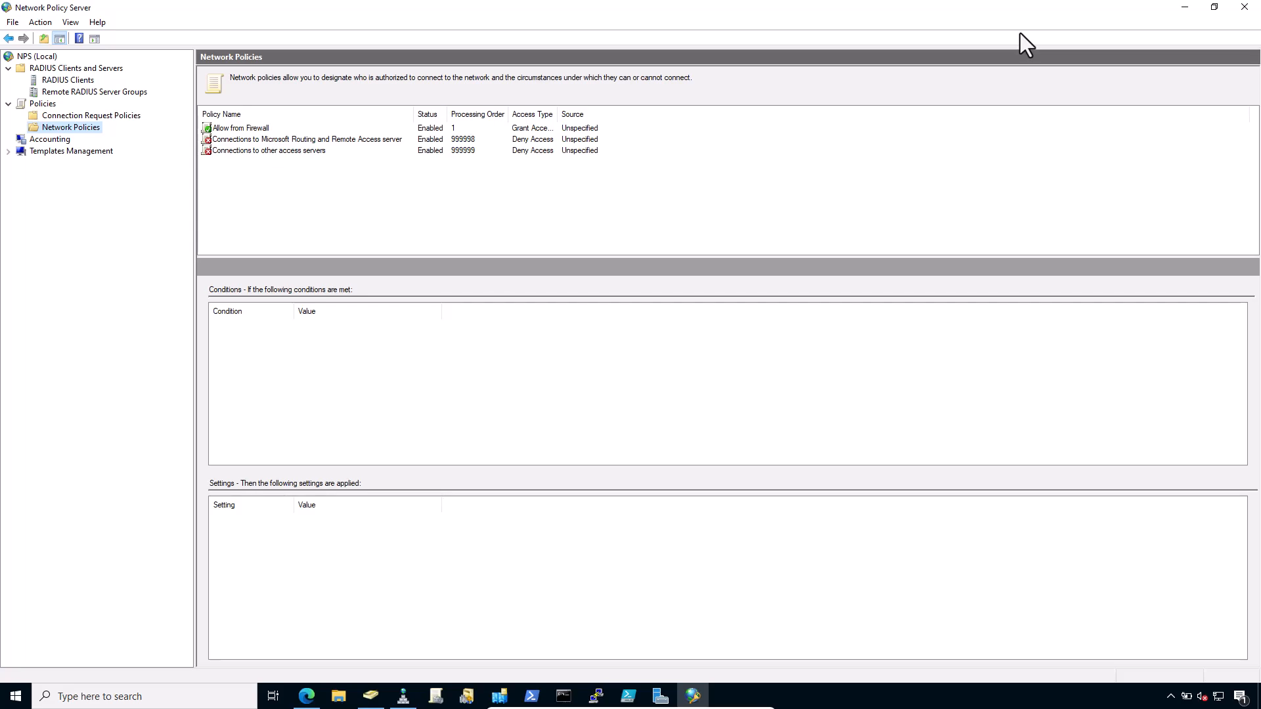
mouse_move(963, 164)
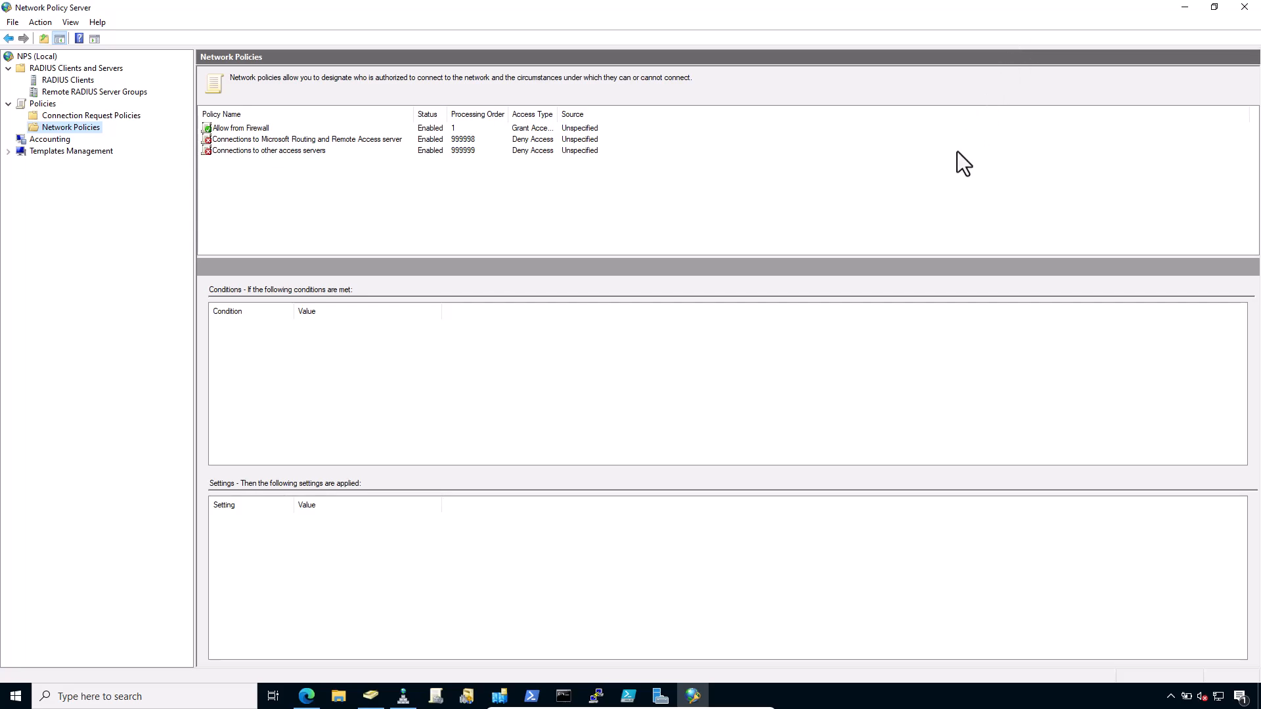
mouse_move(129, 325)
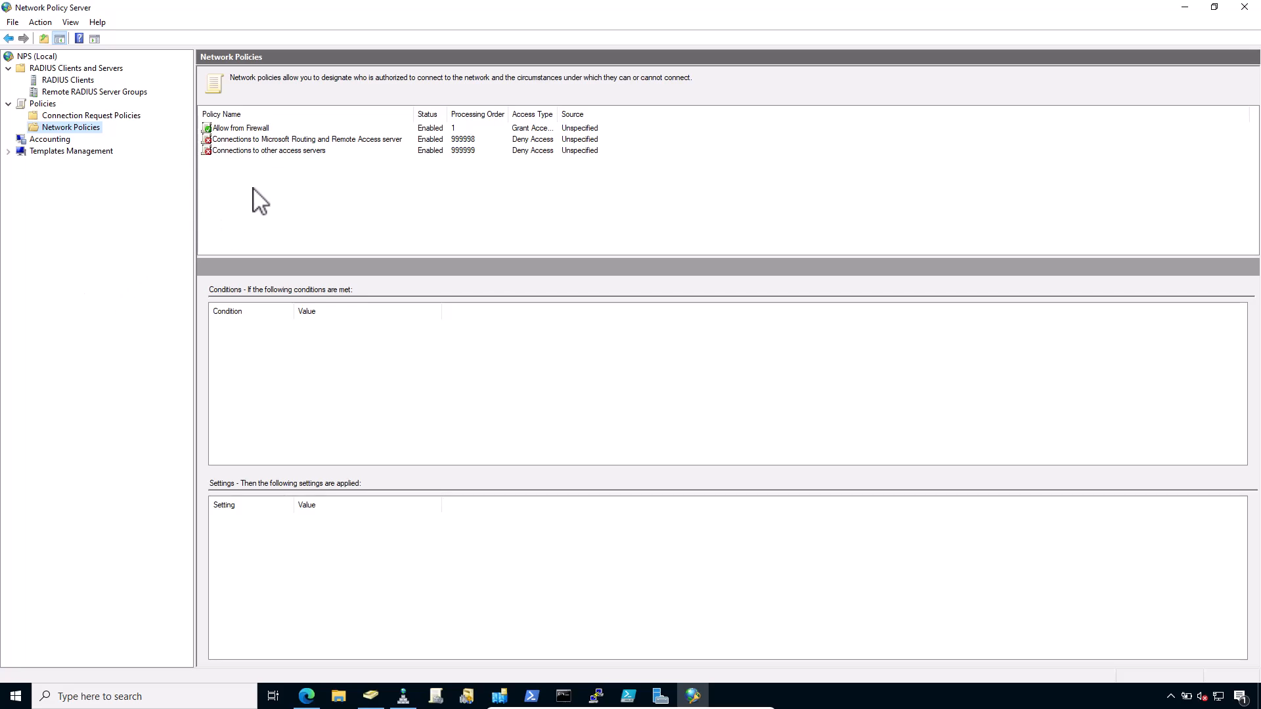
mouse_move(266, 158)
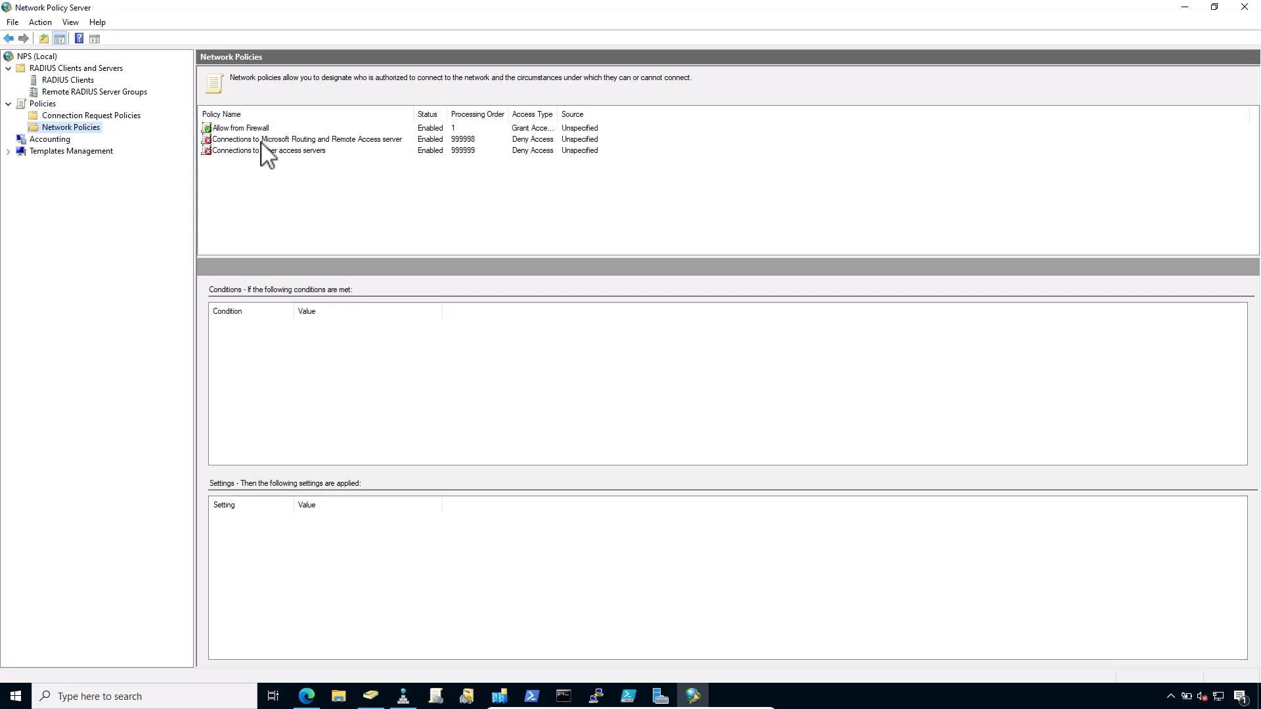
- Enable CHAP and PAP/SPAP in the Routing and Remote Access policy's constraints and apply
right_click(306, 139)
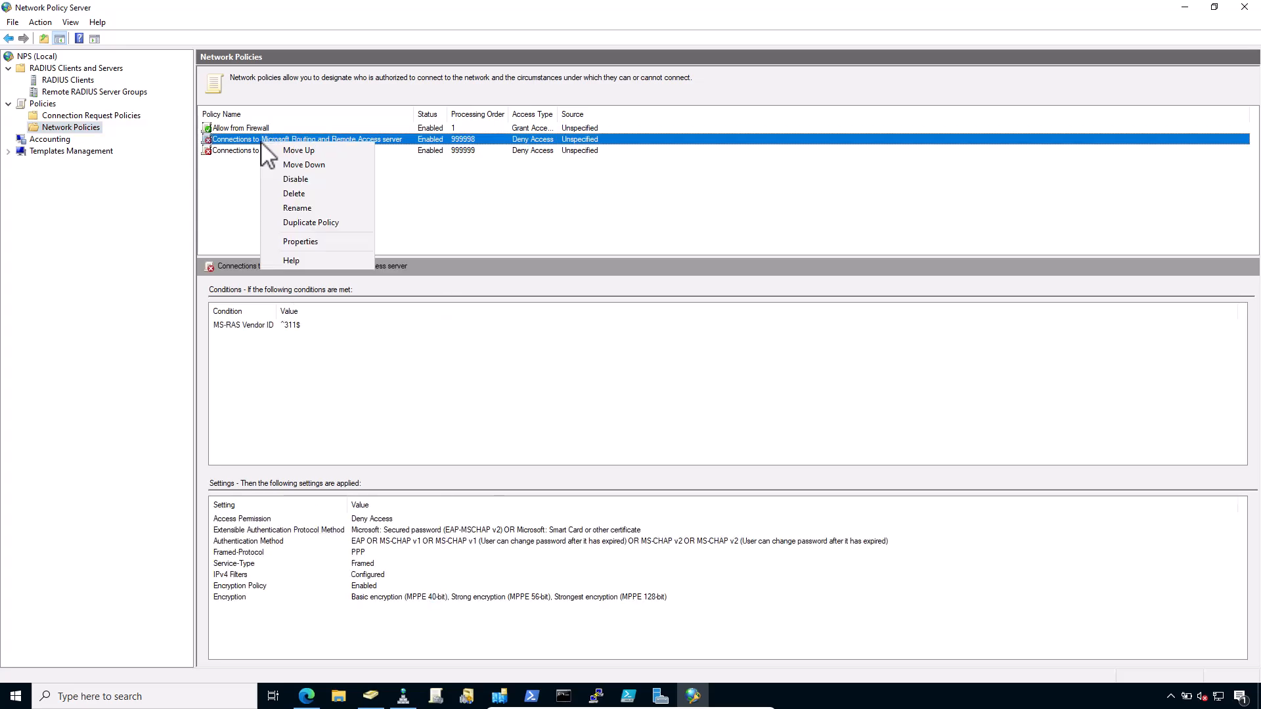
left_click(300, 241)
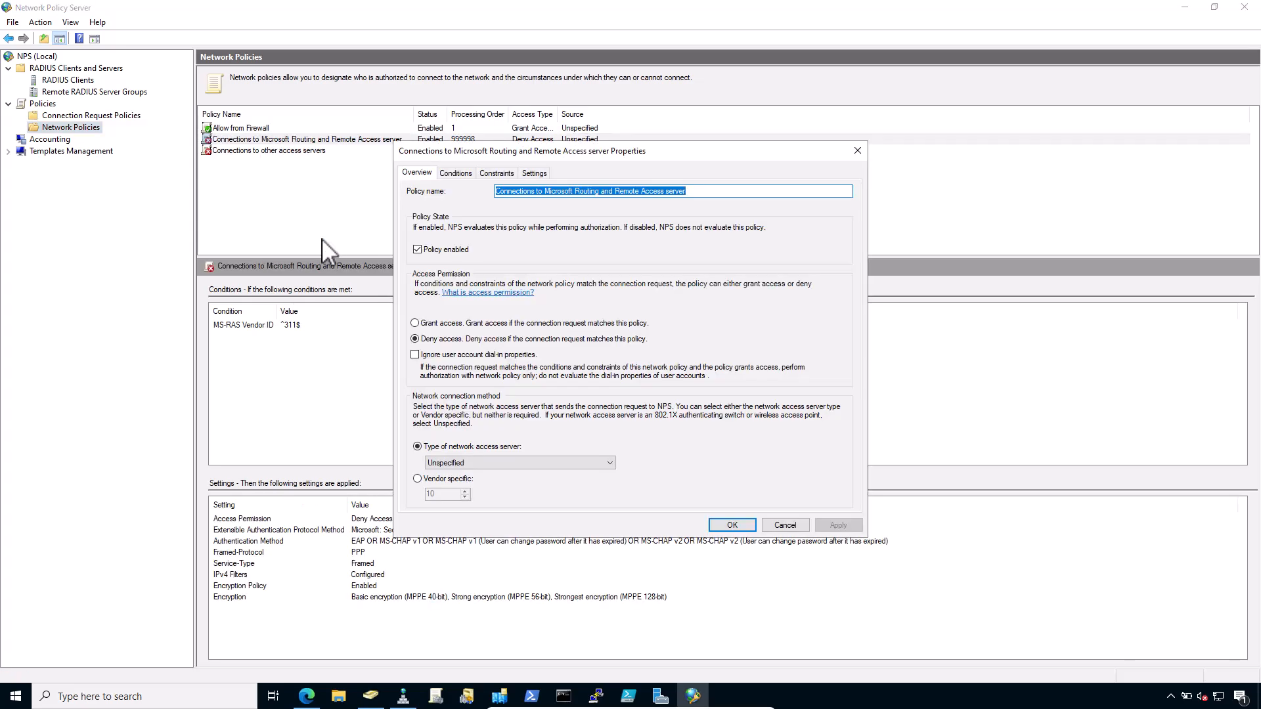
left_click(497, 172)
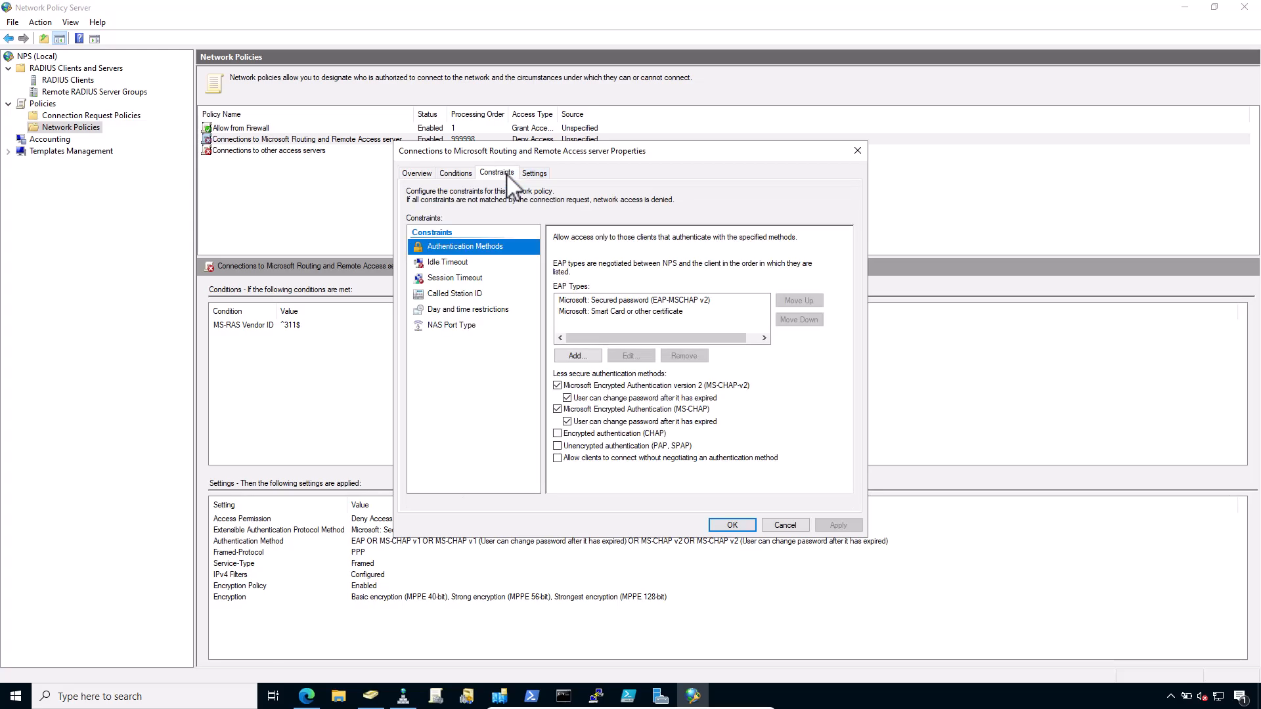
mouse_move(505, 266)
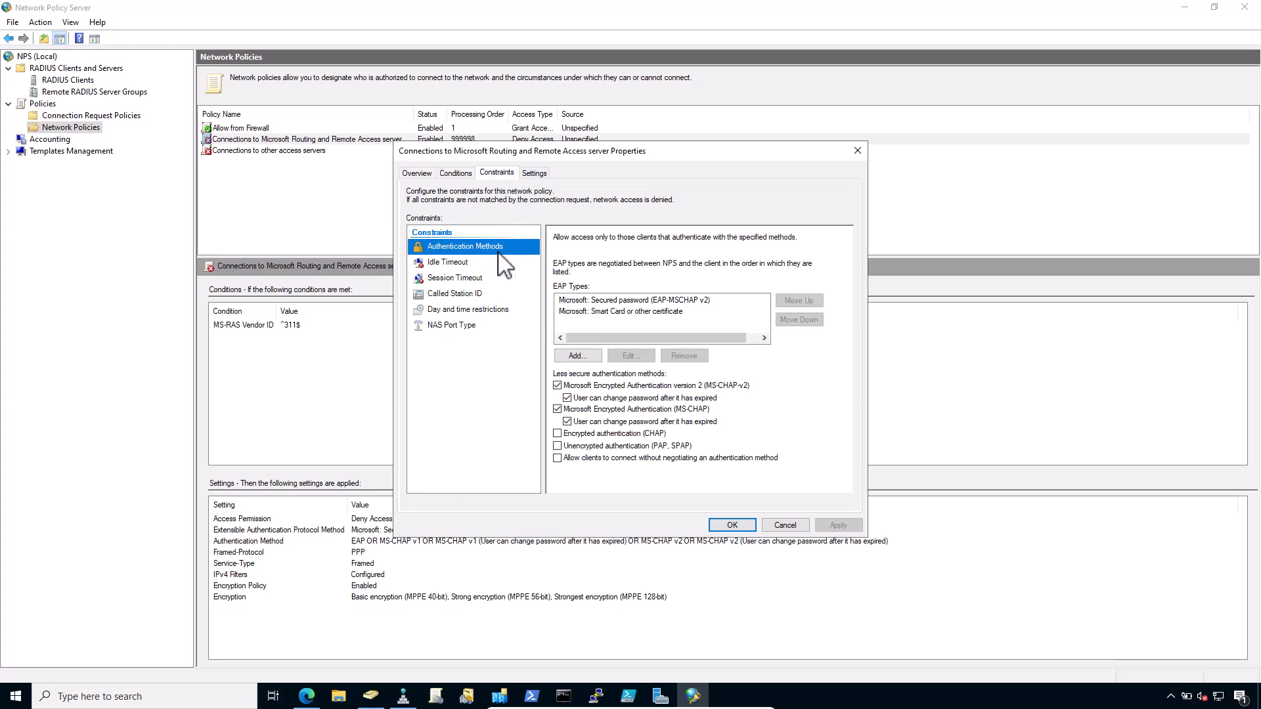
left_click(576, 355)
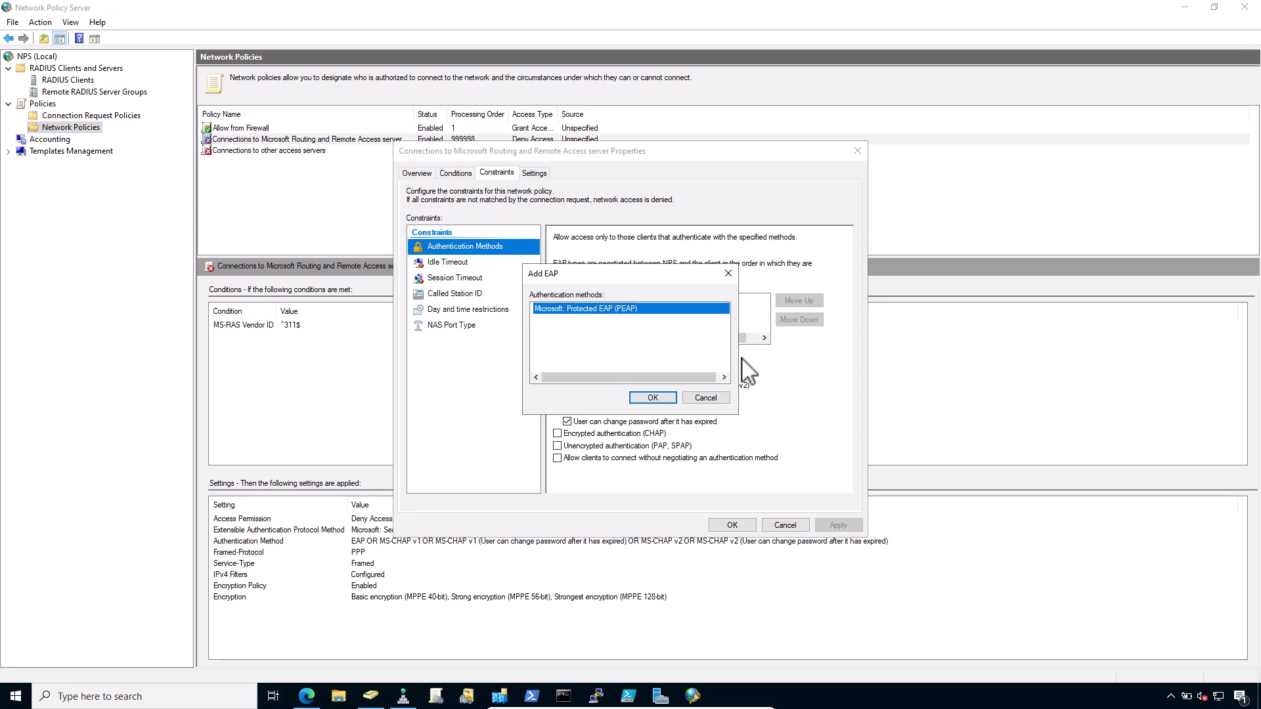
left_click(651, 397)
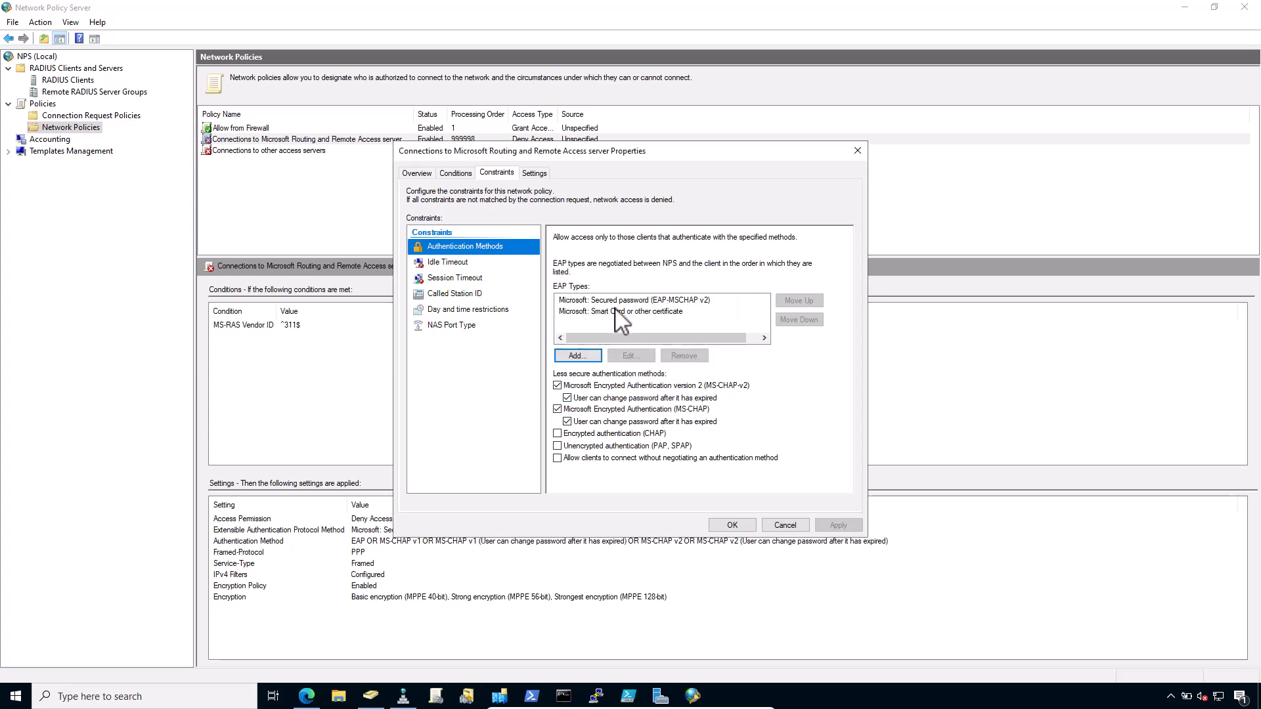
left_click(660, 299)
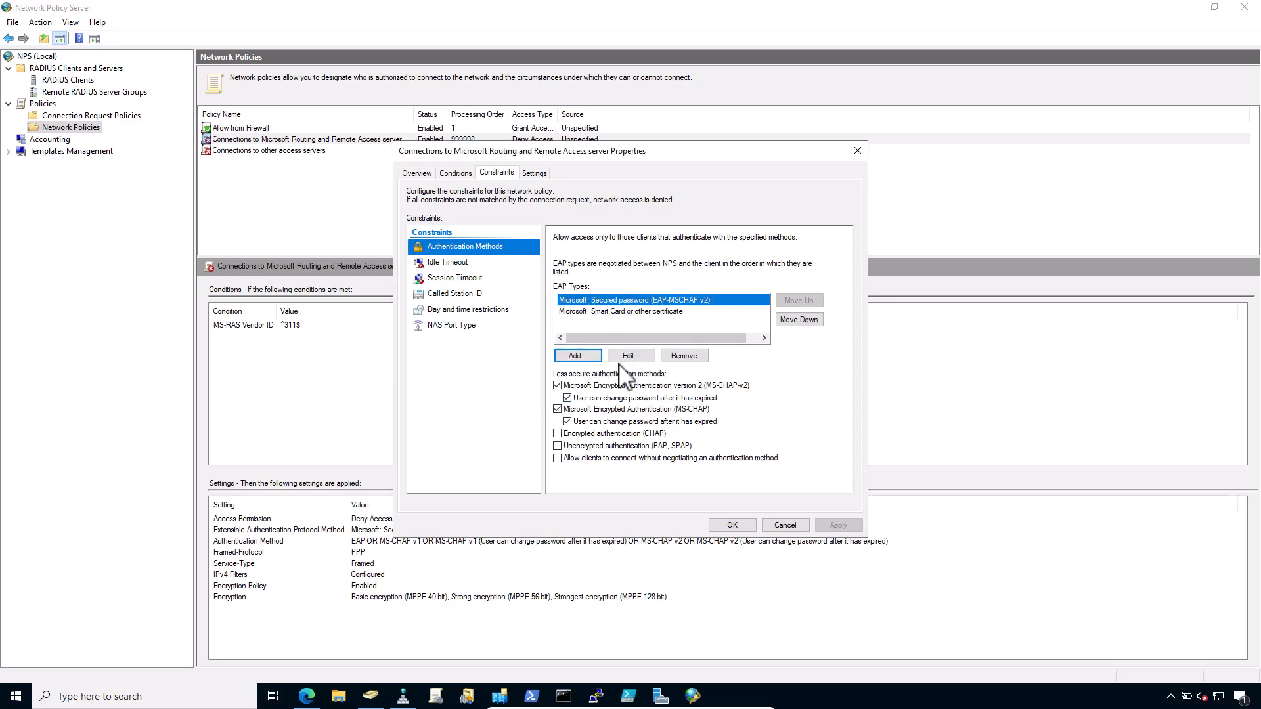
left_click(558, 433)
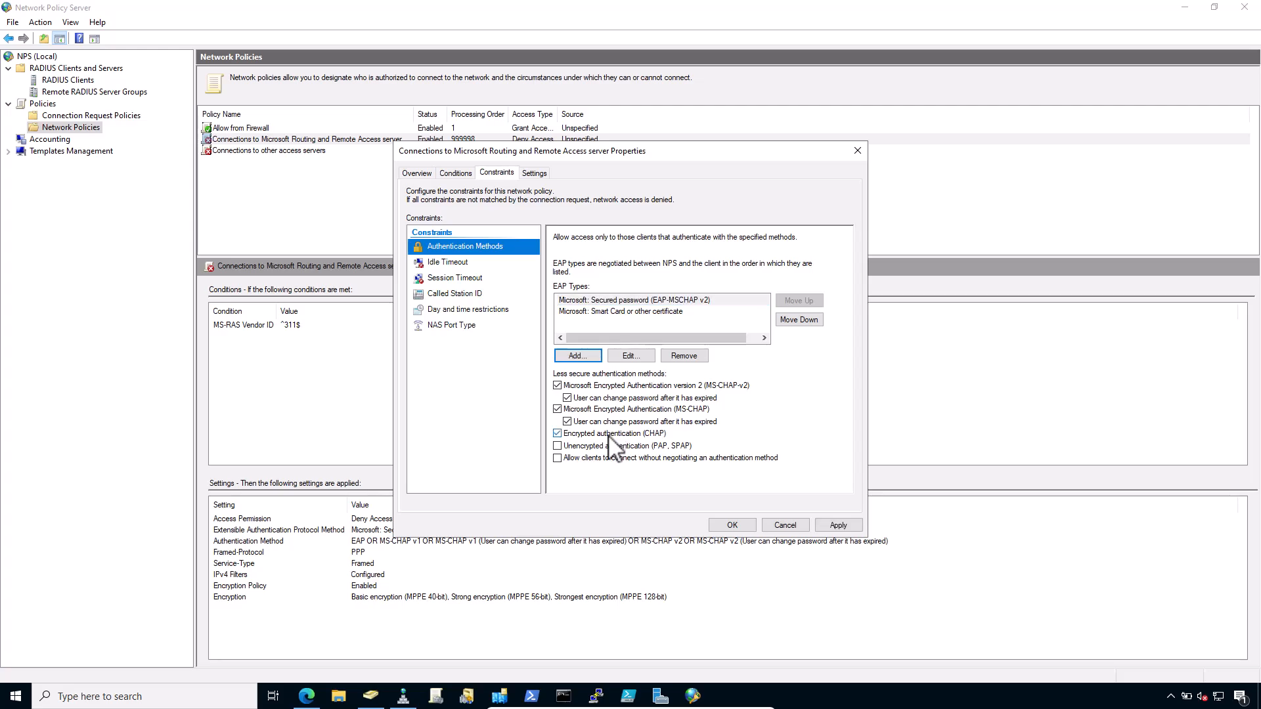
left_click(558, 445)
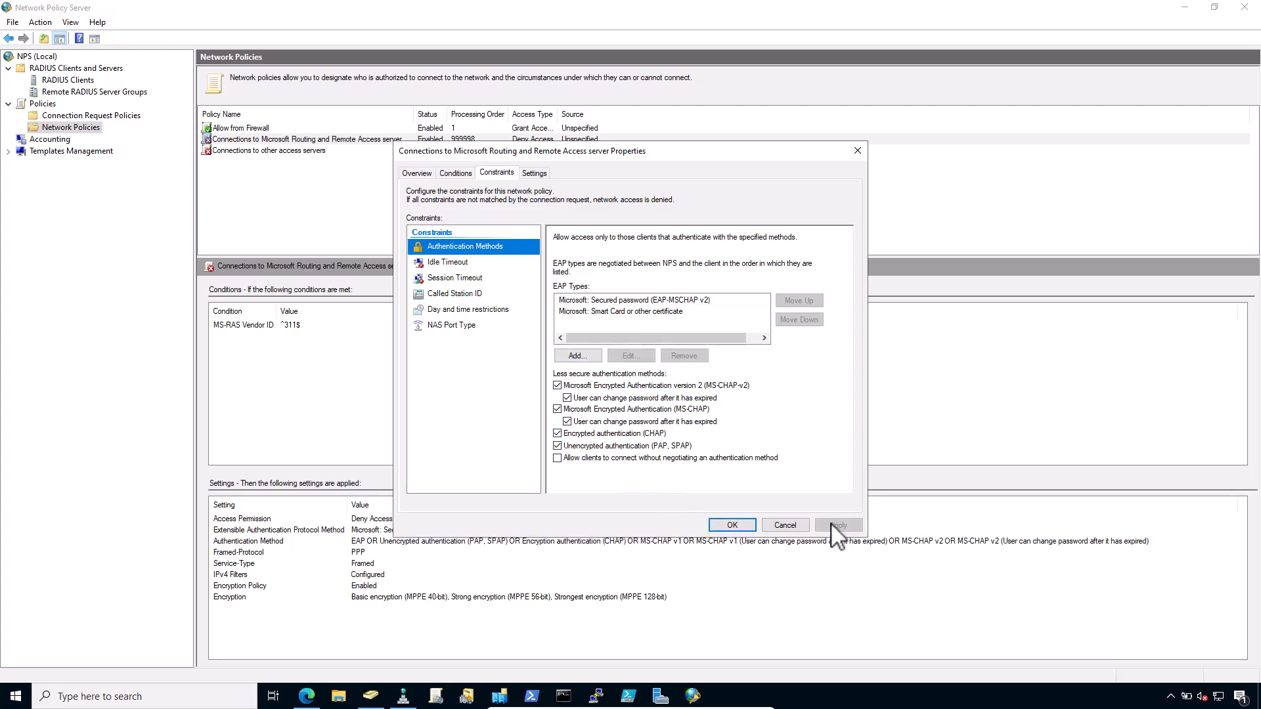
left_click(837, 524)
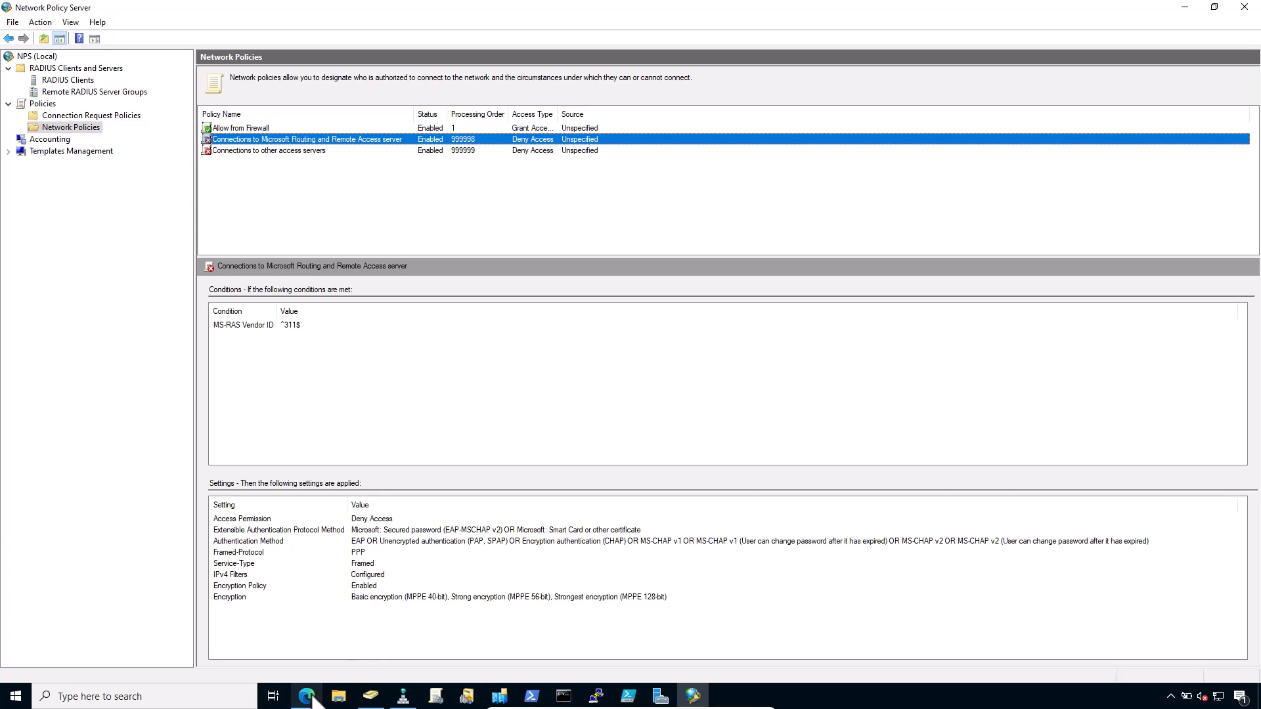
- Sign in to pfSense and start adding a server in User Manager > Authentication Servers
left_click(305, 696)
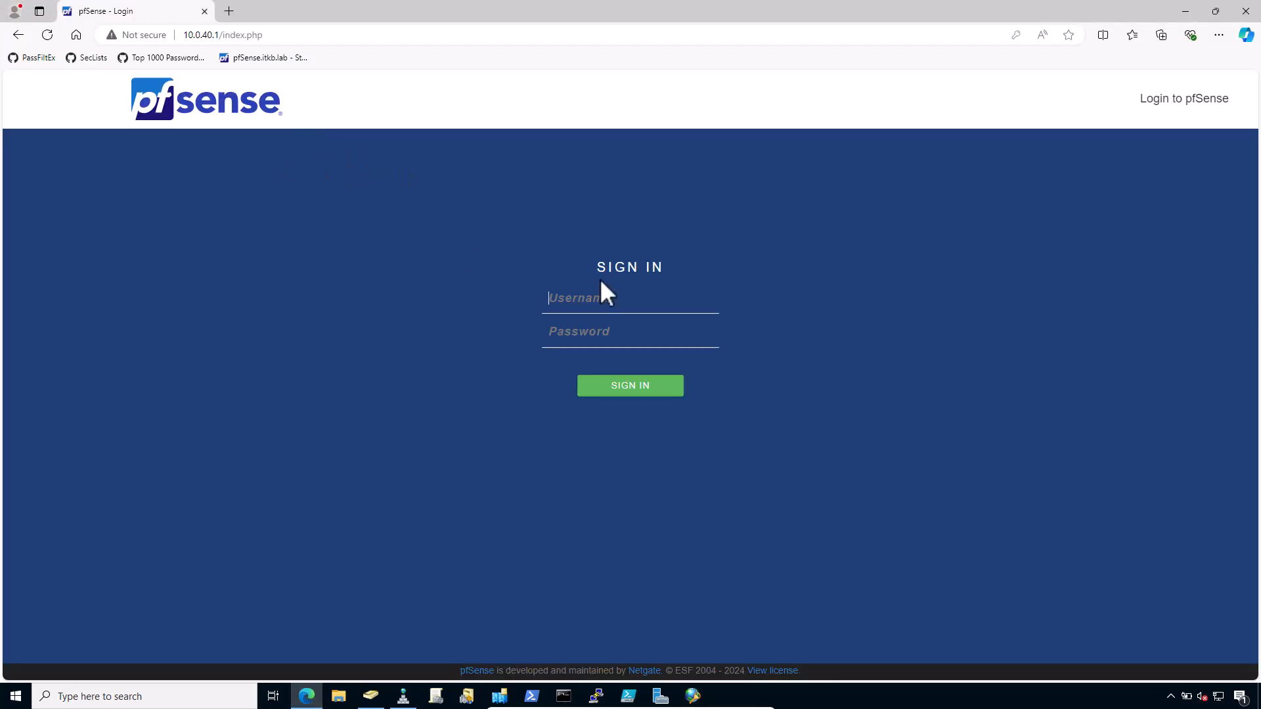
left_click(630, 385)
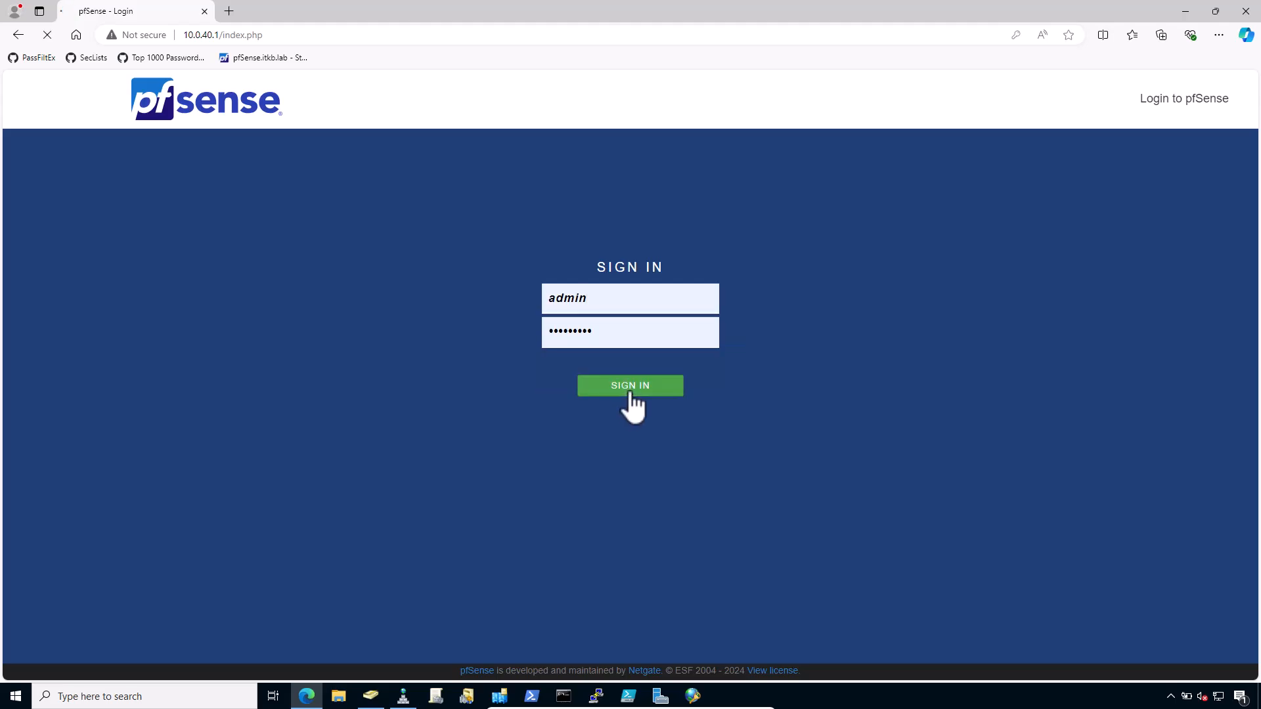
left_click(630, 386)
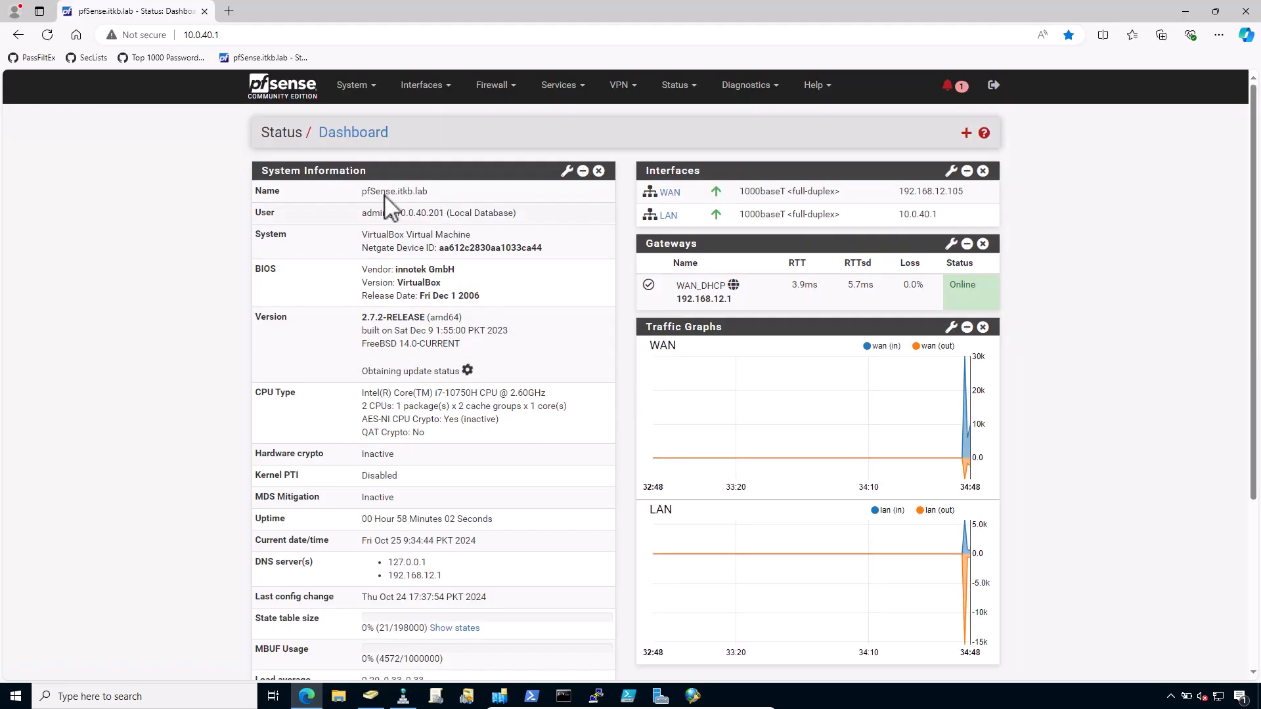
left_click(352, 85)
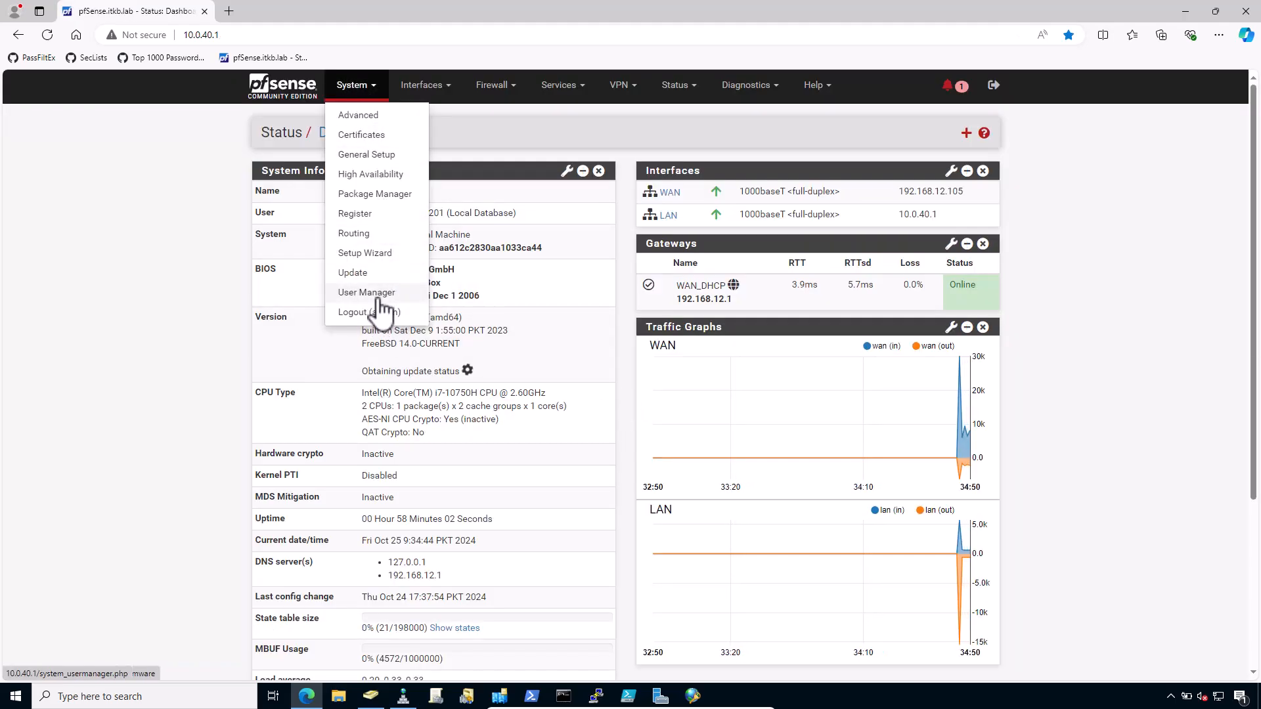
left_click(366, 292)
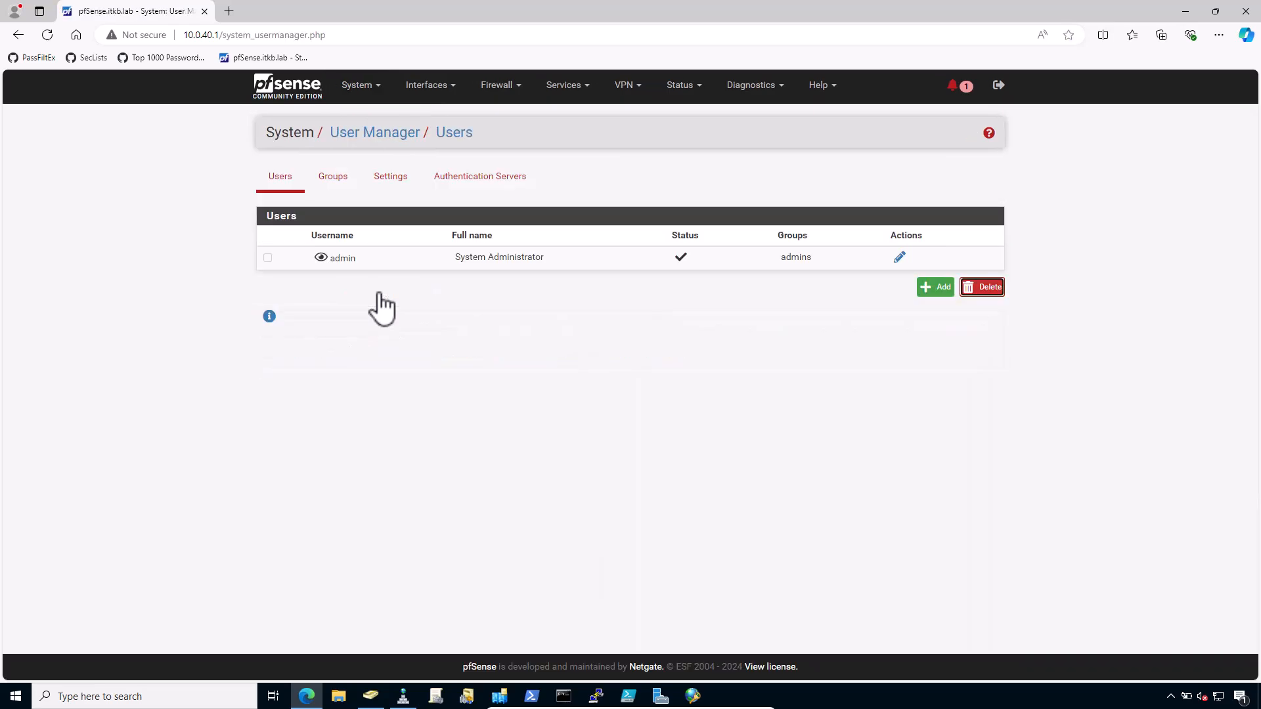
left_click(479, 176)
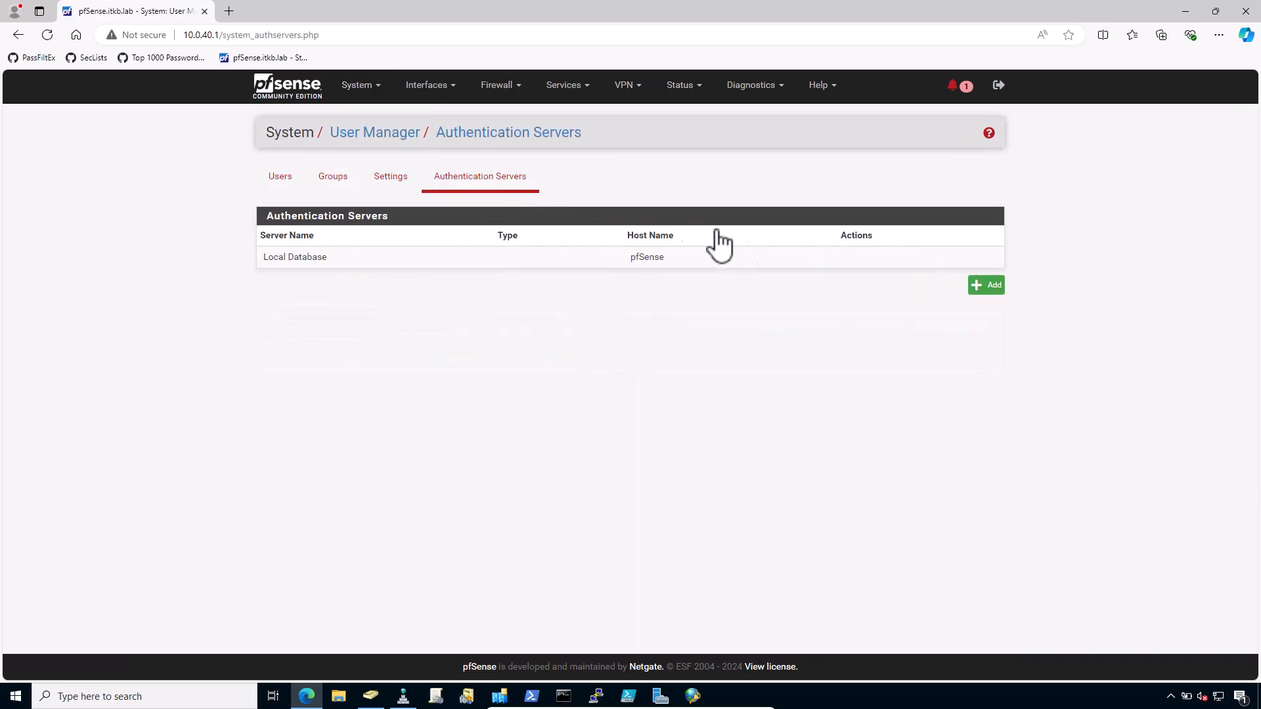
left_click(987, 285)
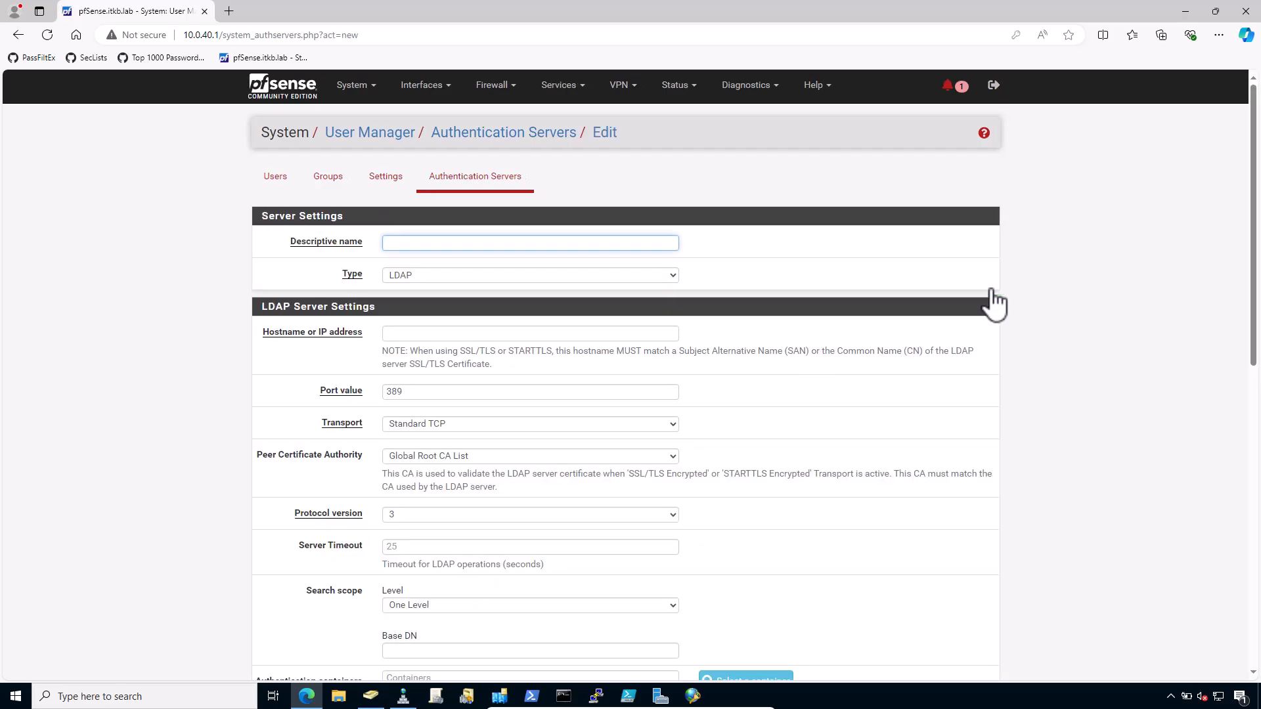
mouse_move(1046, 377)
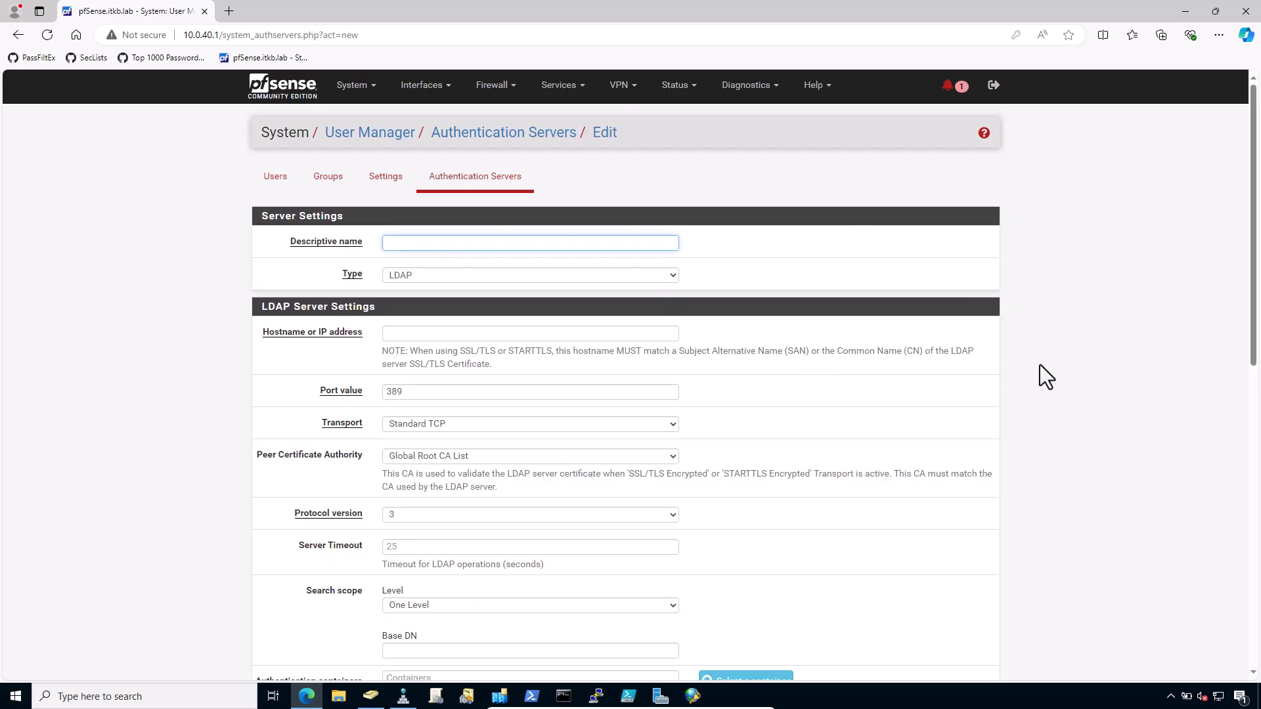
- Name it Active Directory NPS, type RADIUS, at 10.0.40.201 with a shared secret
left_click(529, 243)
type("Activ")
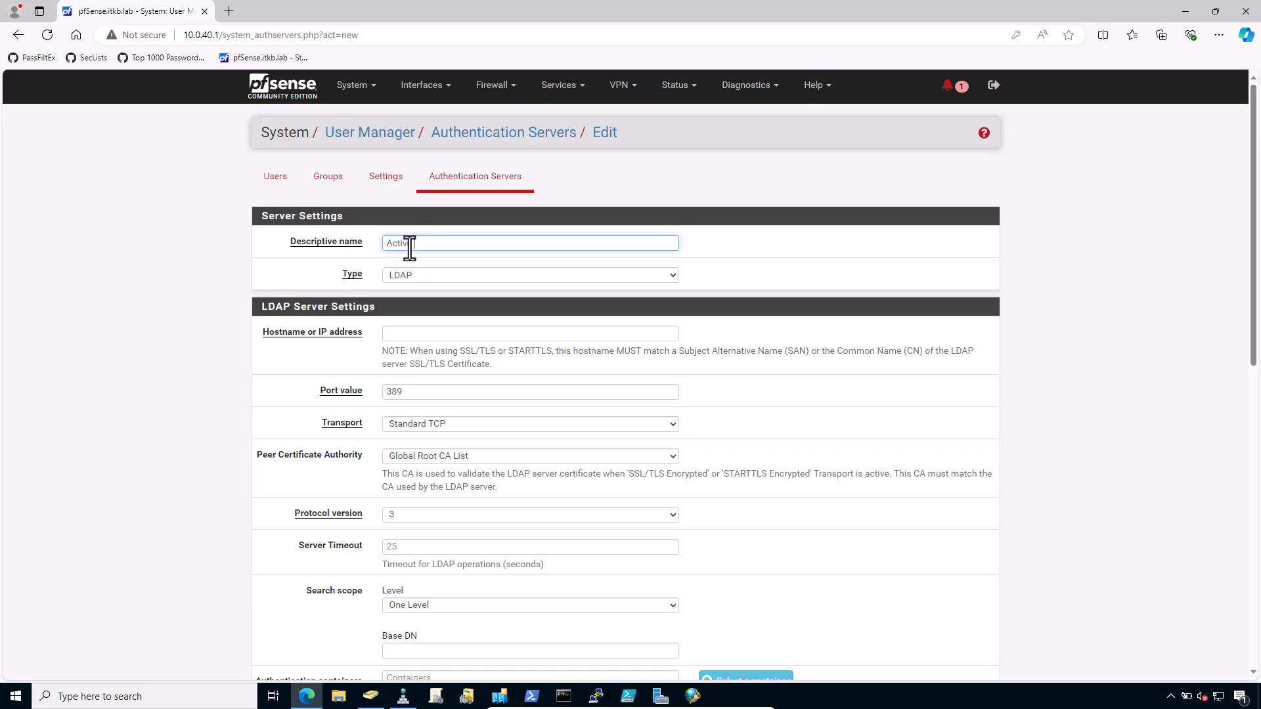
type("Directory")
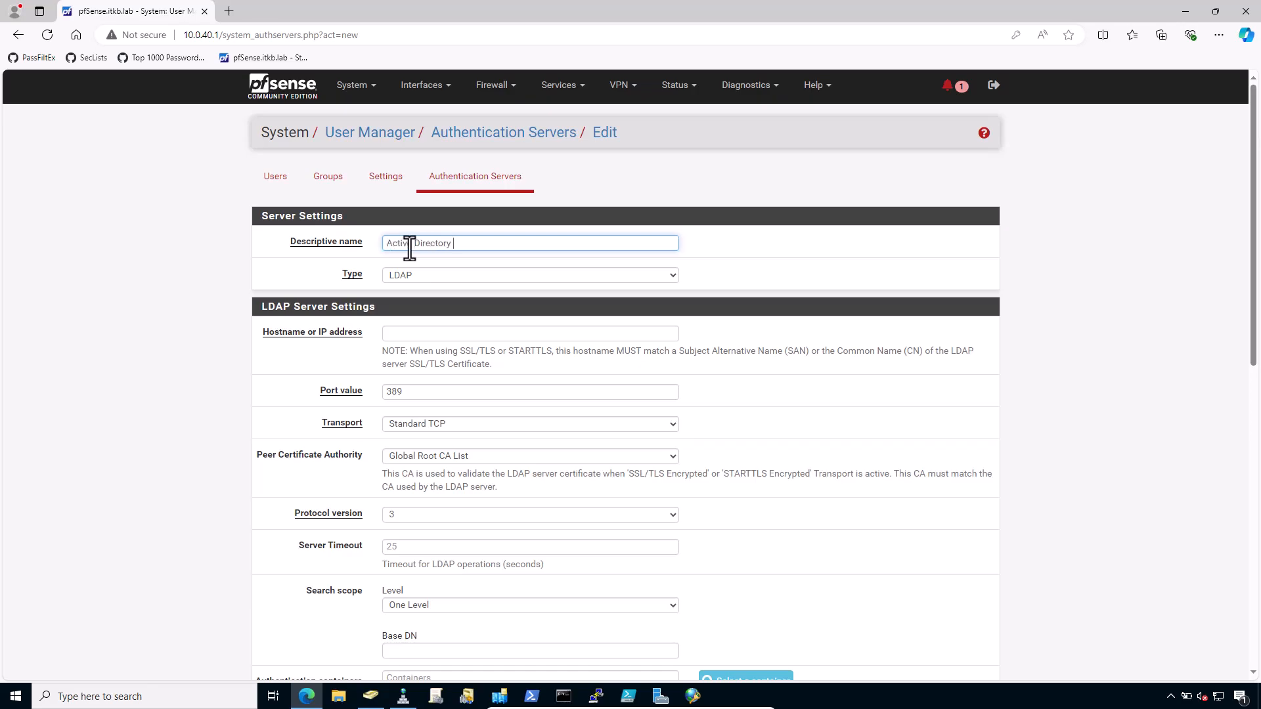
type("NPS")
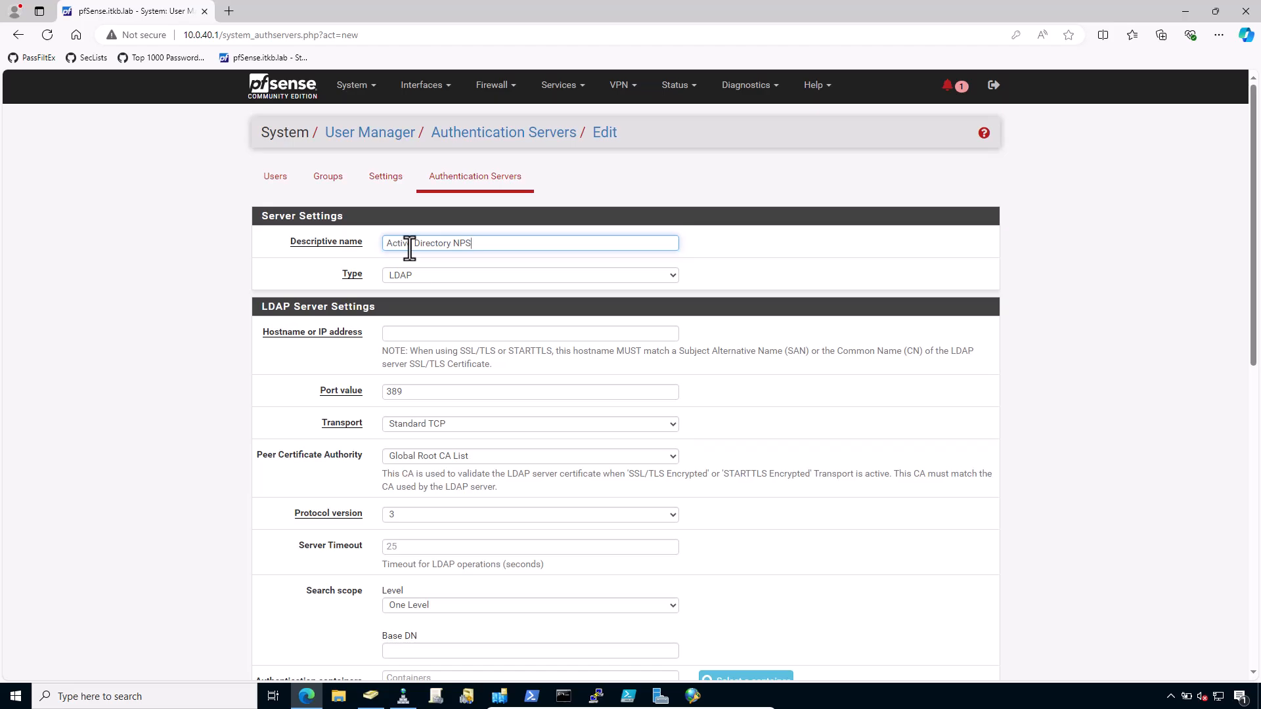
left_click(530, 274)
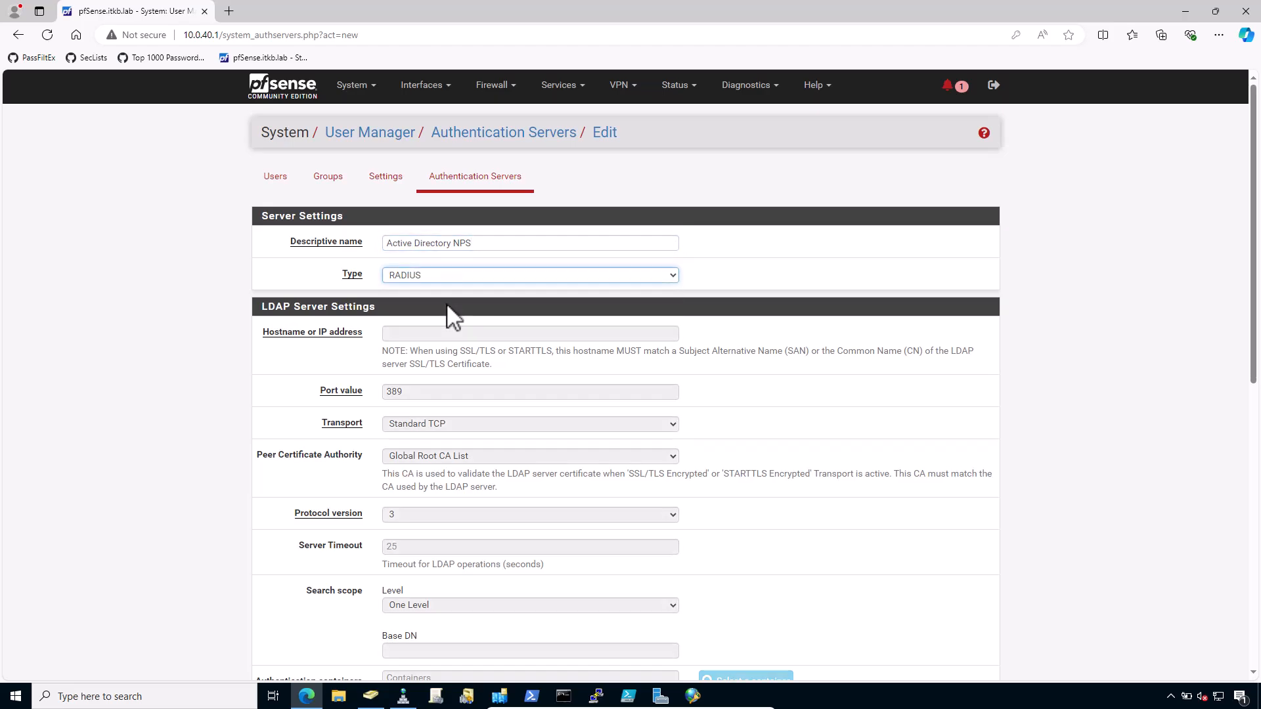
left_click(529, 275)
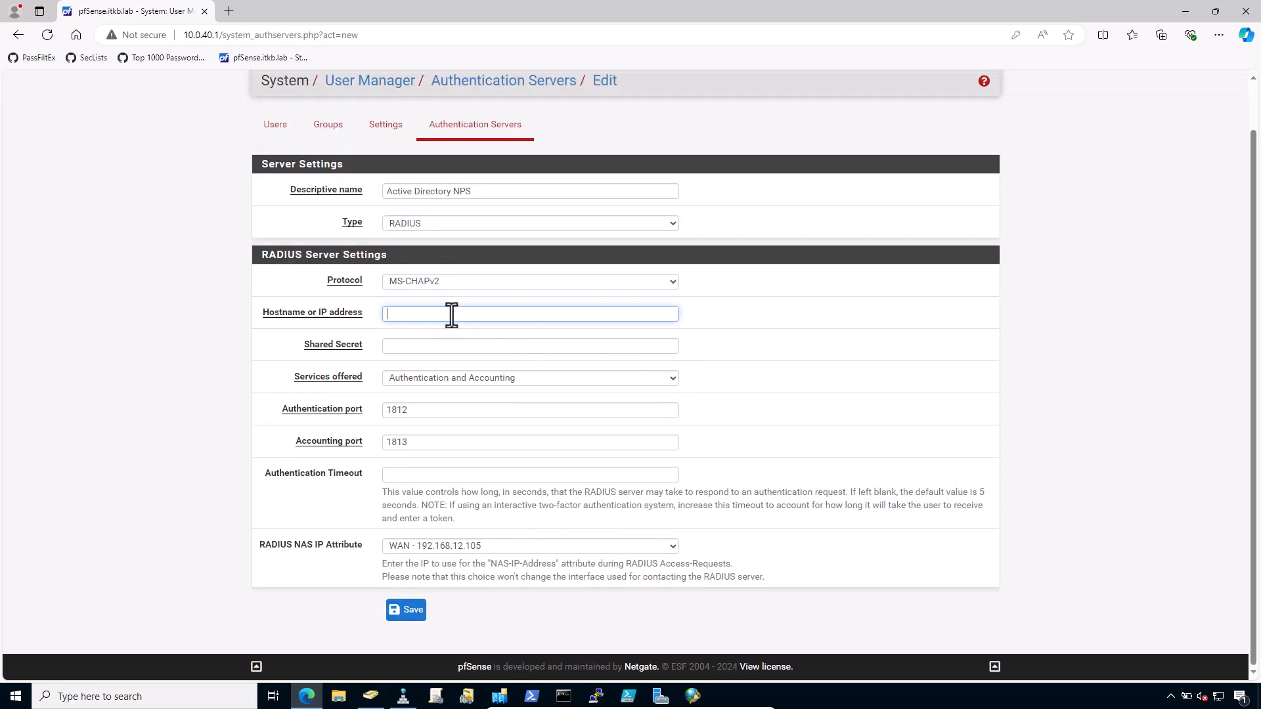
type("10.0.40.201")
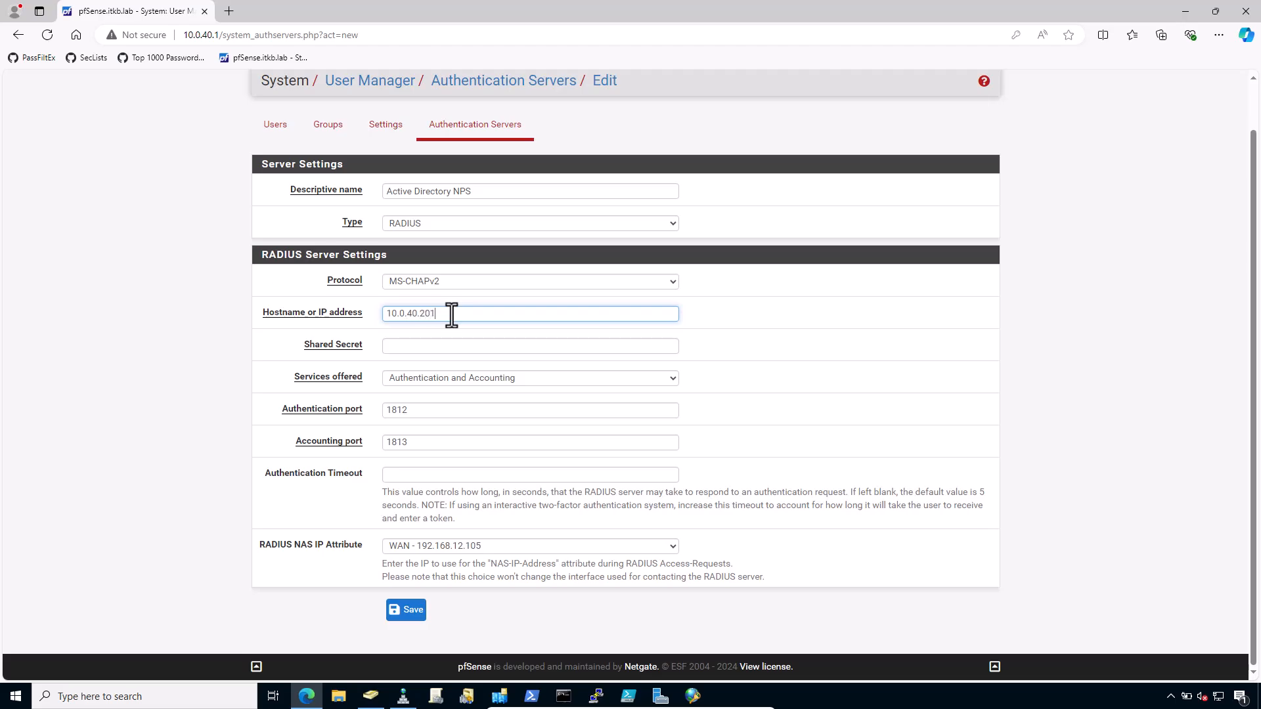
left_click(530, 346)
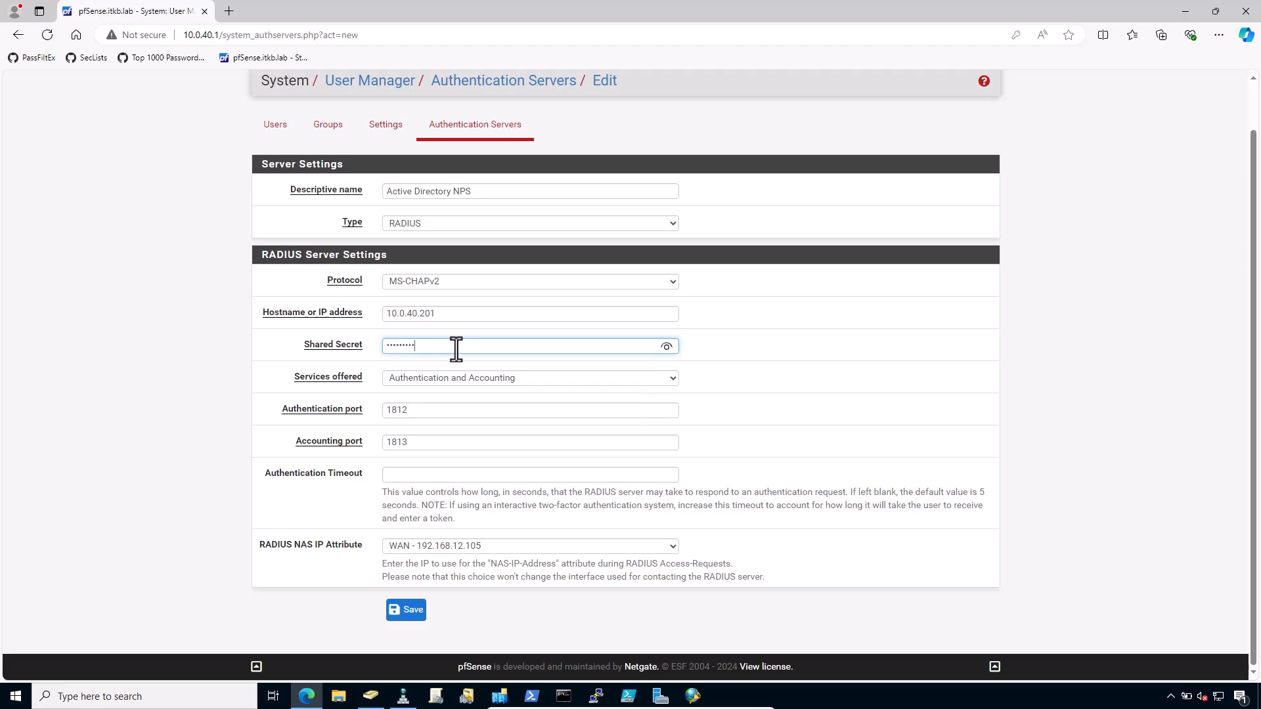
mouse_move(569, 402)
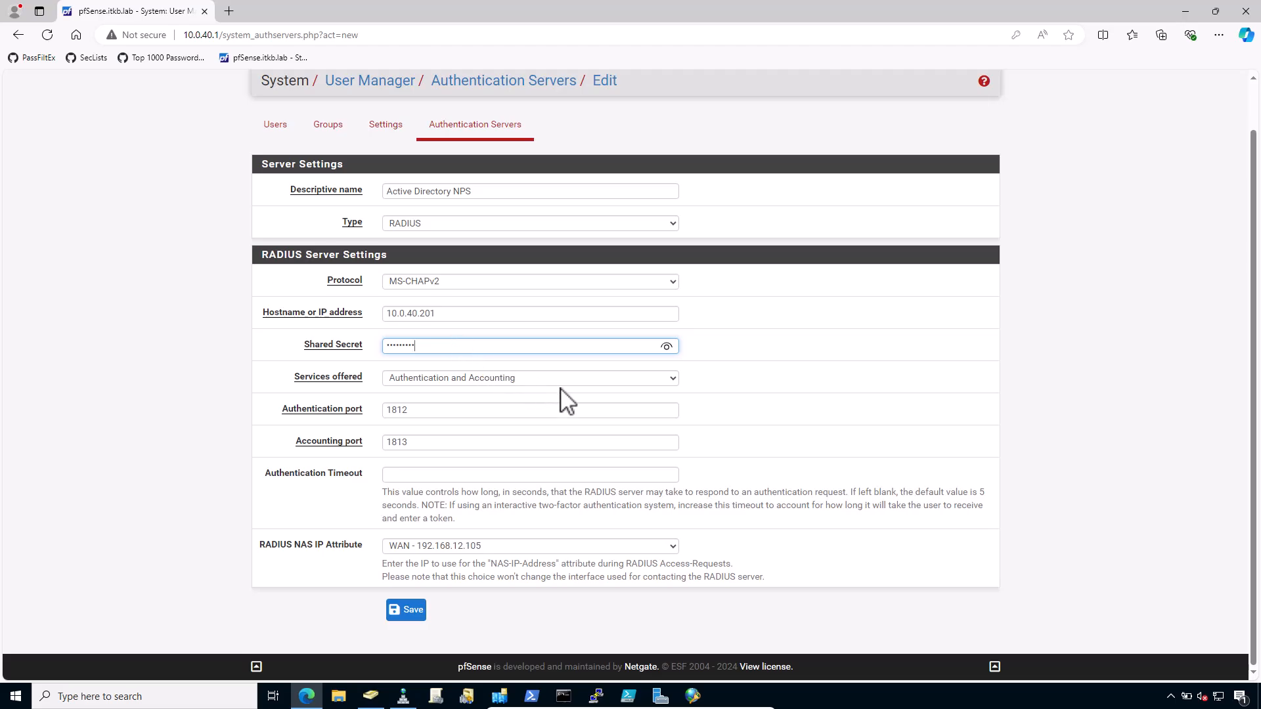
- Offer authentication only, use LAN 10.0.40.1 as NAS IP, and save
left_click(529, 377)
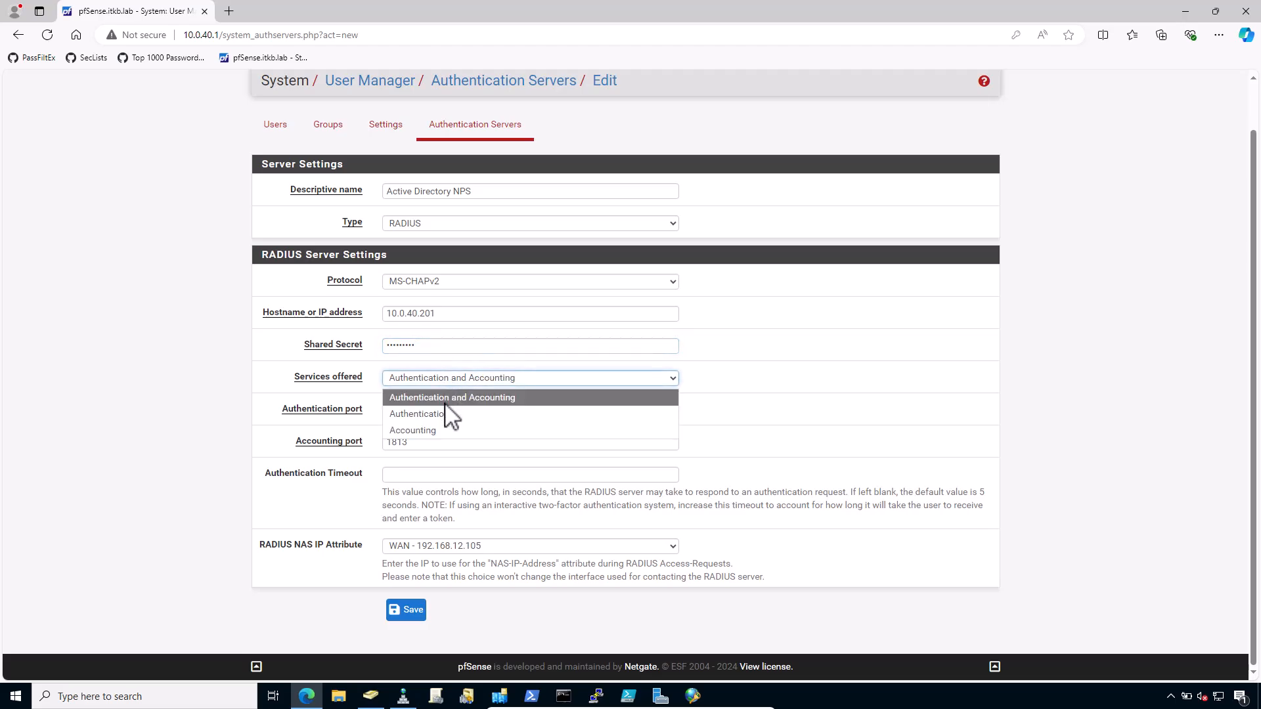
left_click(416, 414)
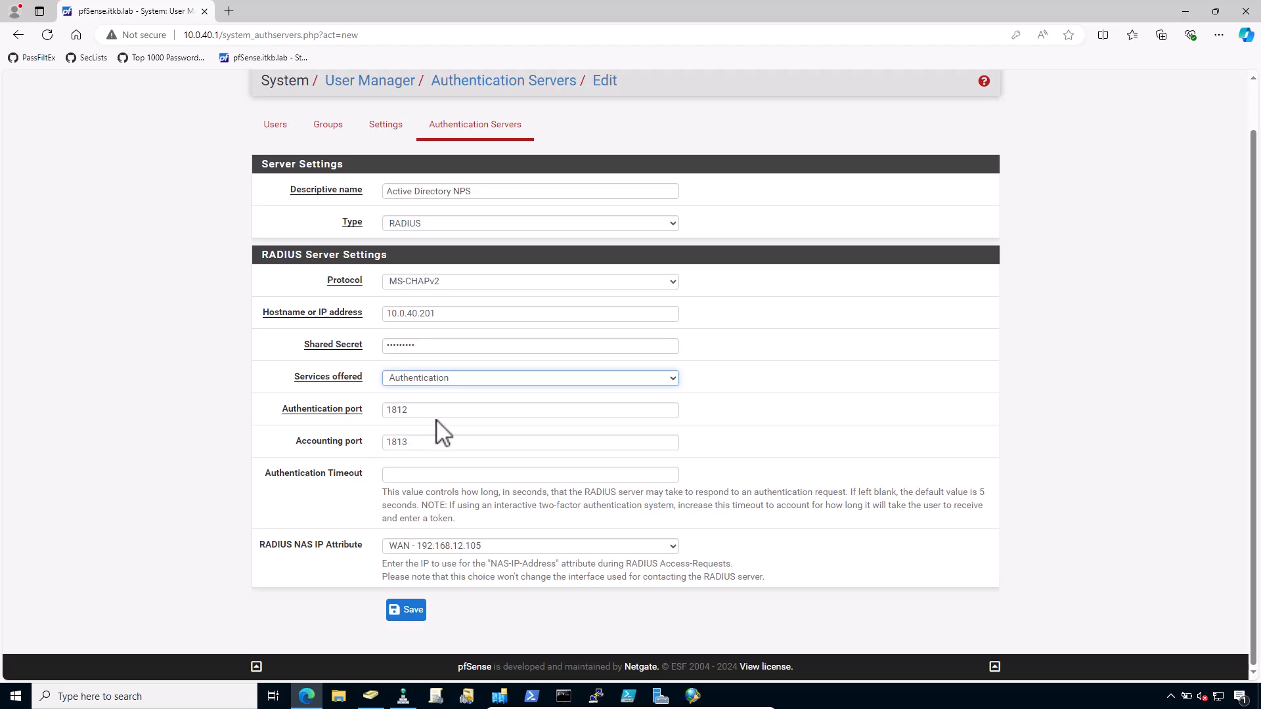
mouse_move(434, 417)
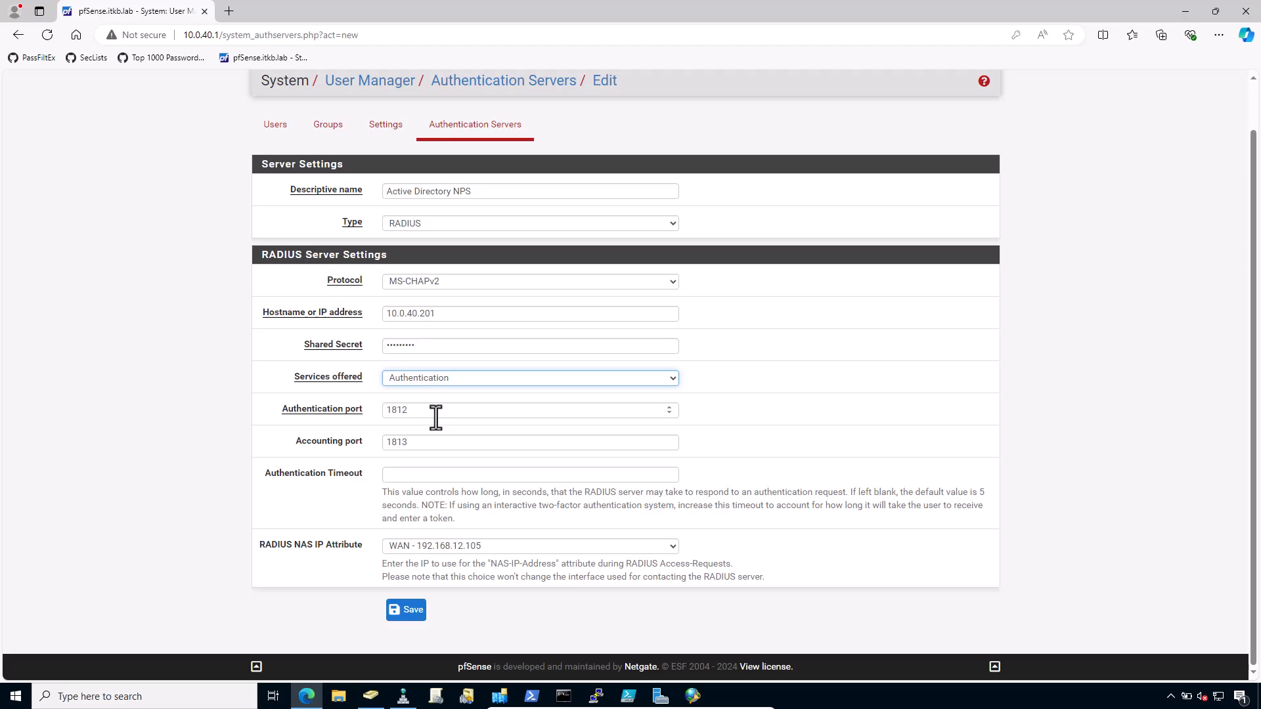
mouse_move(287, 570)
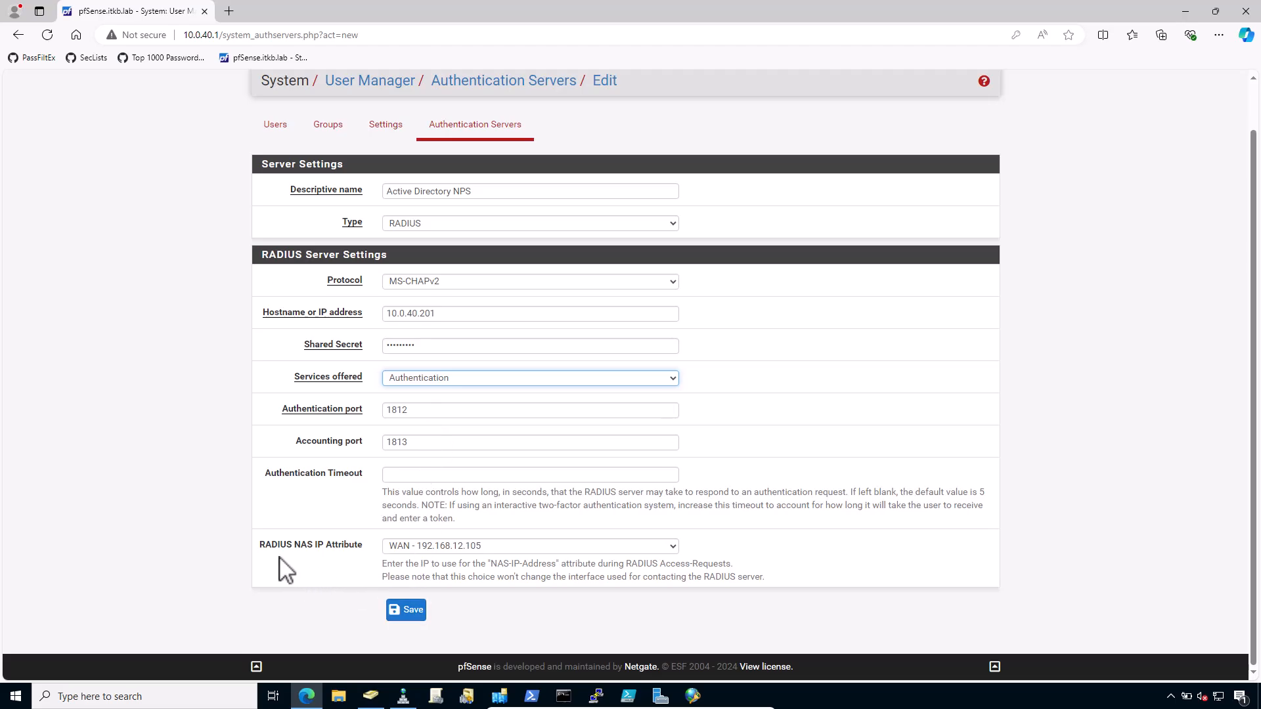
left_click(529, 546)
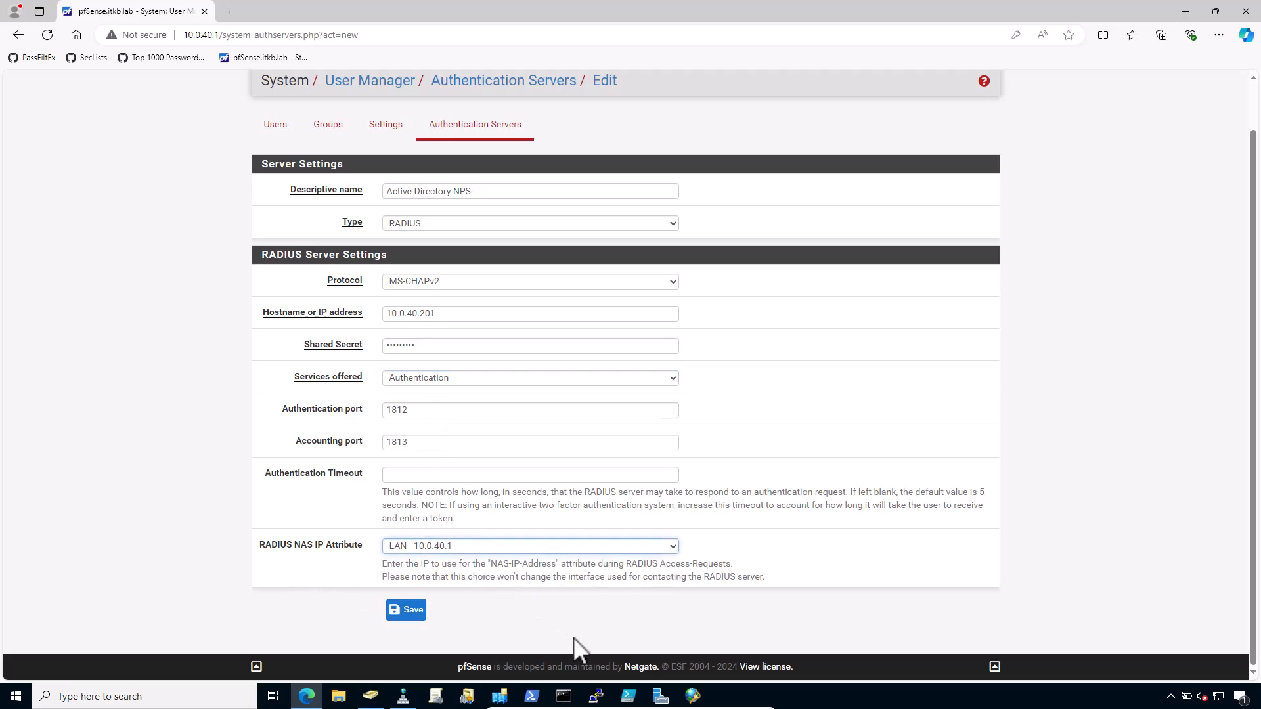
left_click(406, 610)
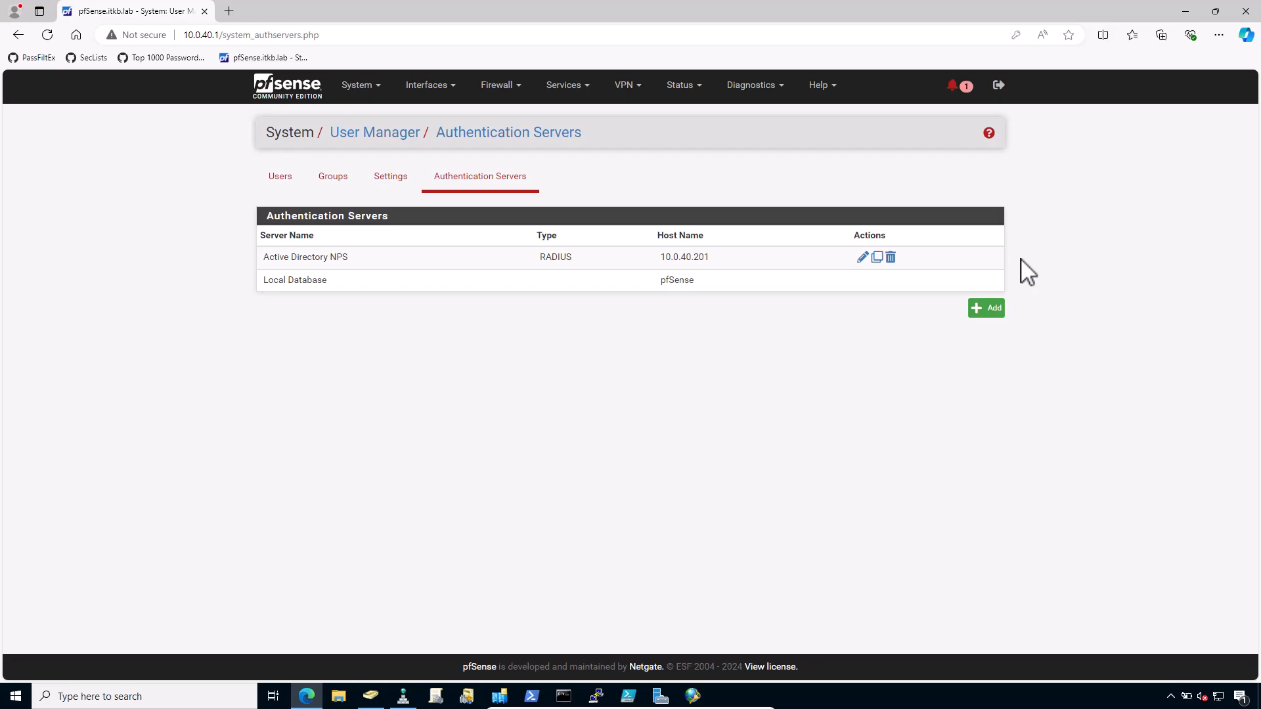
mouse_move(1019, 283)
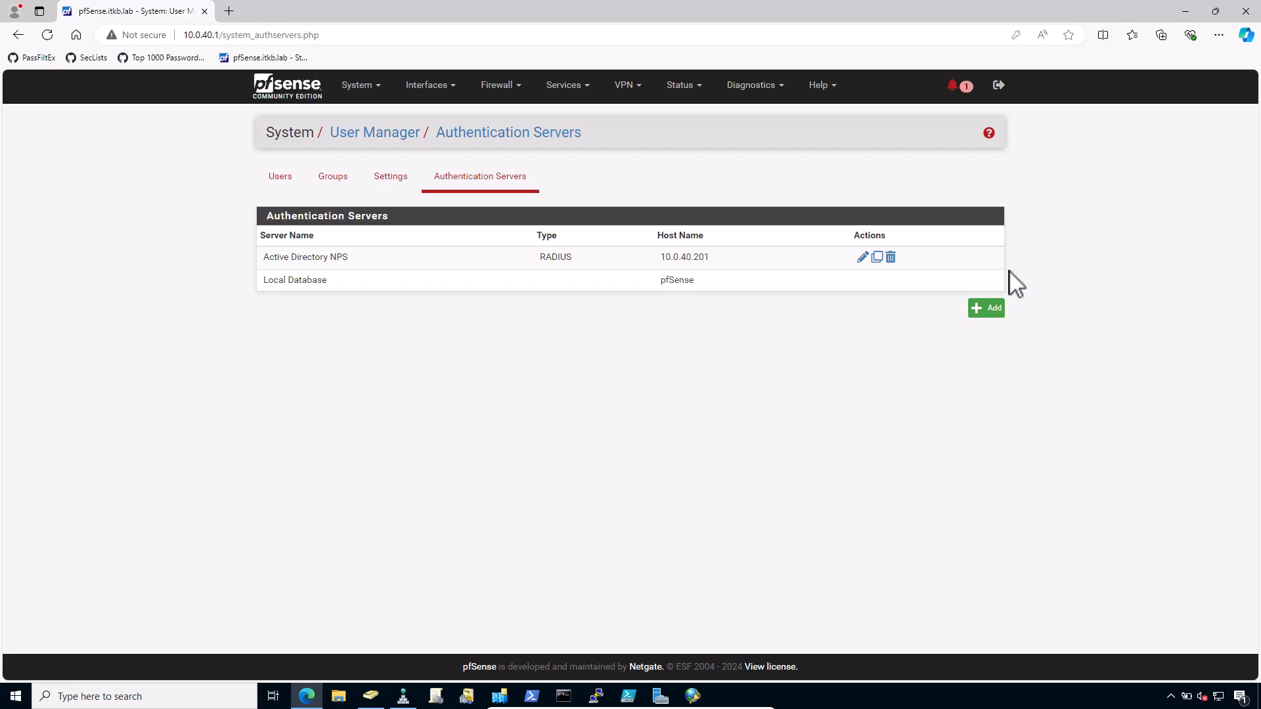
mouse_move(796, 513)
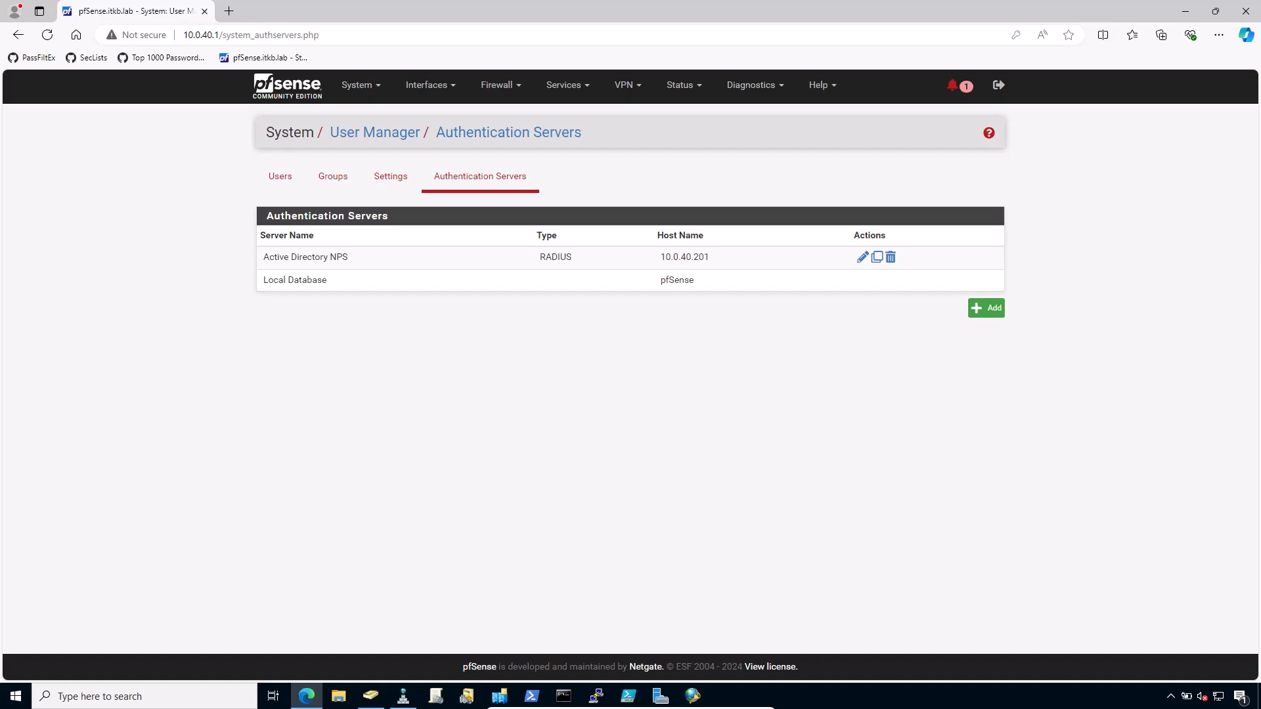
mouse_move(695, 149)
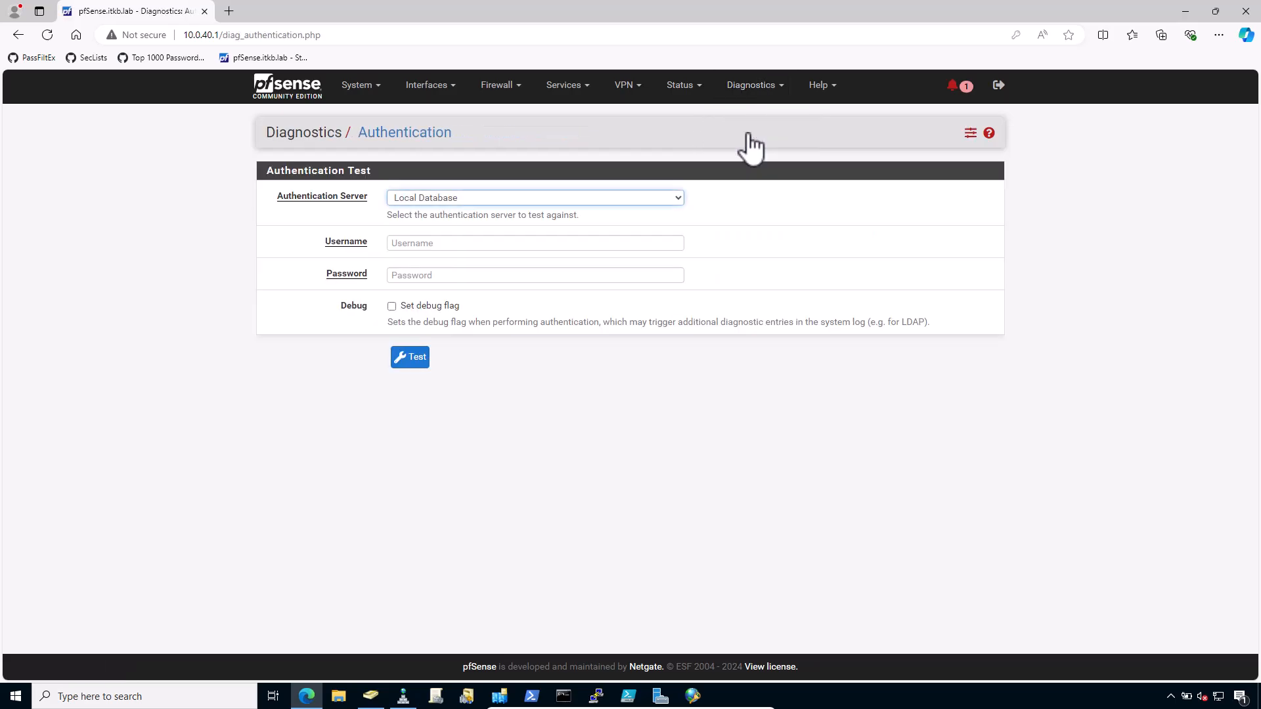
left_click(534, 197)
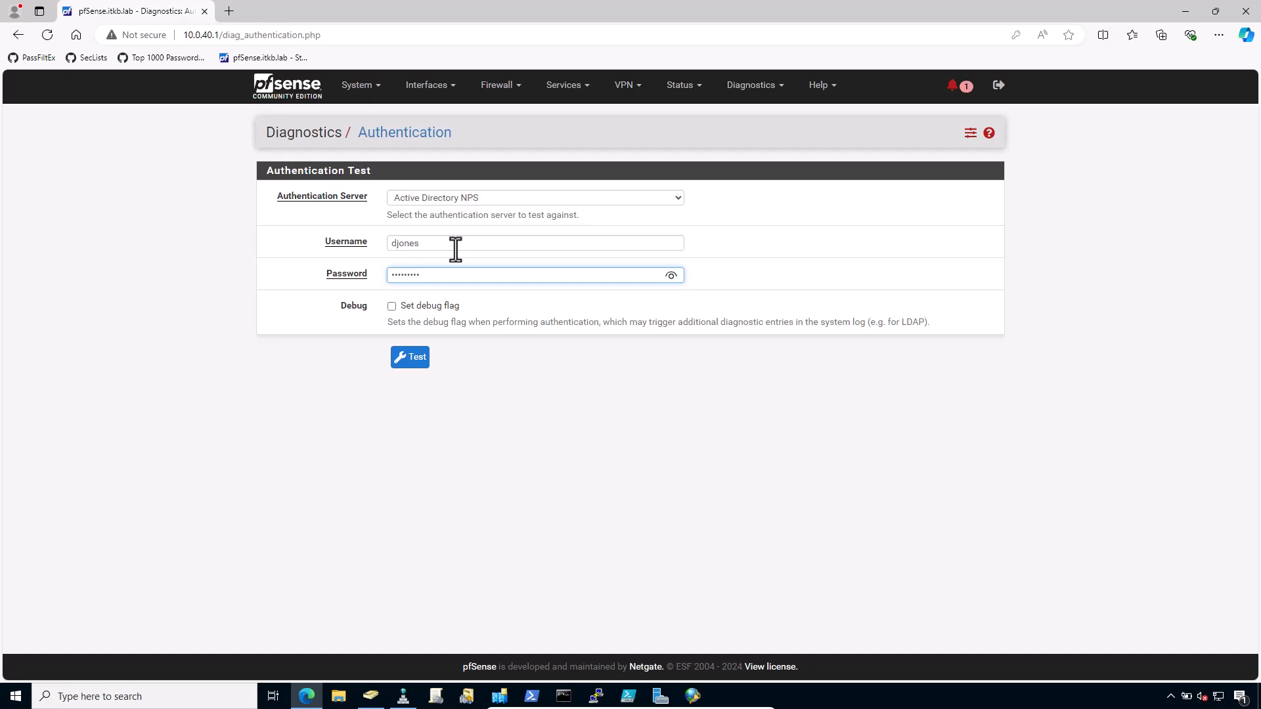
mouse_move(402, 318)
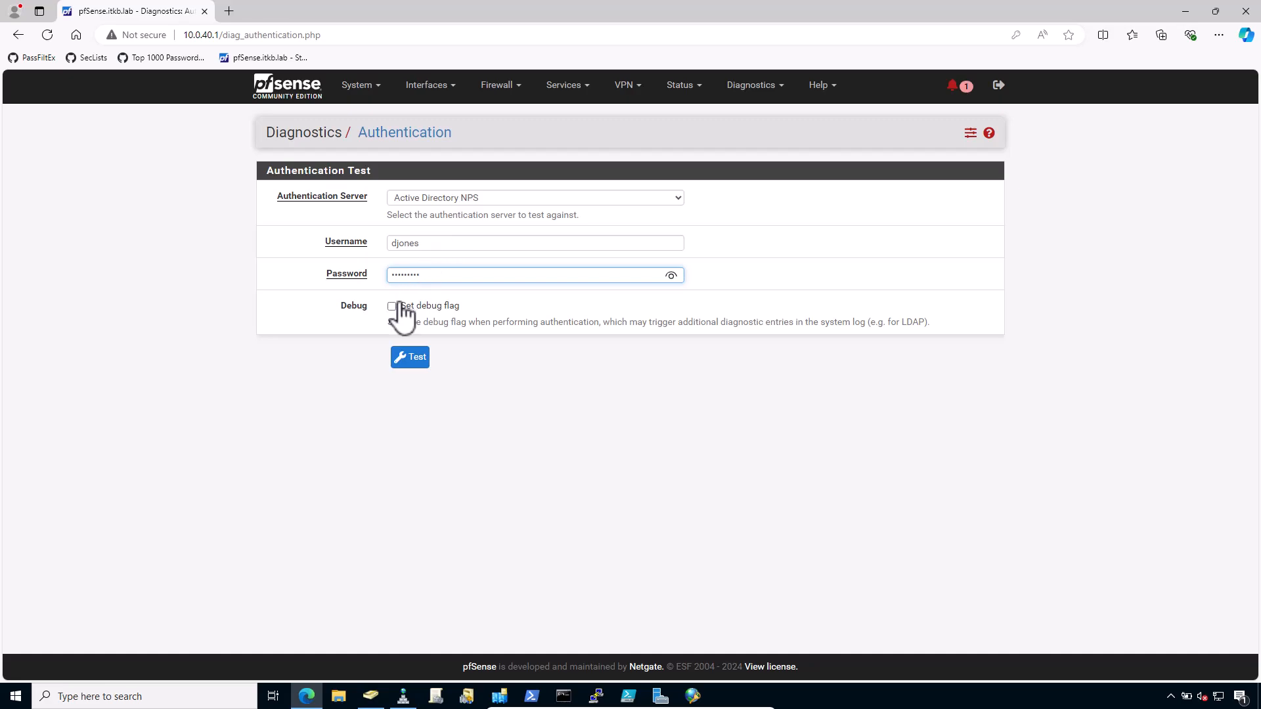
left_click(409, 357)
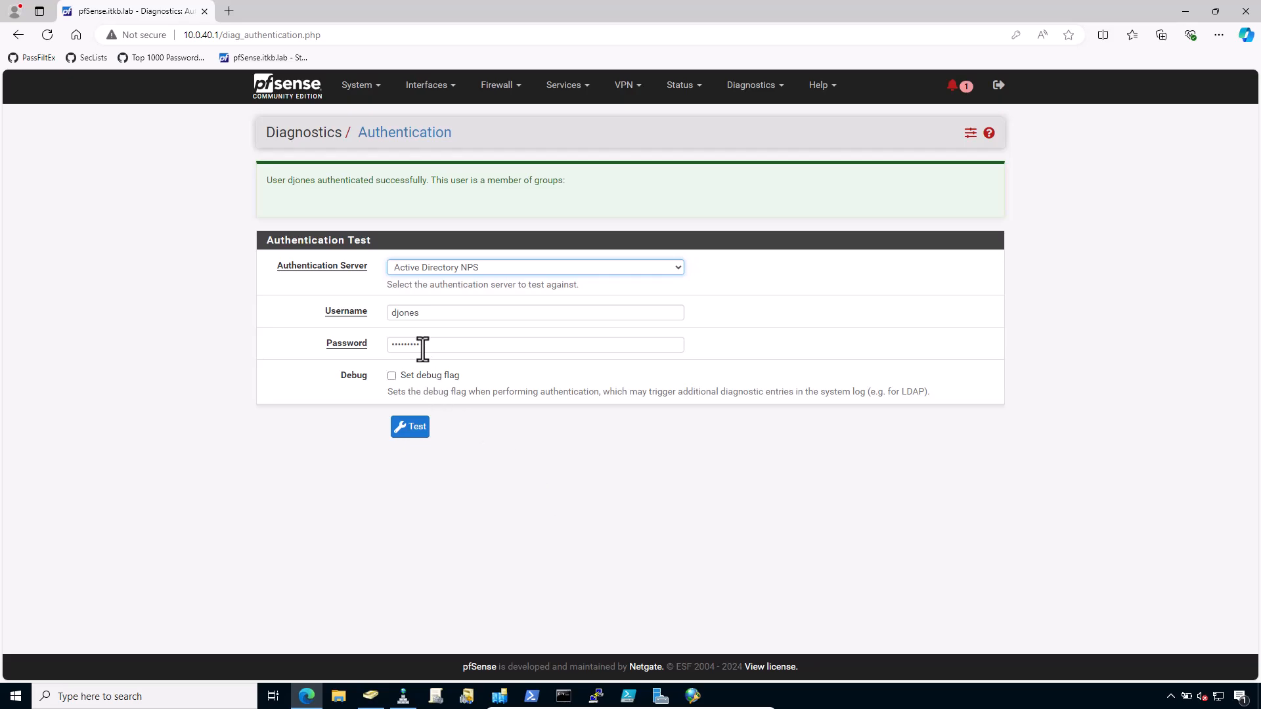
- Rerun the pfSense authentication test with username hdesk, which reports authentication failed
left_click(534, 312)
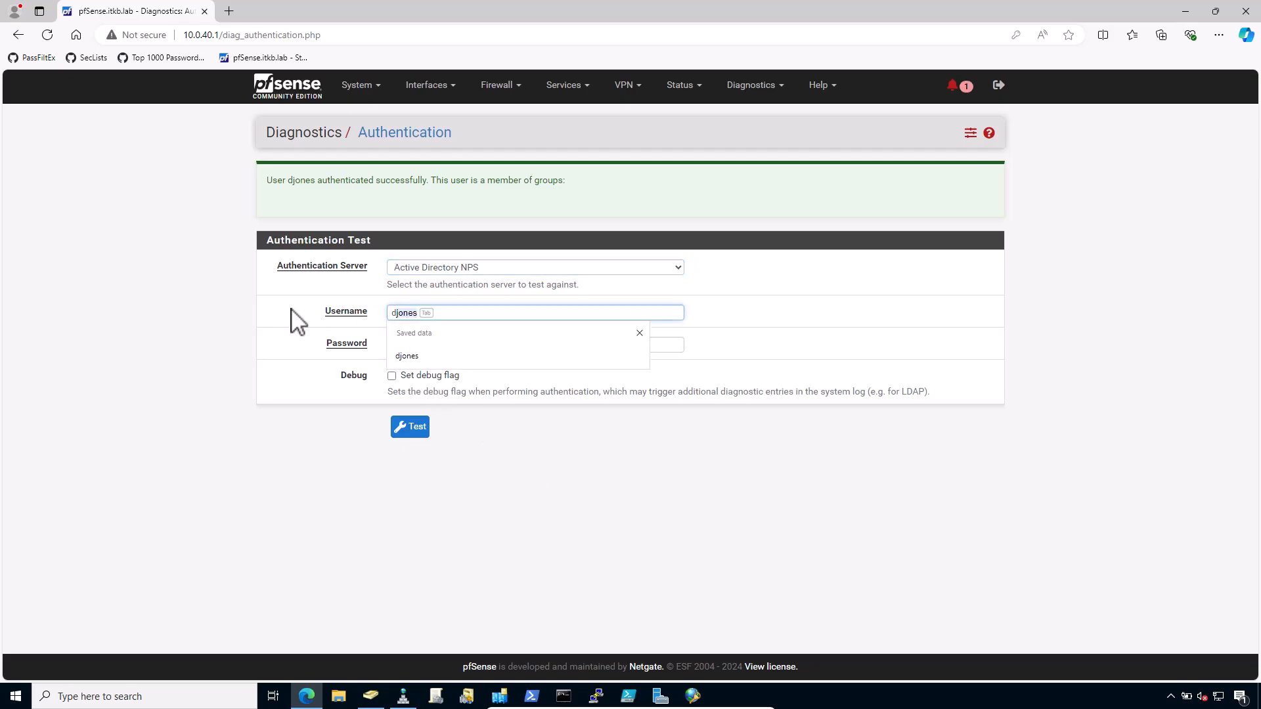
type("hde")
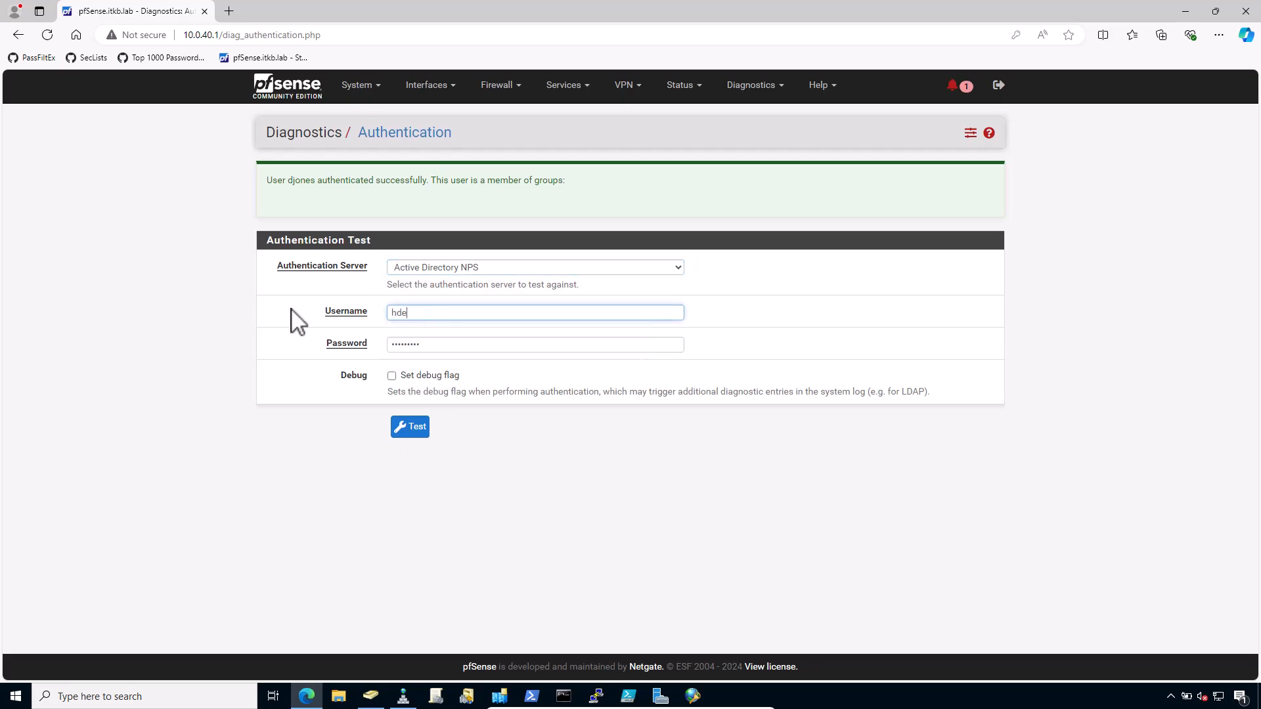
left_click(535, 345)
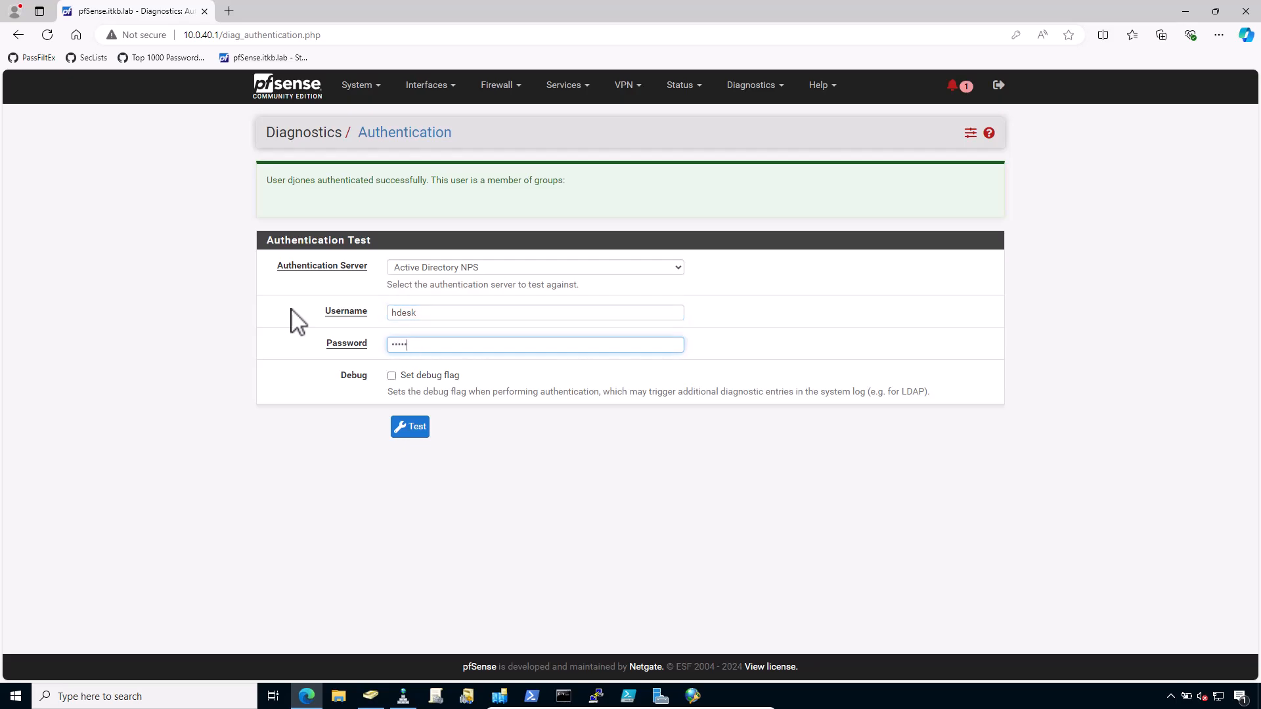
left_click(410, 426)
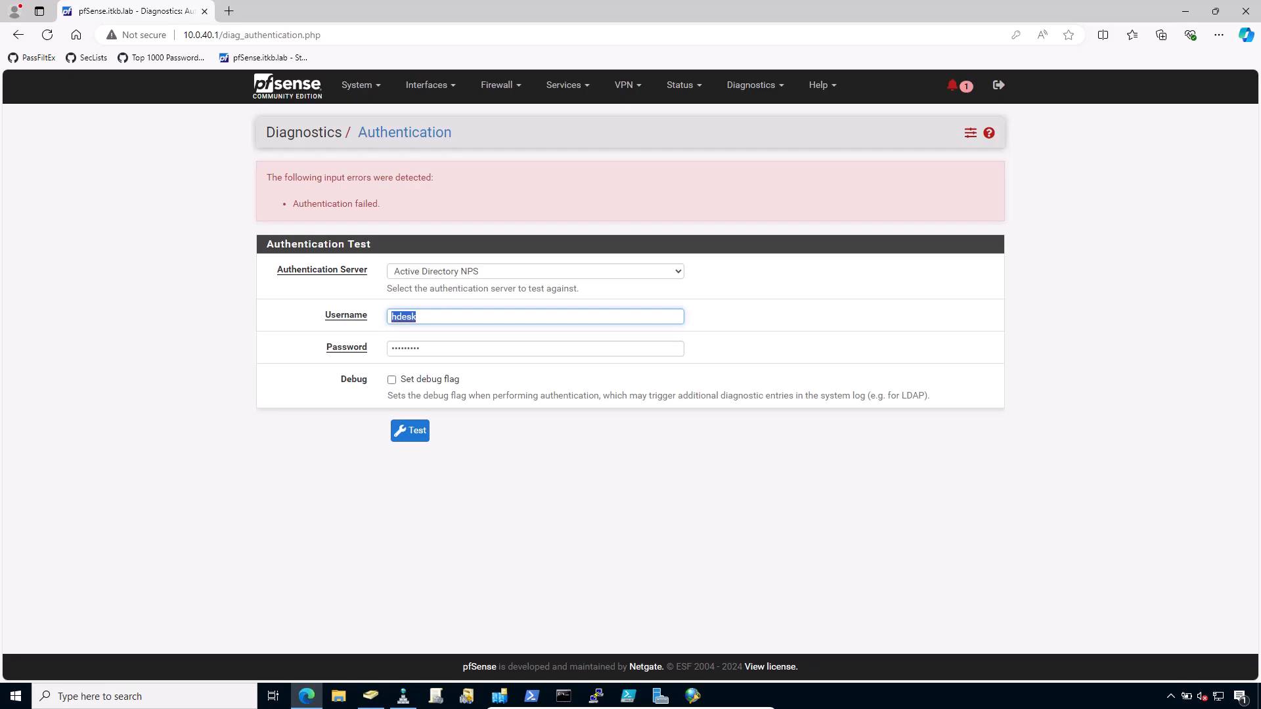
mouse_move(950, 376)
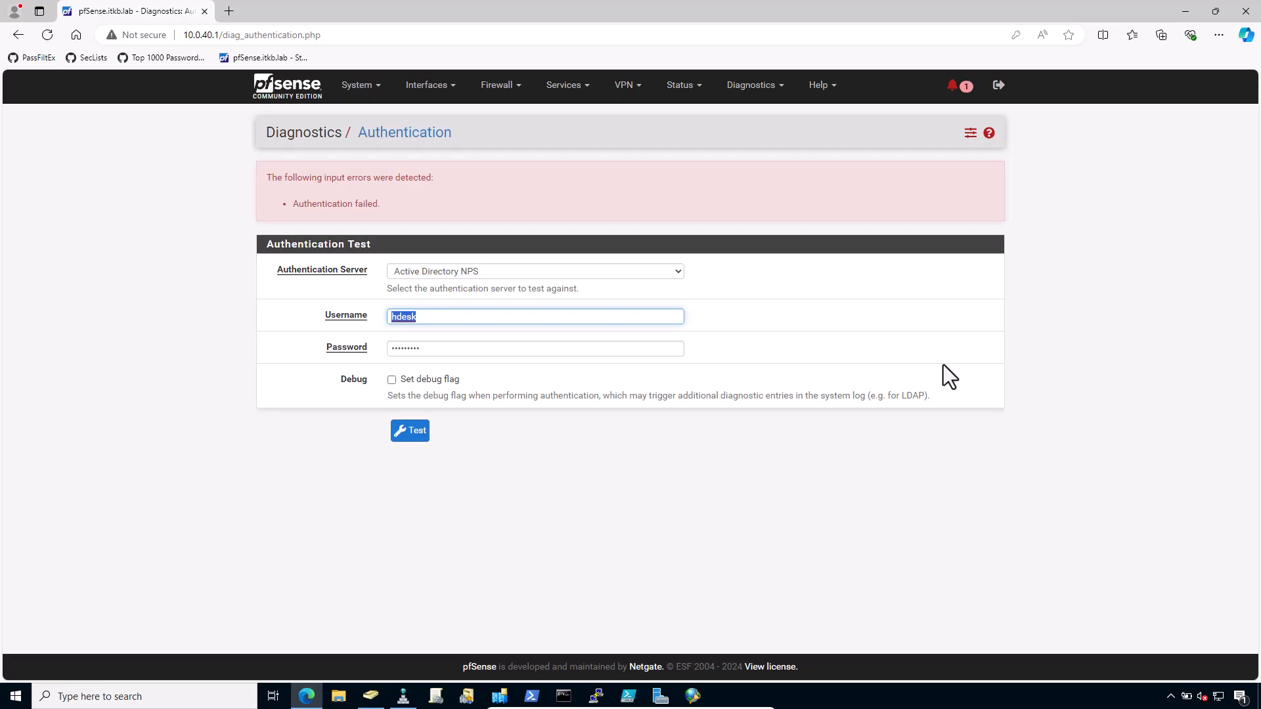
mouse_move(630, 541)
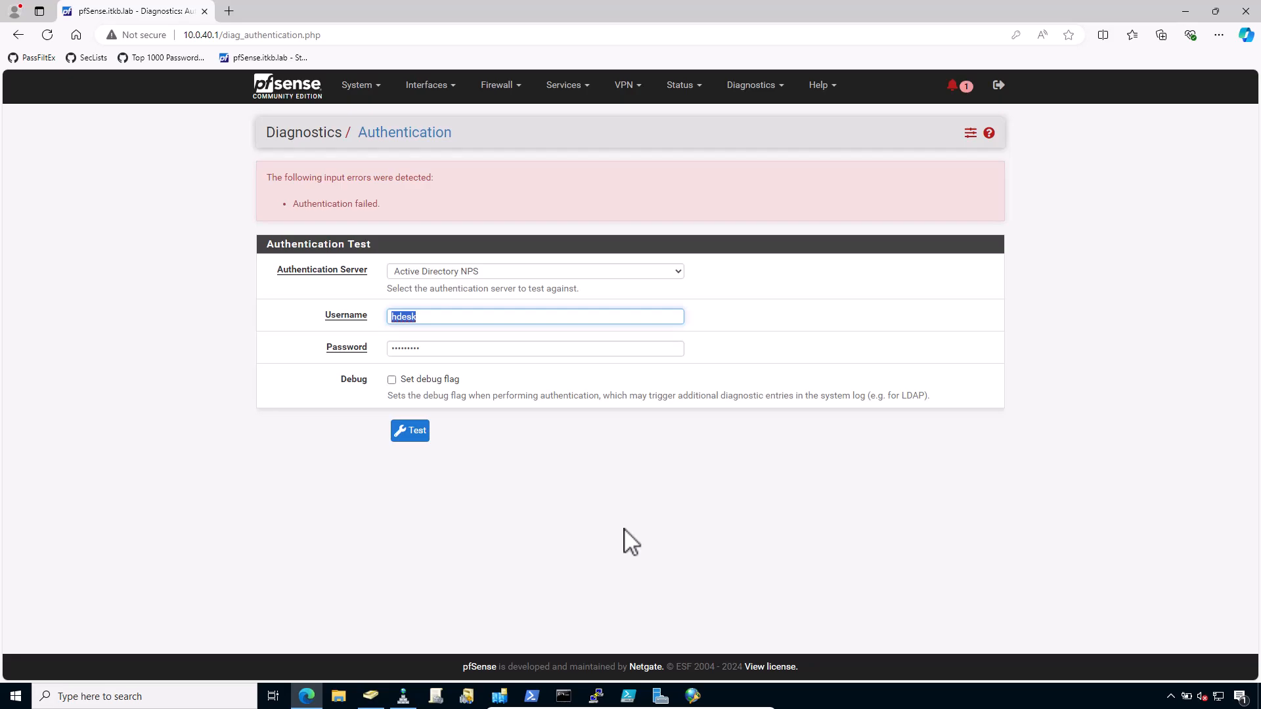
mouse_move(637, 539)
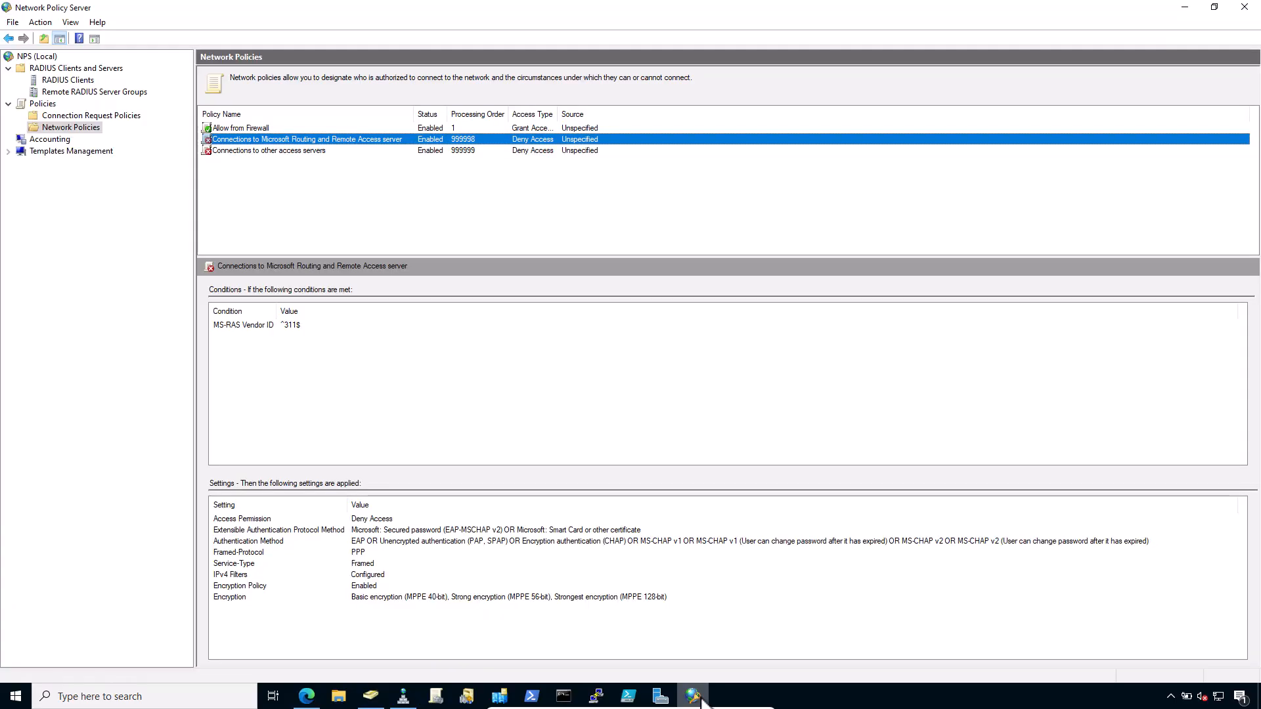
mouse_move(412, 418)
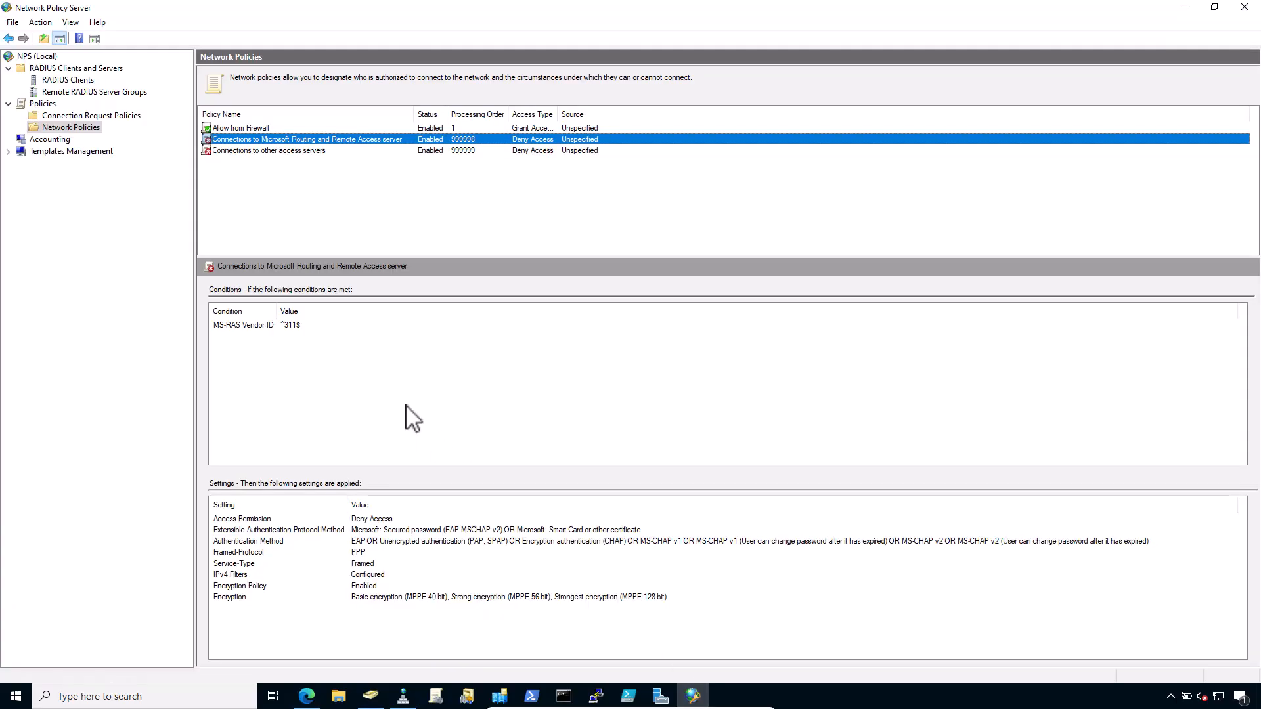
right_click(38, 55)
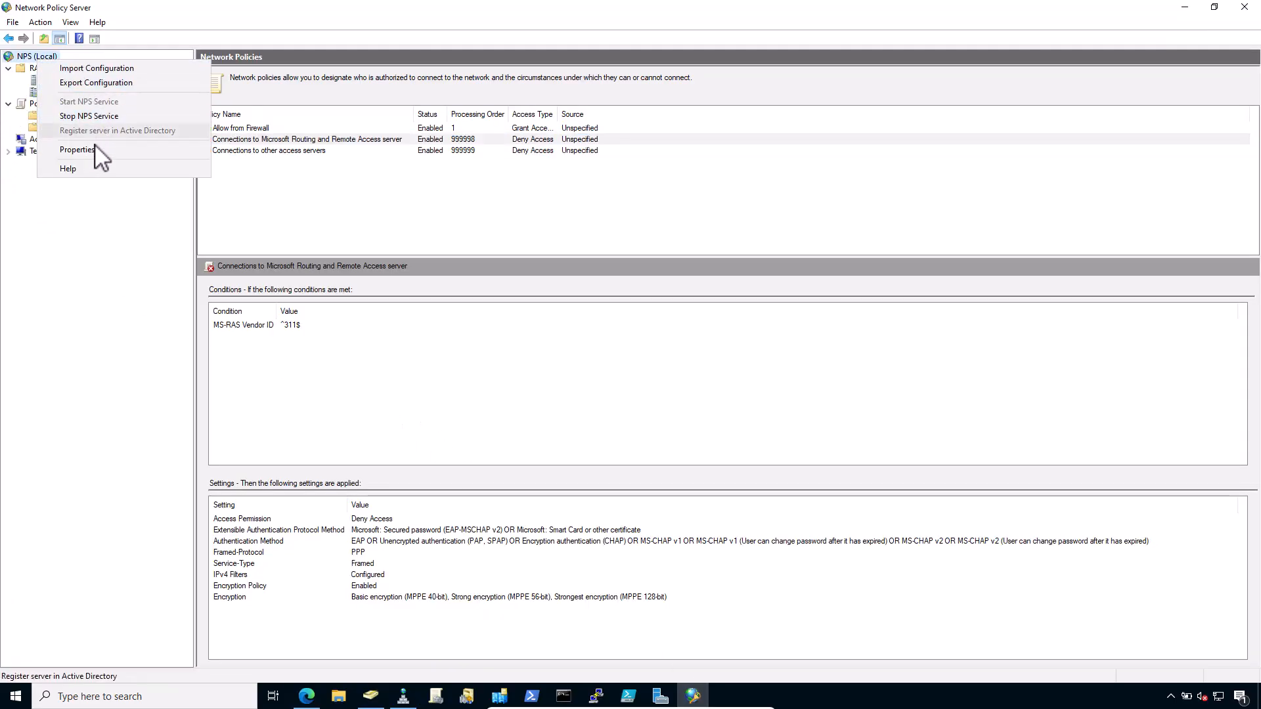
left_click(77, 149)
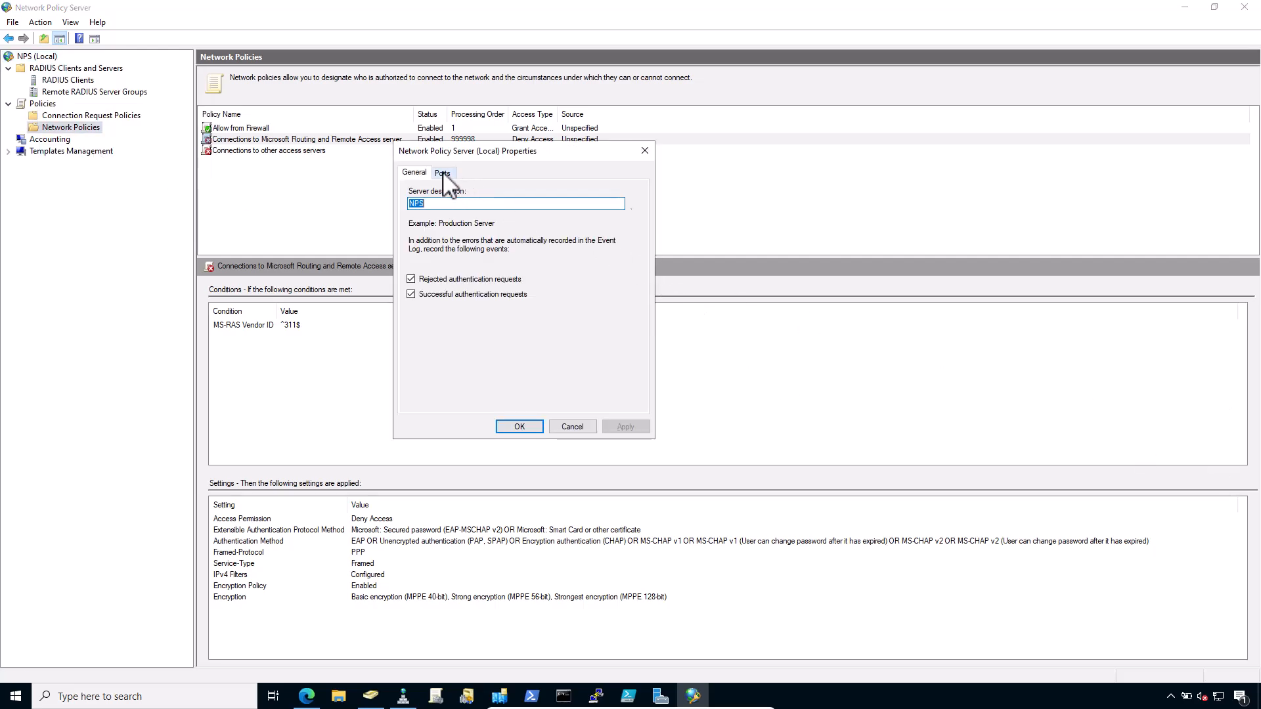
left_click(441, 172)
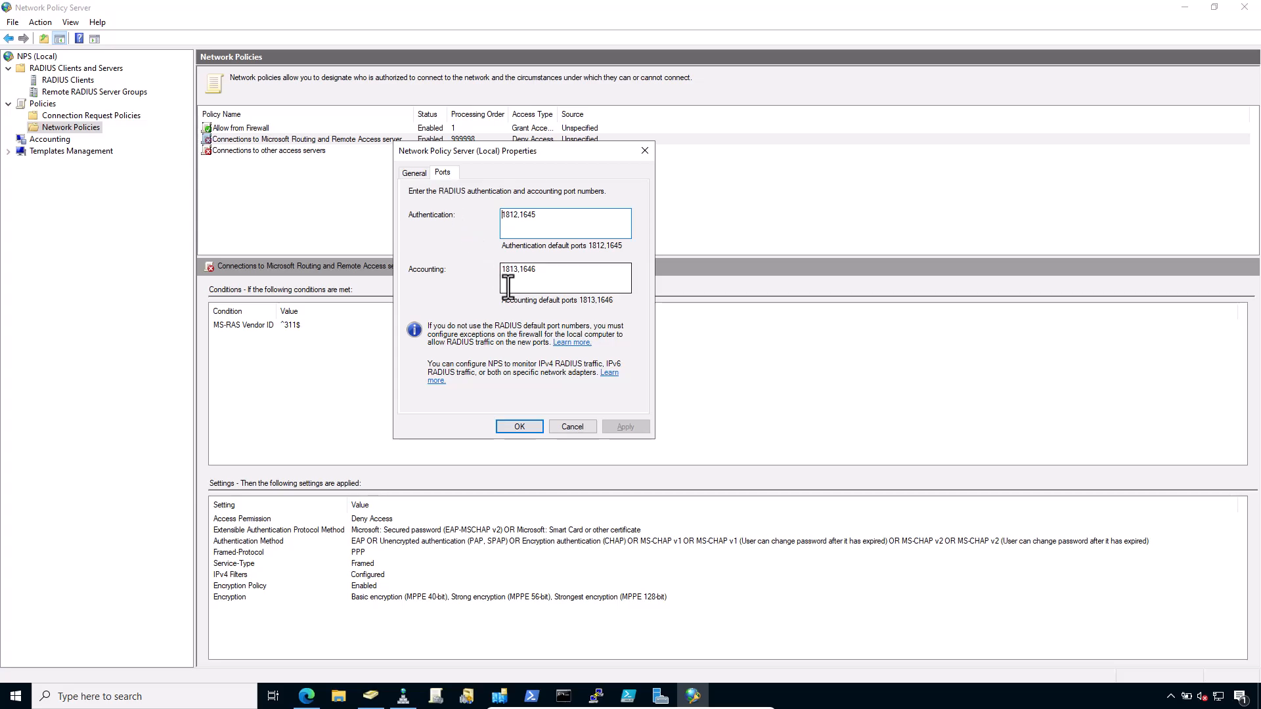
double_click(513, 215)
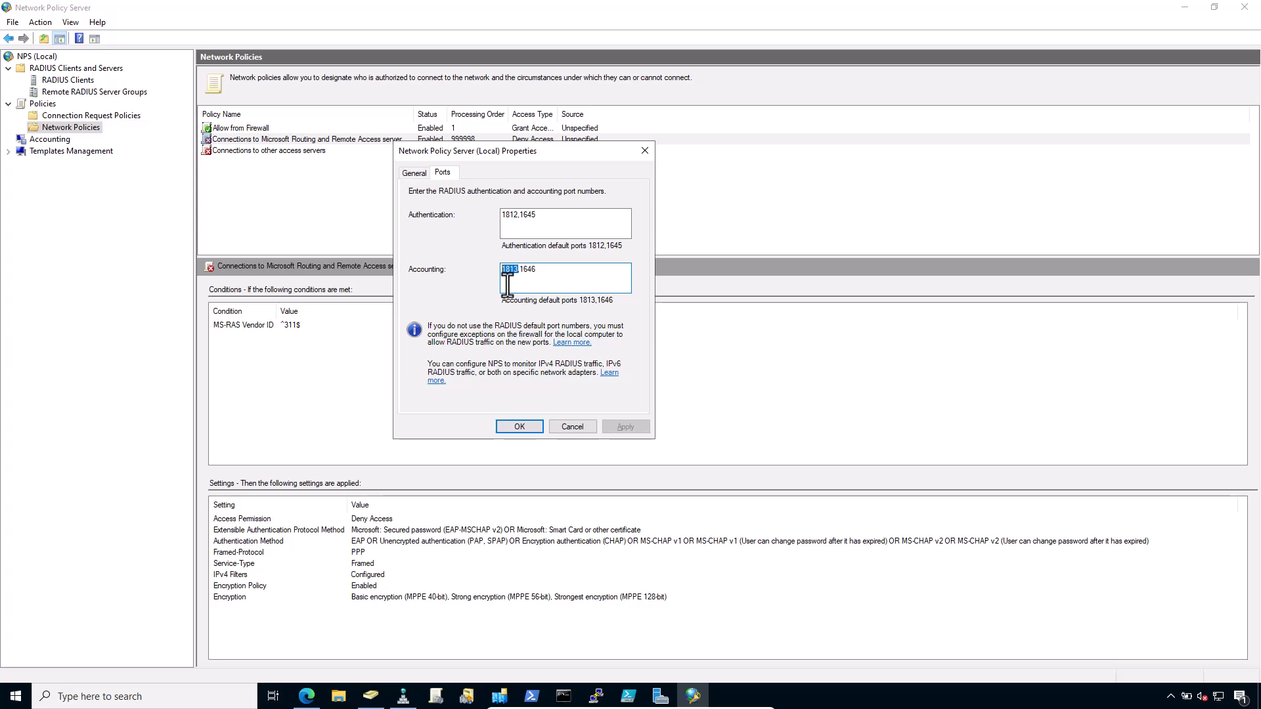
left_click(519, 426)
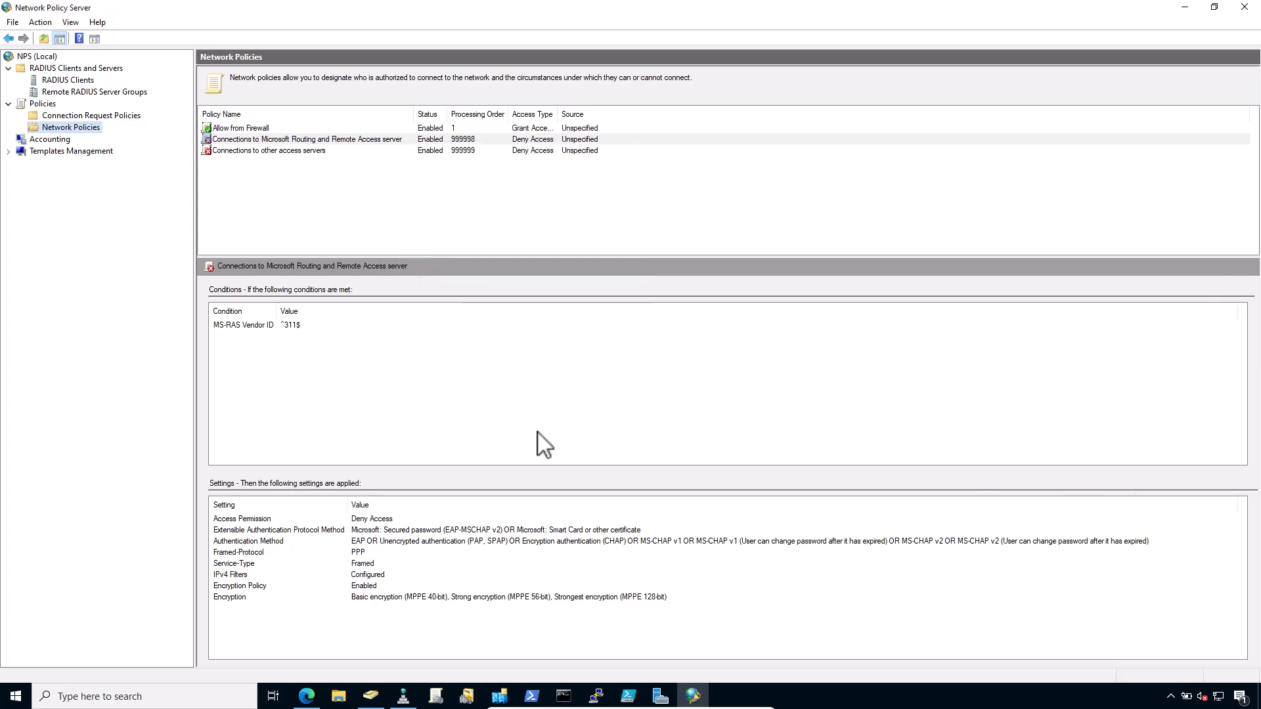
mouse_move(555, 444)
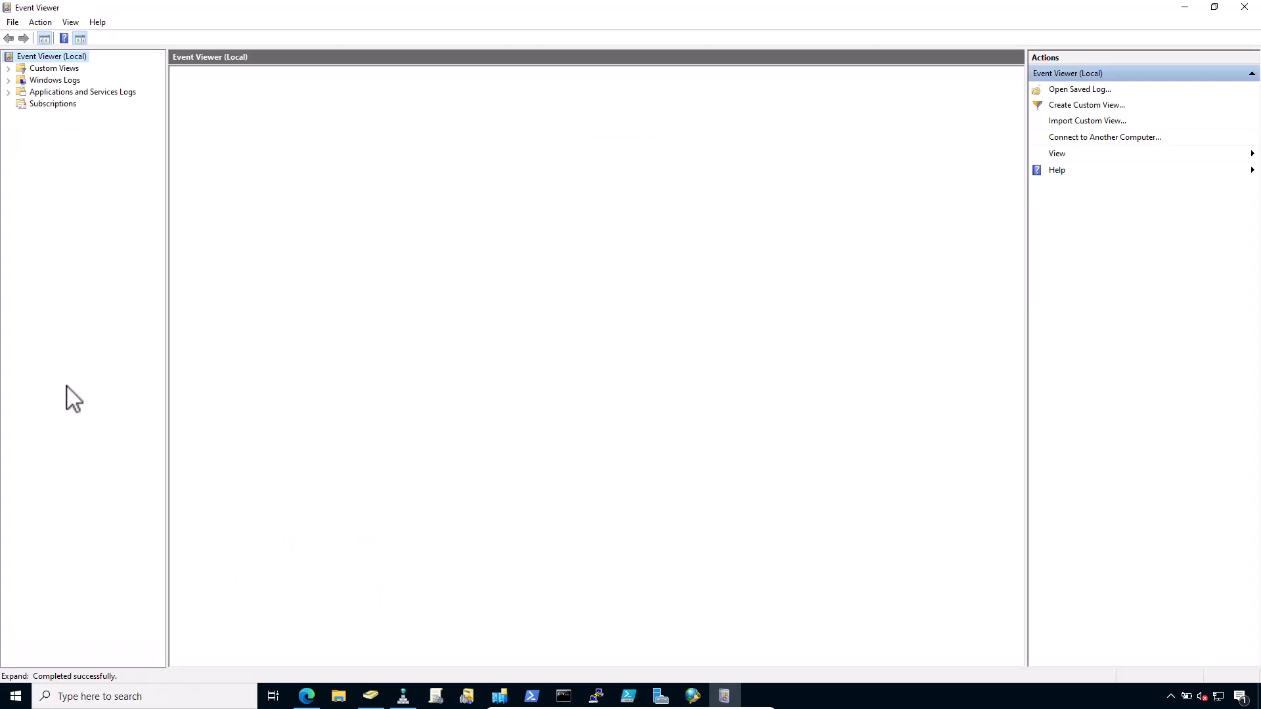
- Open the Windows Logs Security log, showing 103,460 Audit Success logon/logoff events
left_click(51, 56)
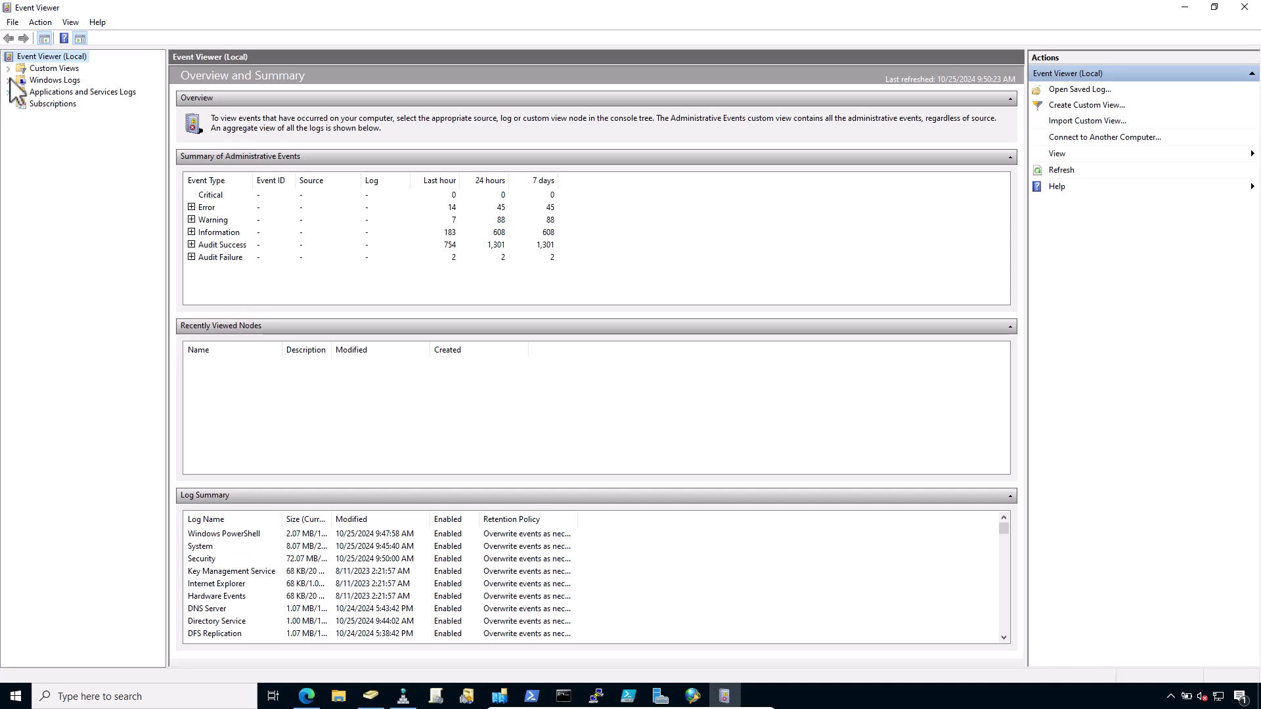
left_click(10, 79)
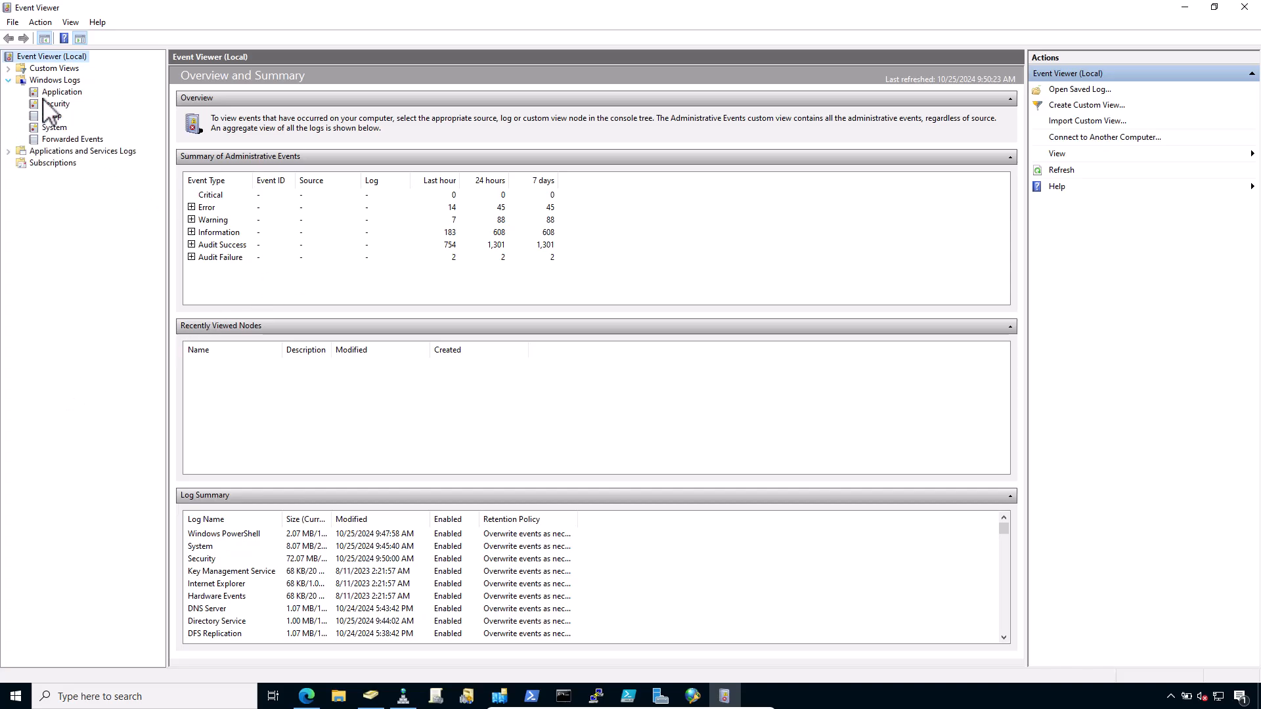
left_click(57, 104)
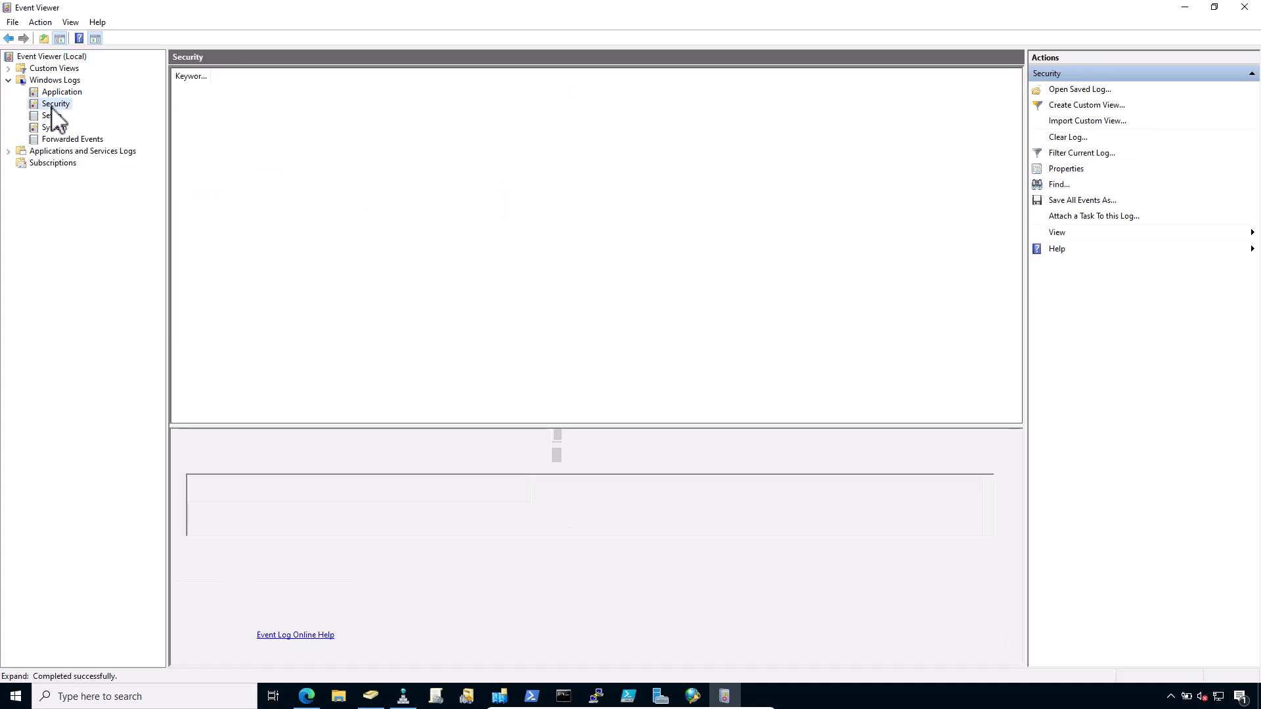
left_click(56, 103)
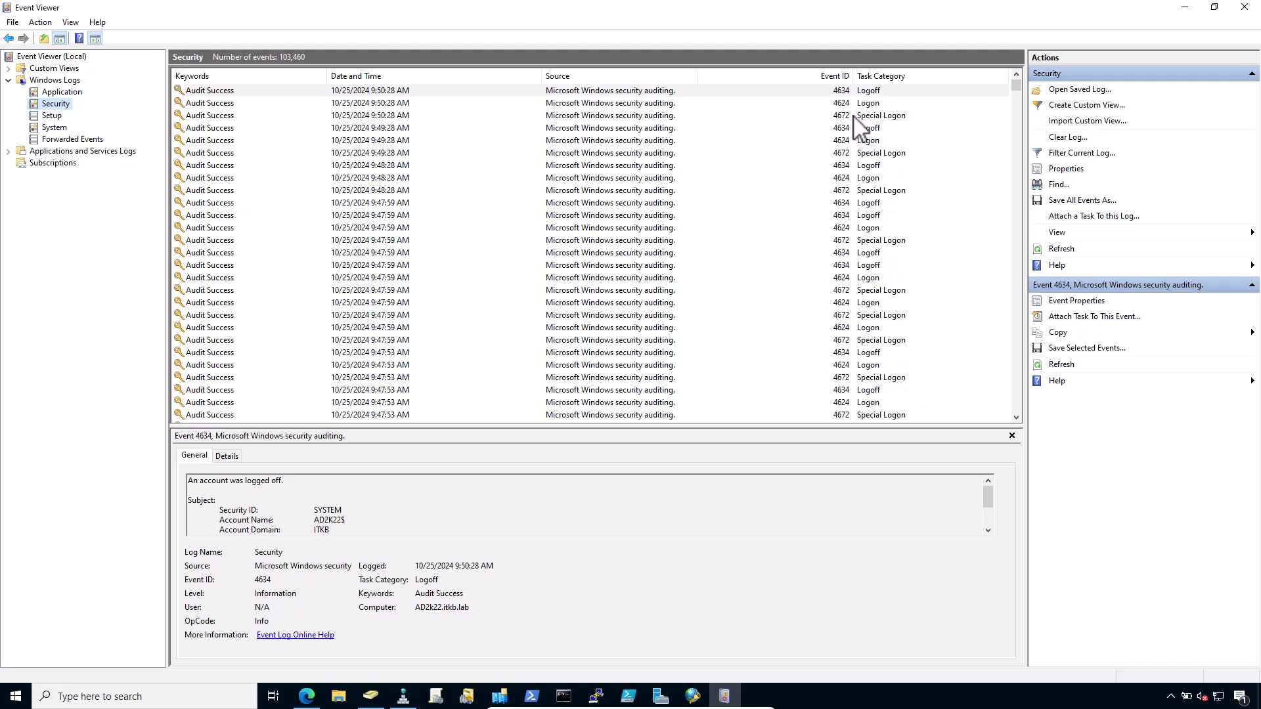
- Review Audit Failure event 6273: NPS denied hdesk for mismatched credentials, then close it
scroll("down", 3)
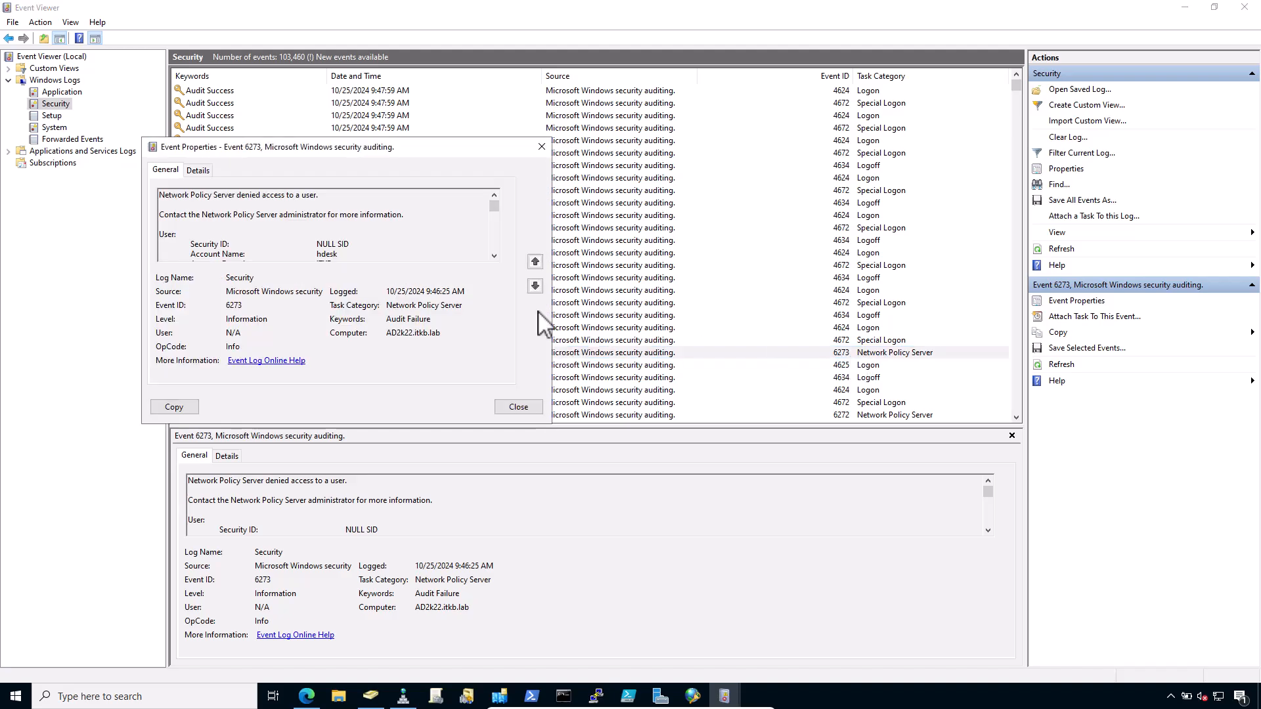
left_click(494, 257)
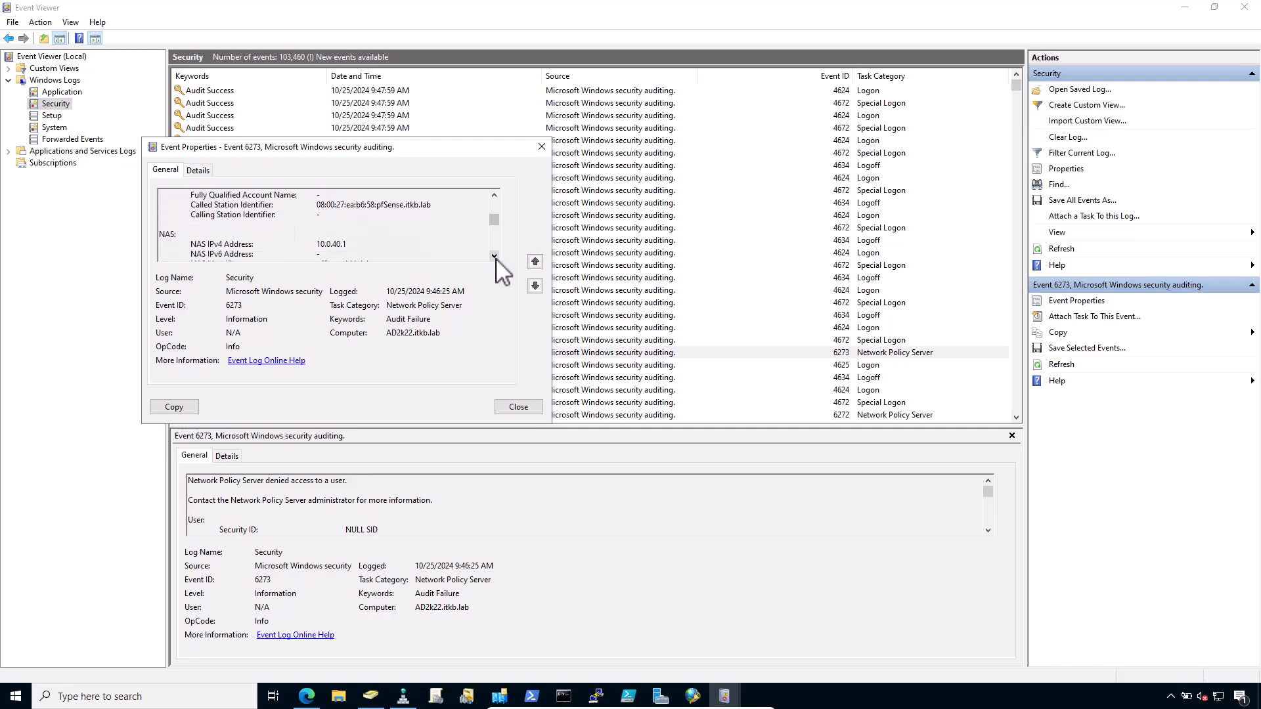
left_click(494, 256)
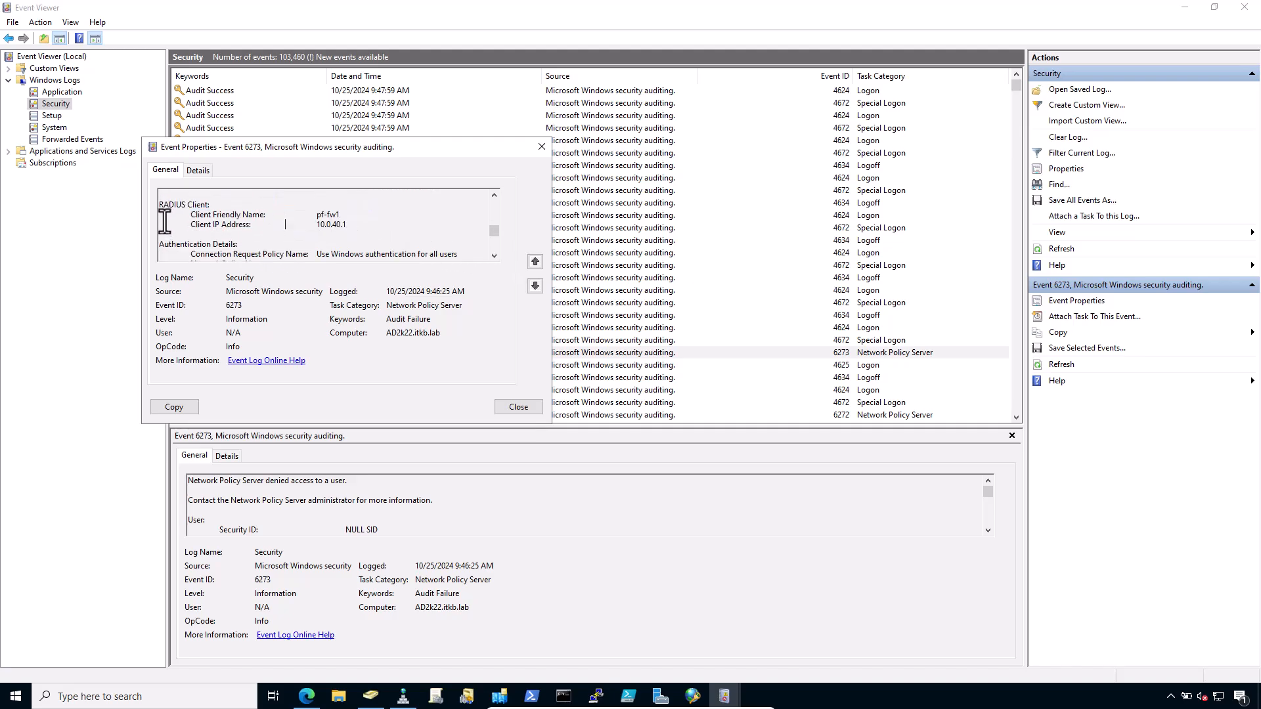
double_click(183, 204)
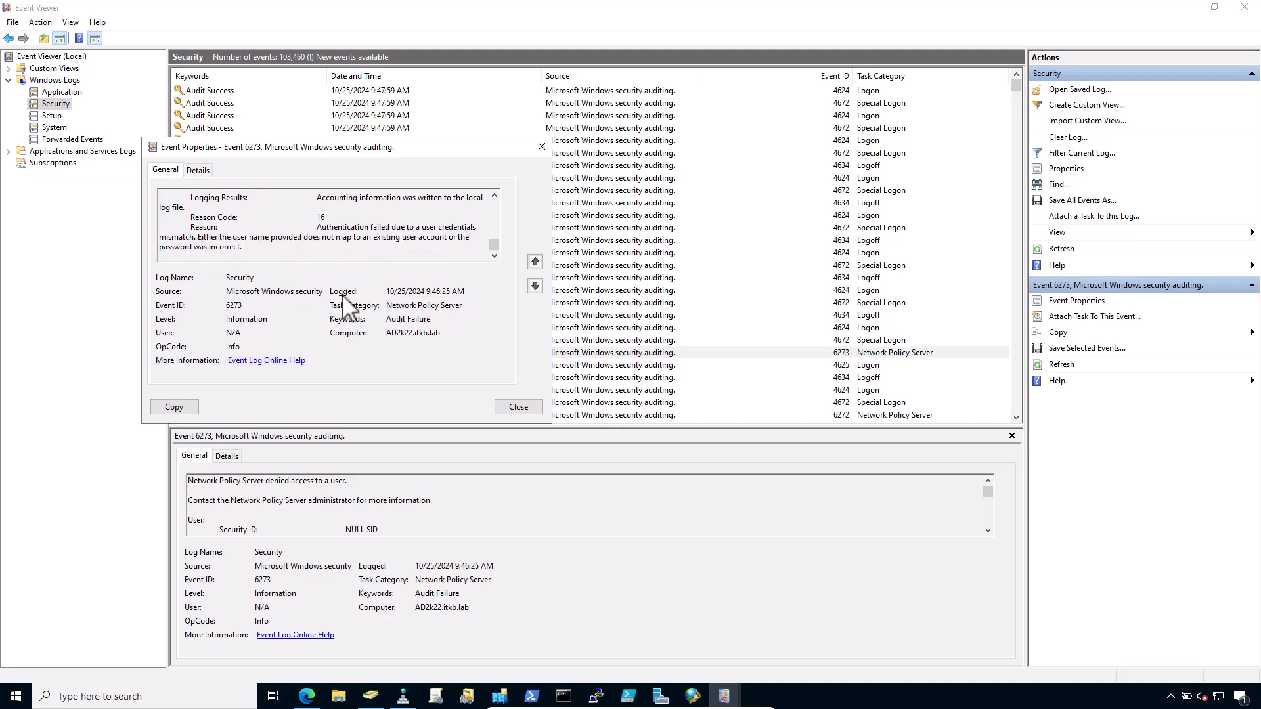
left_click(518, 405)
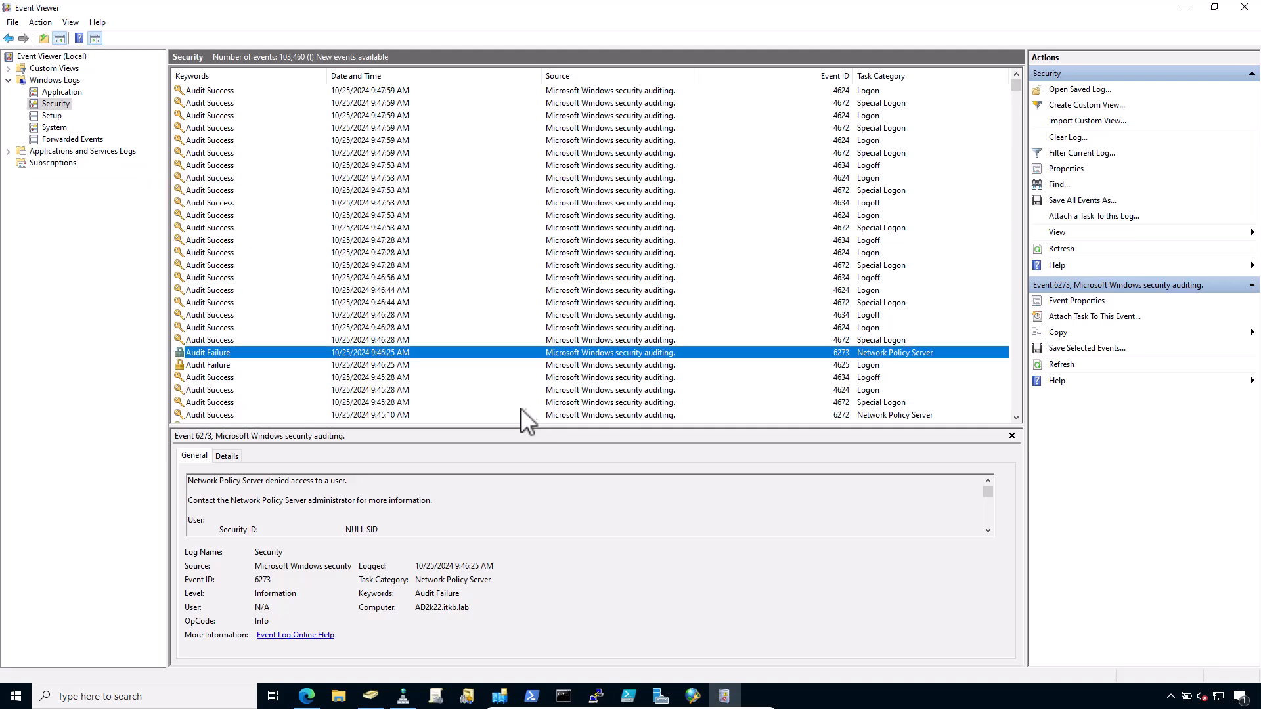
mouse_move(543, 415)
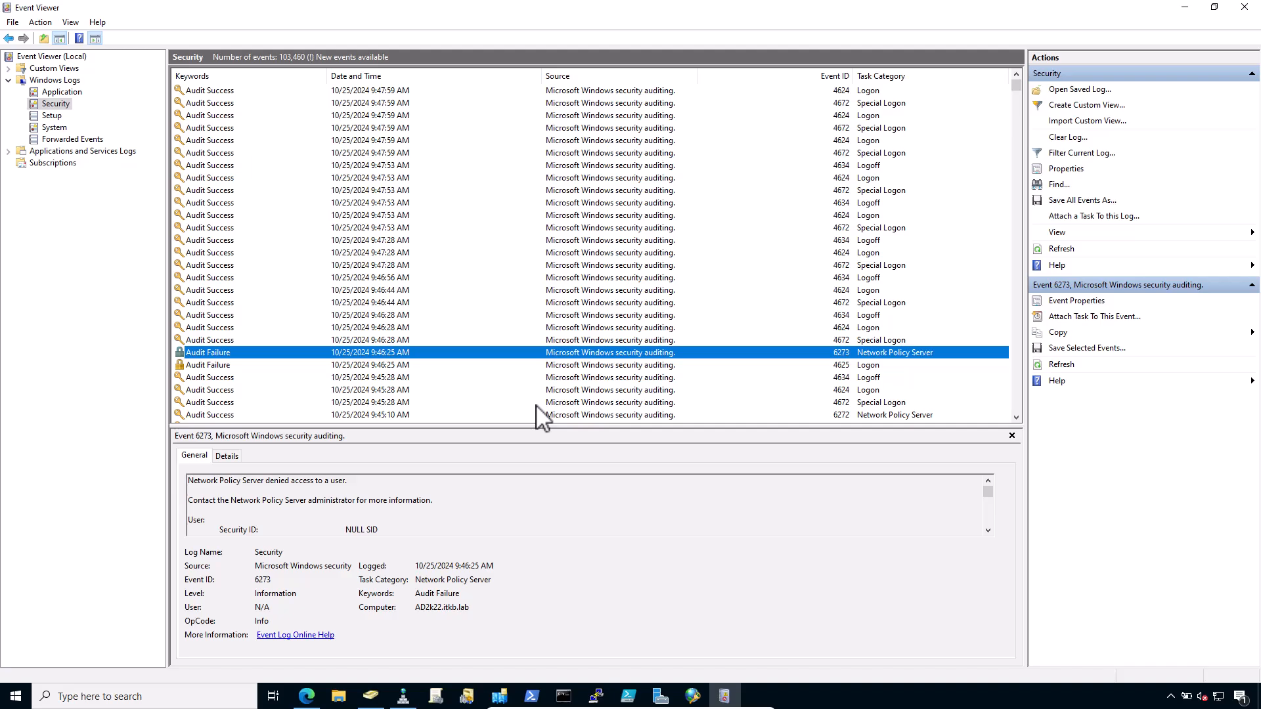
mouse_move(247, 191)
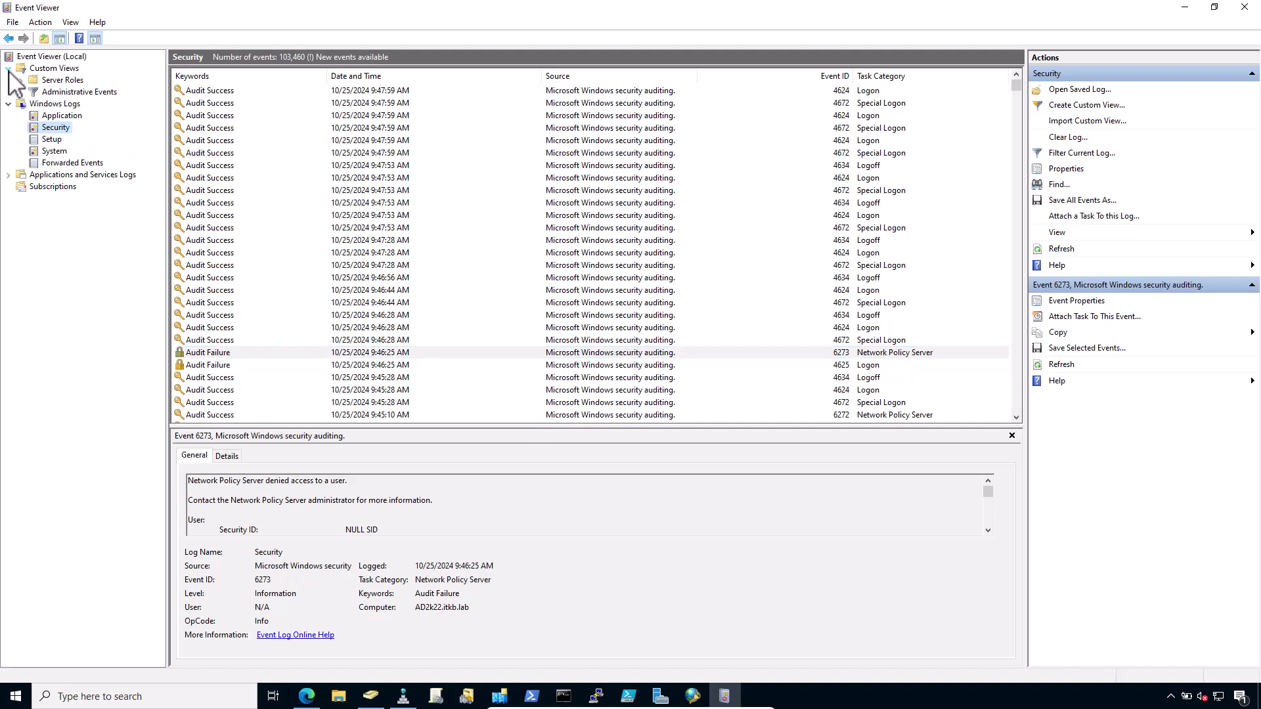
- Open the Network Policy and Access Services server-role view listing events 6273, 6272 and 4400
left_click(16, 79)
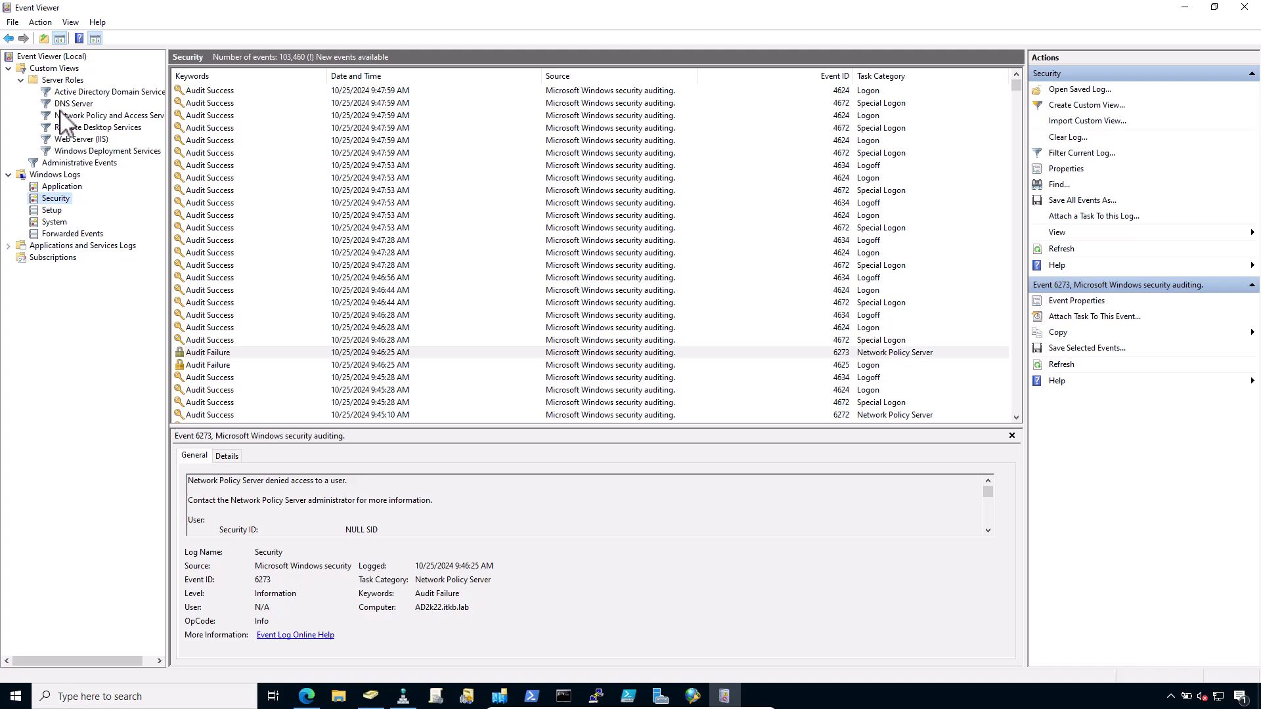
left_click(110, 115)
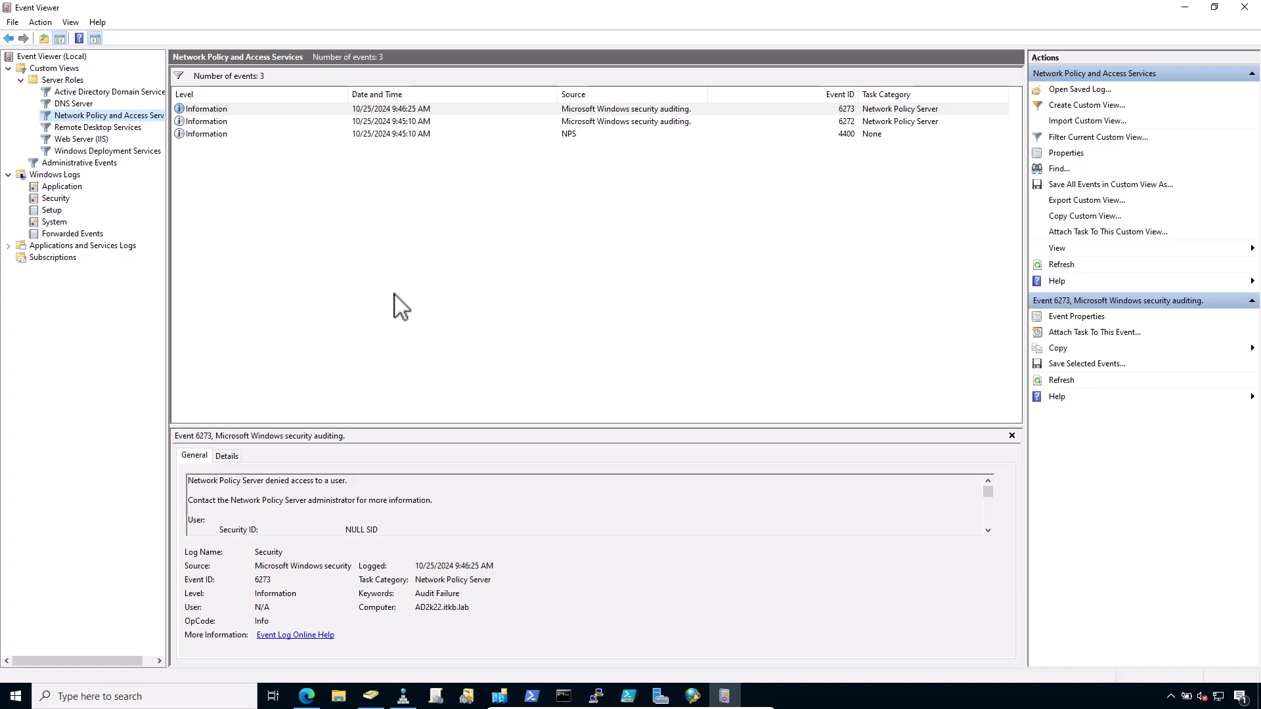
mouse_move(613, 170)
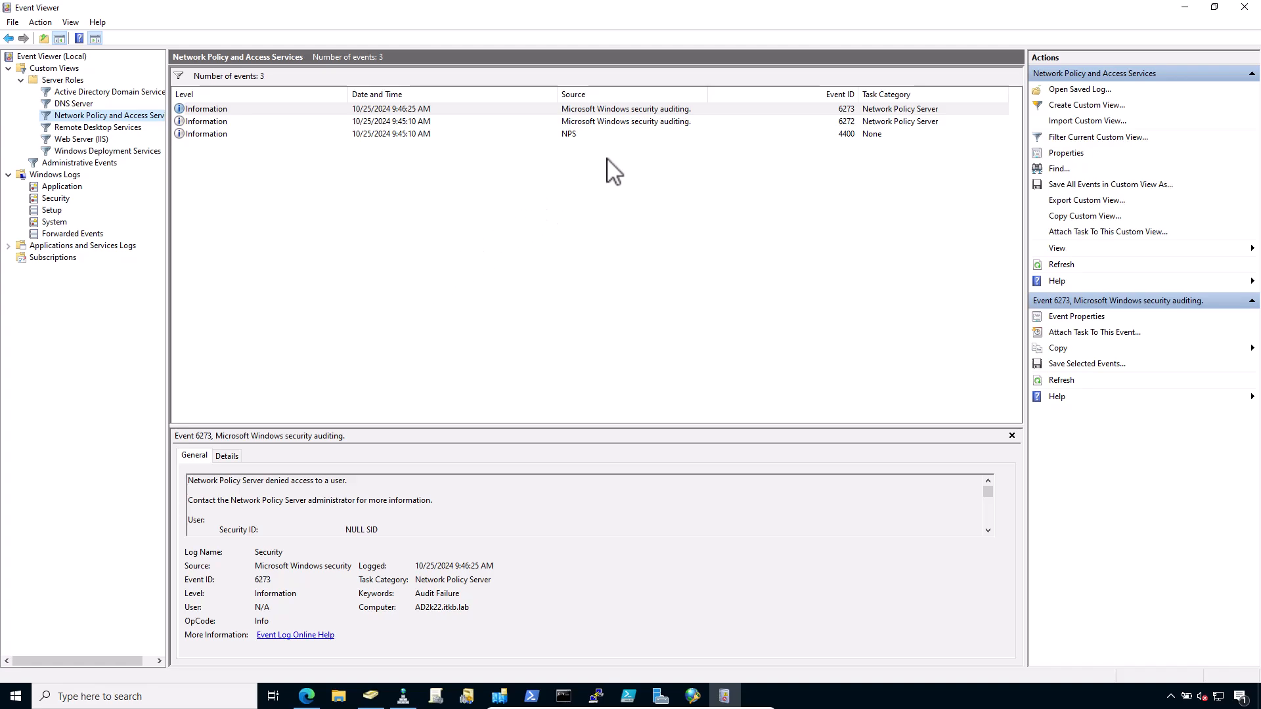